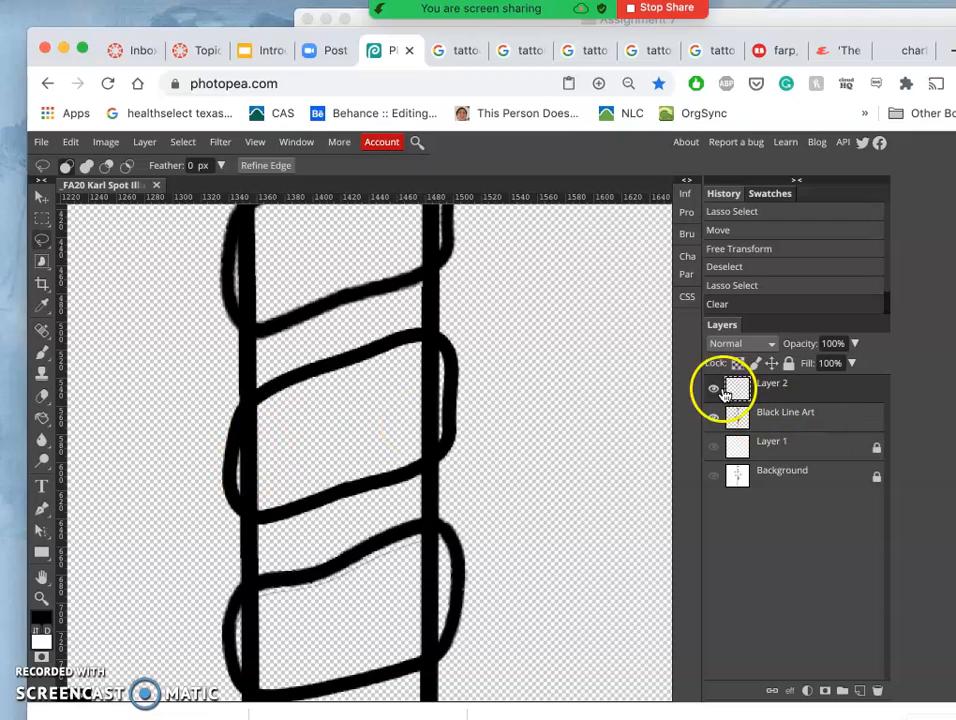
- Compare the layers by toggling visibility, leaving Layer 2 hidden so only the rope bands show
left_click(712, 388)
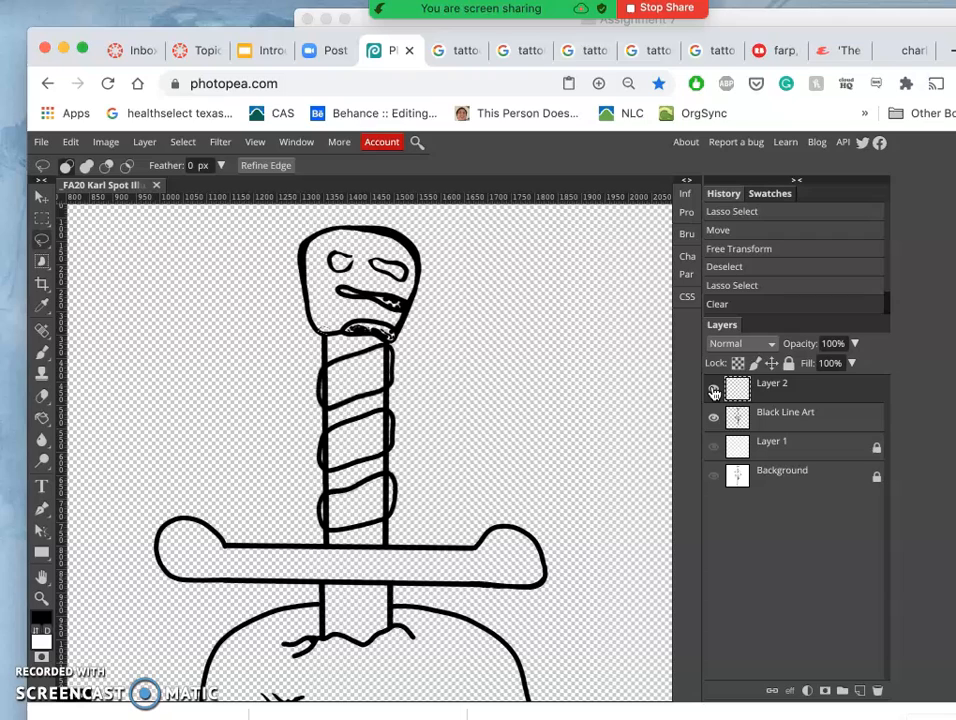
left_click(712, 390)
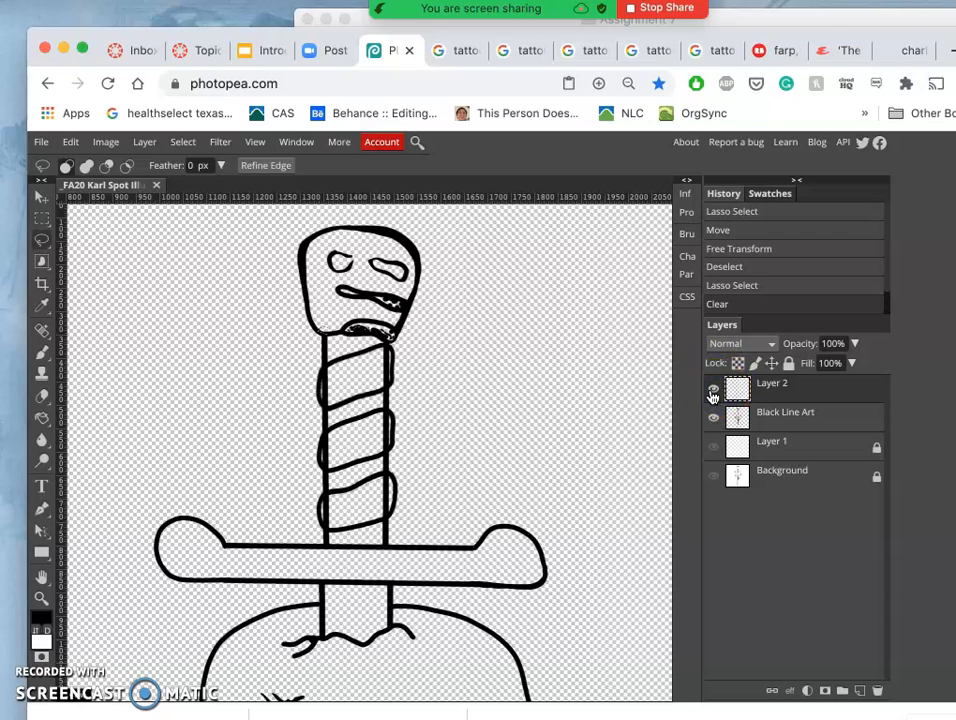
left_click(712, 388)
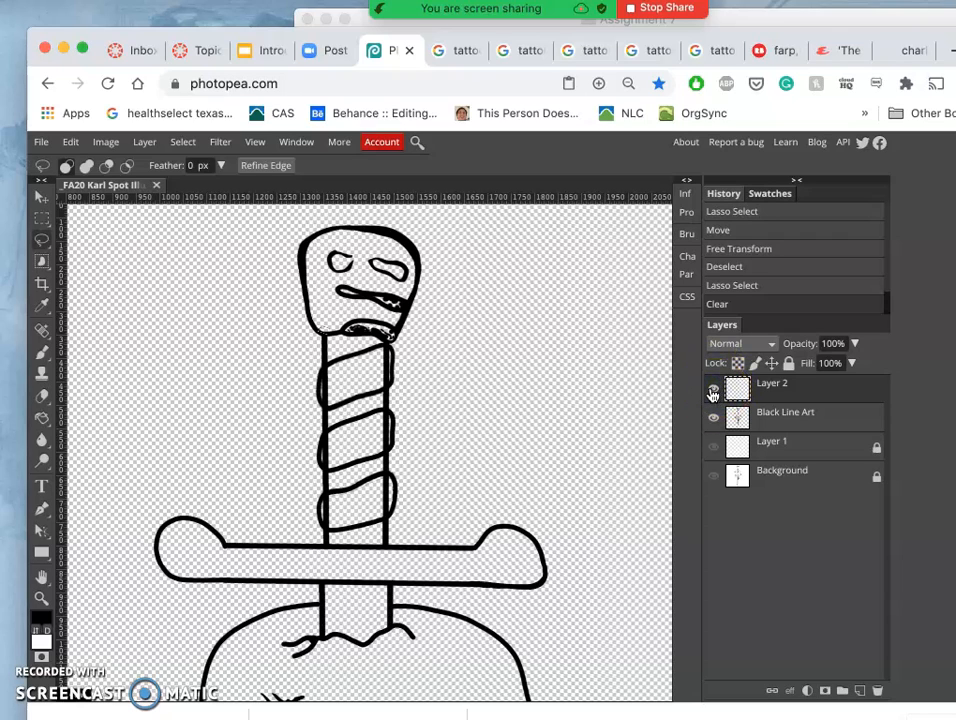
left_click(712, 390)
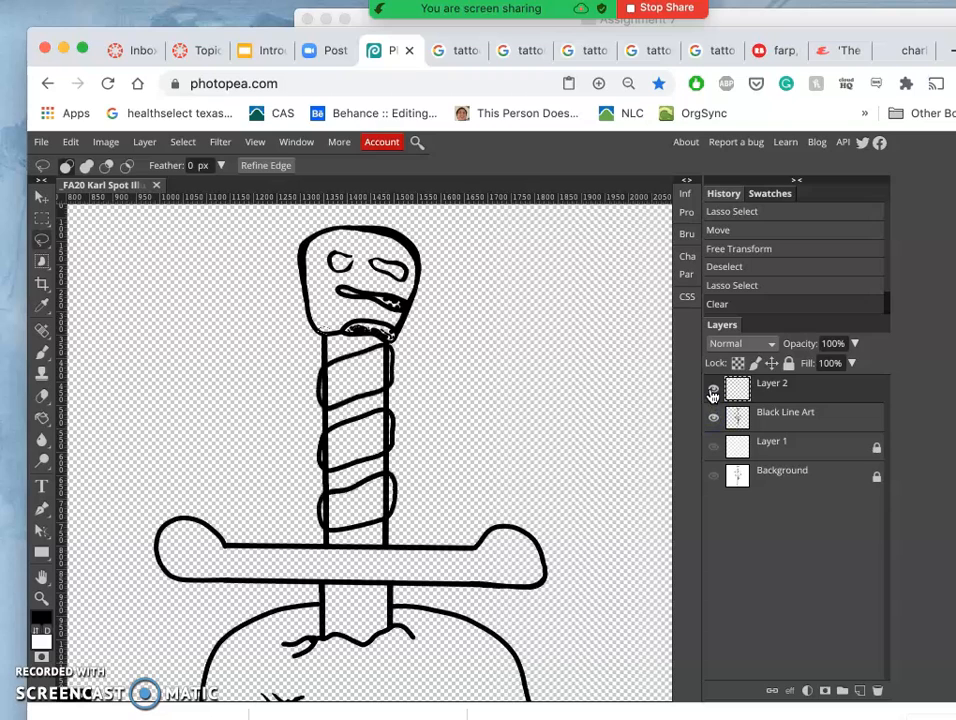
left_click(712, 418)
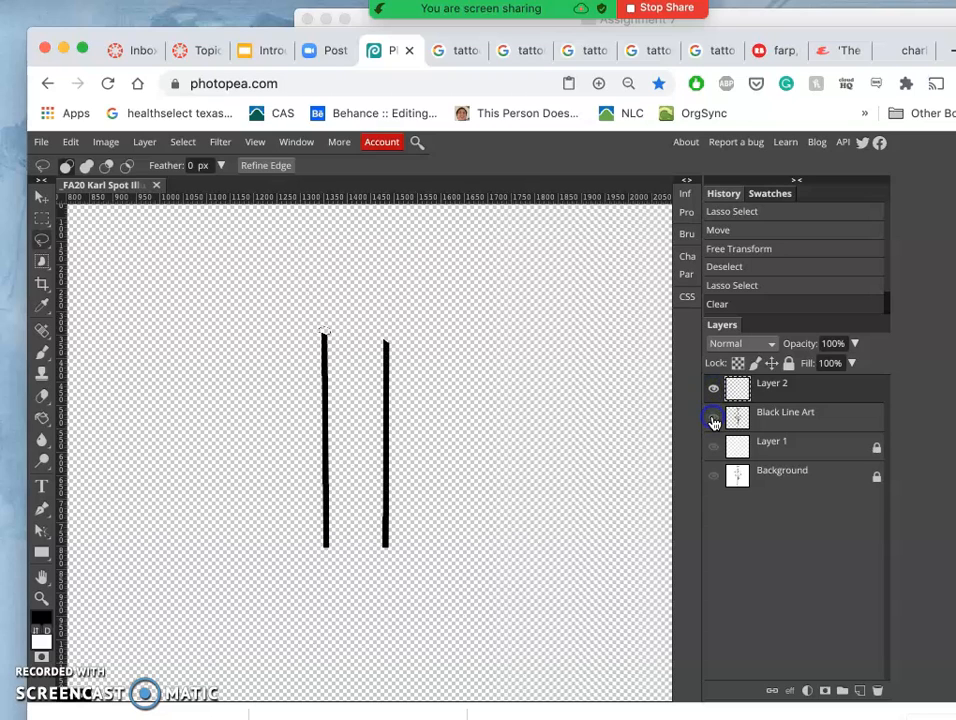
left_click(712, 416)
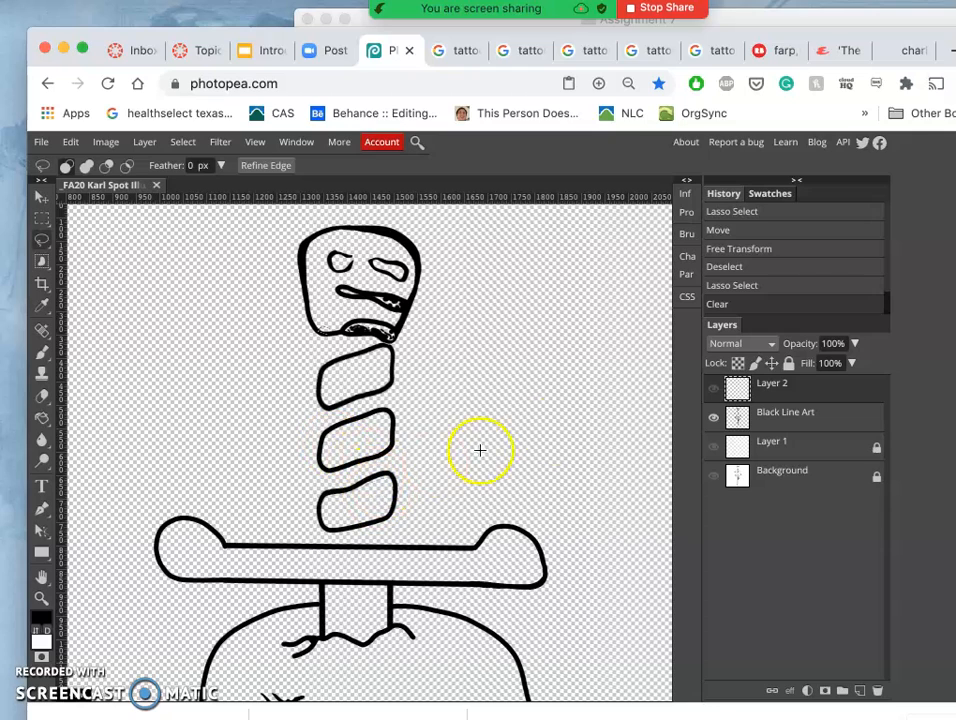
mouse_move(656, 412)
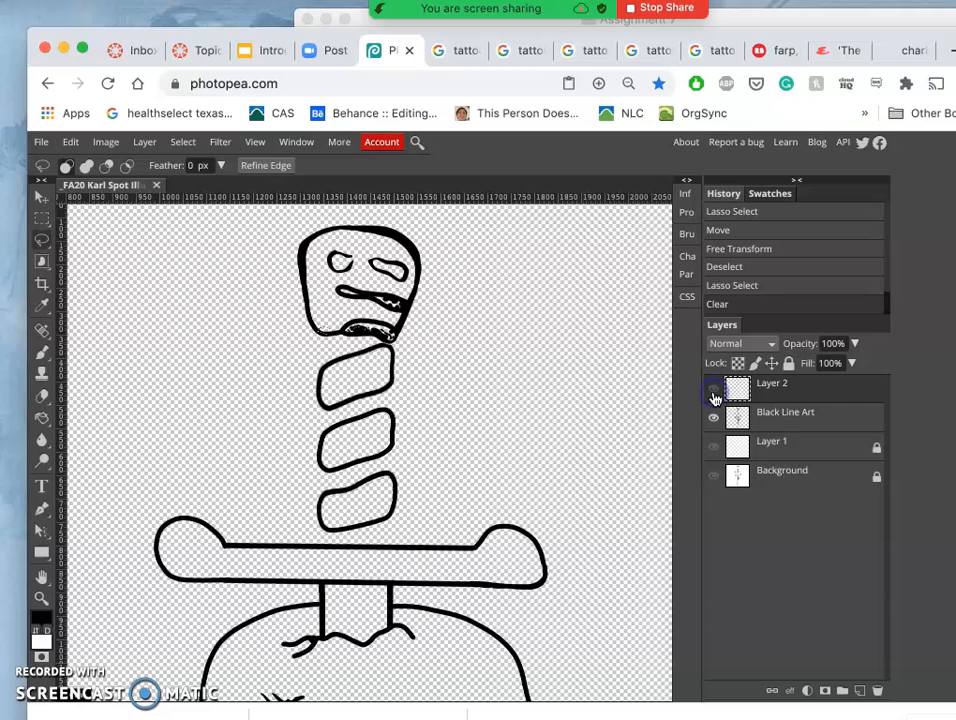
- Select the rope band interiors over the handle lines with the Magic Wand
left_click(712, 388)
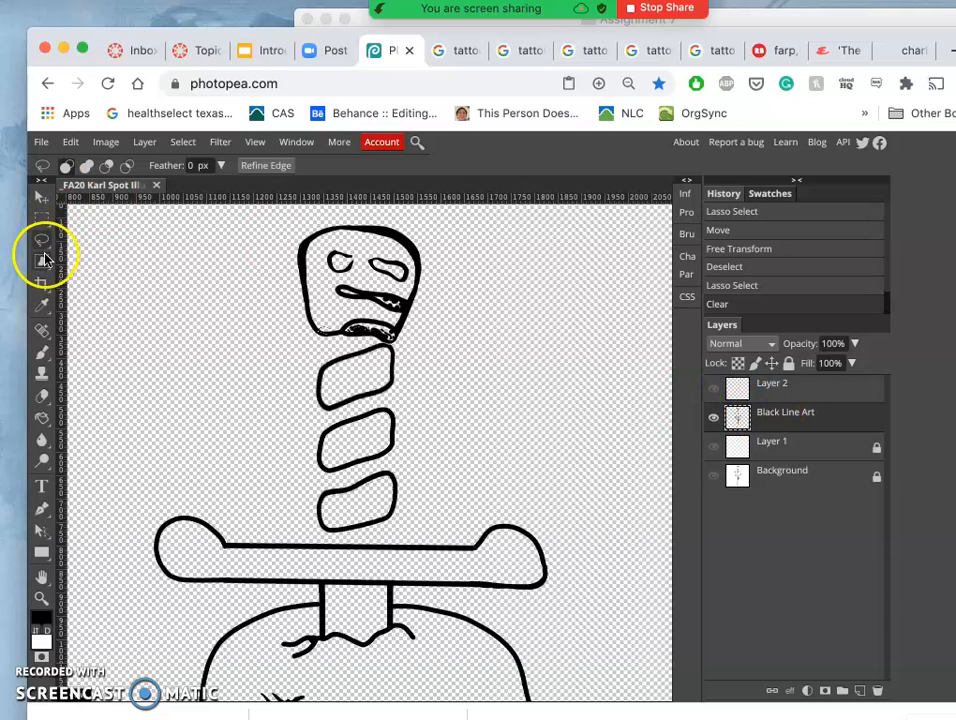
left_click(42, 240)
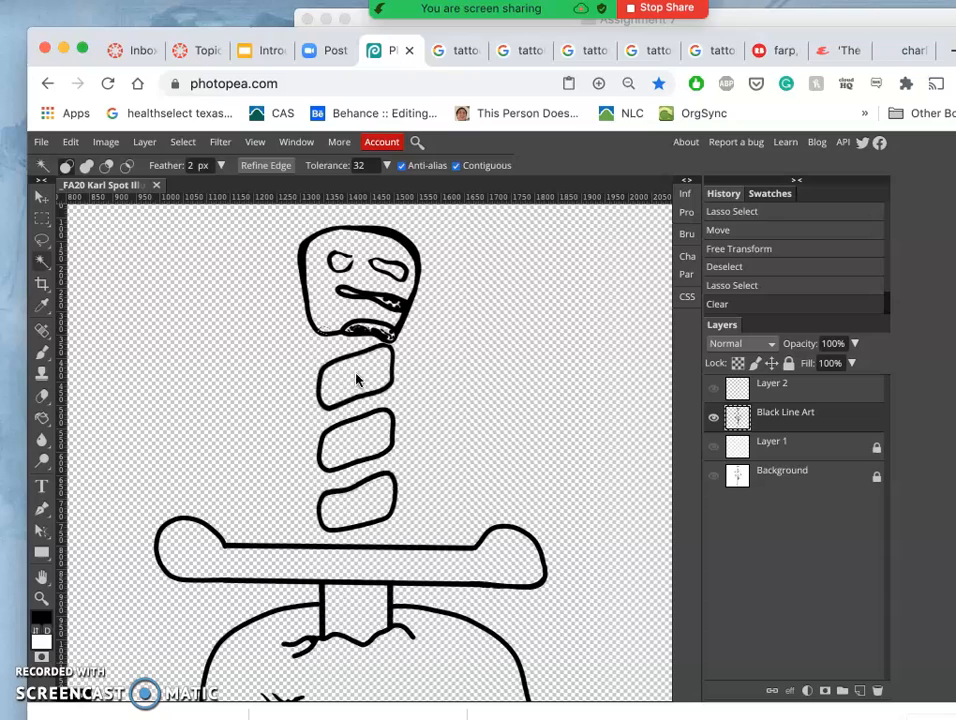
left_click(360, 376)
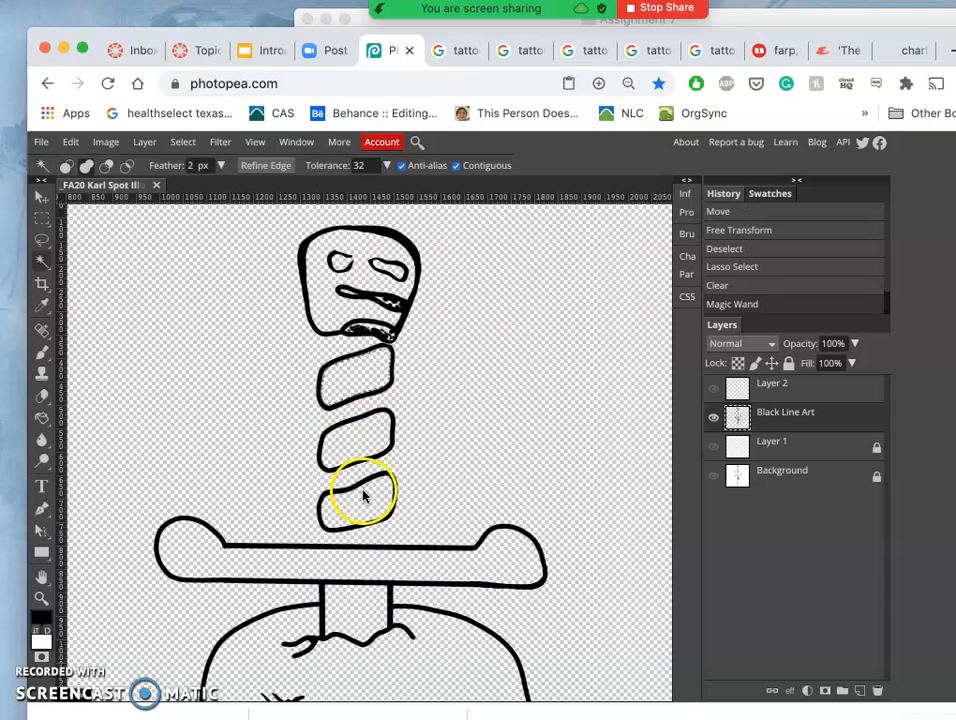
left_click(360, 490)
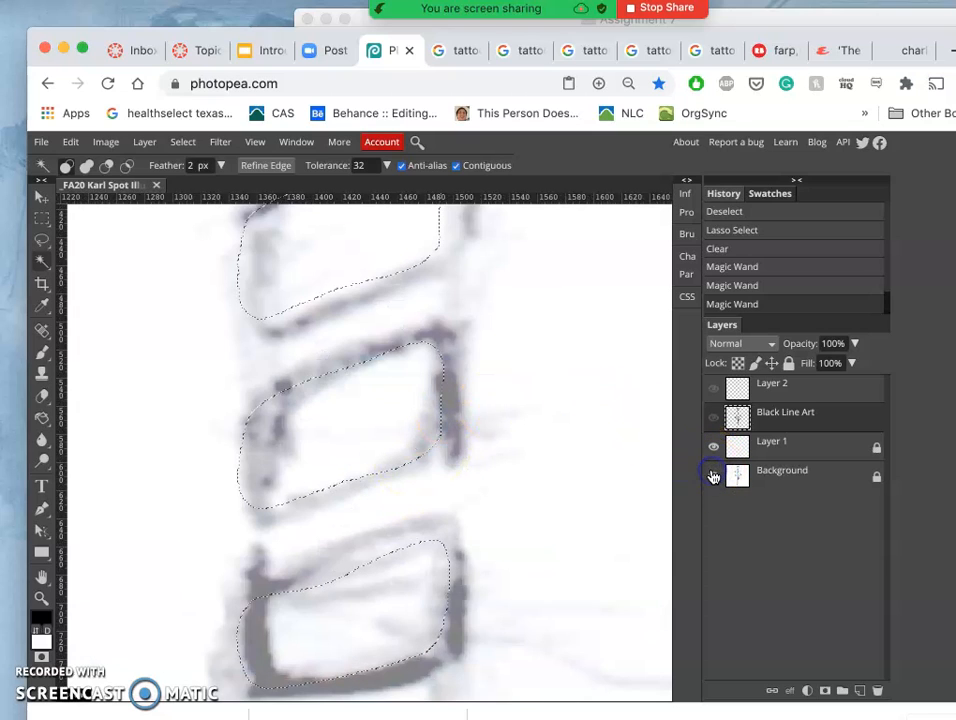
- Clear the handle lines inside the selected bands on Layer 2 and restore full visibility
left_click(712, 476)
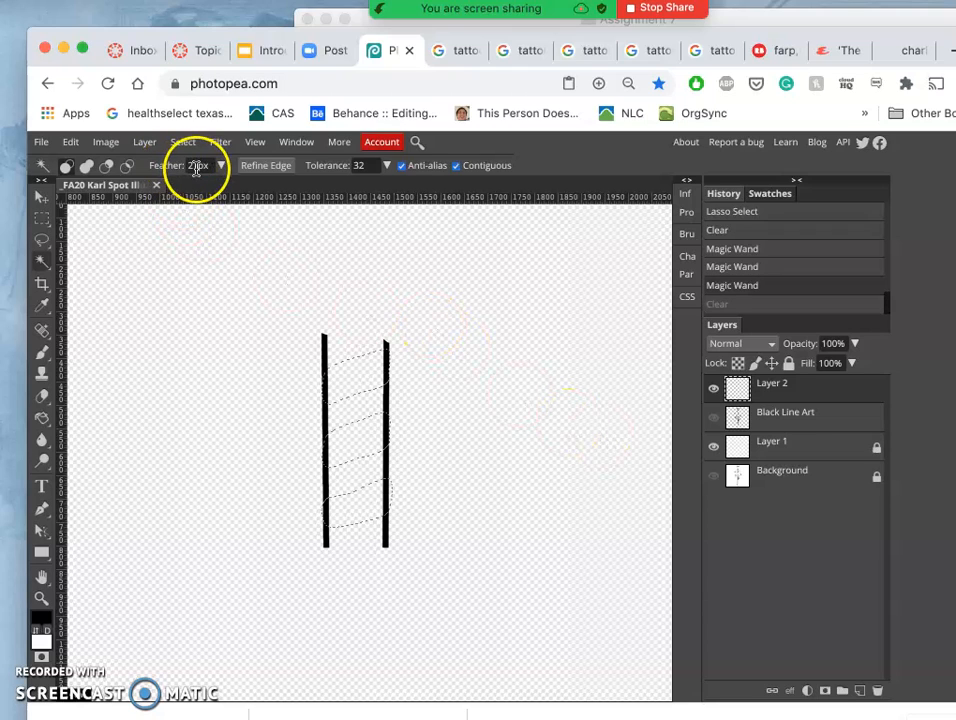
left_click(200, 164)
type("0")
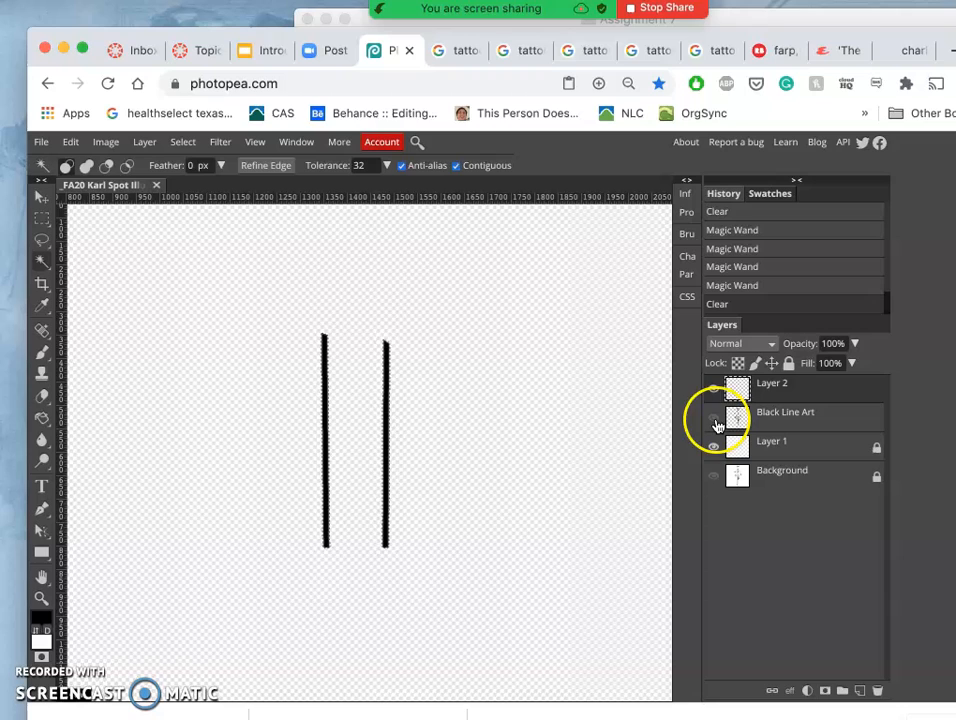
left_click(712, 418)
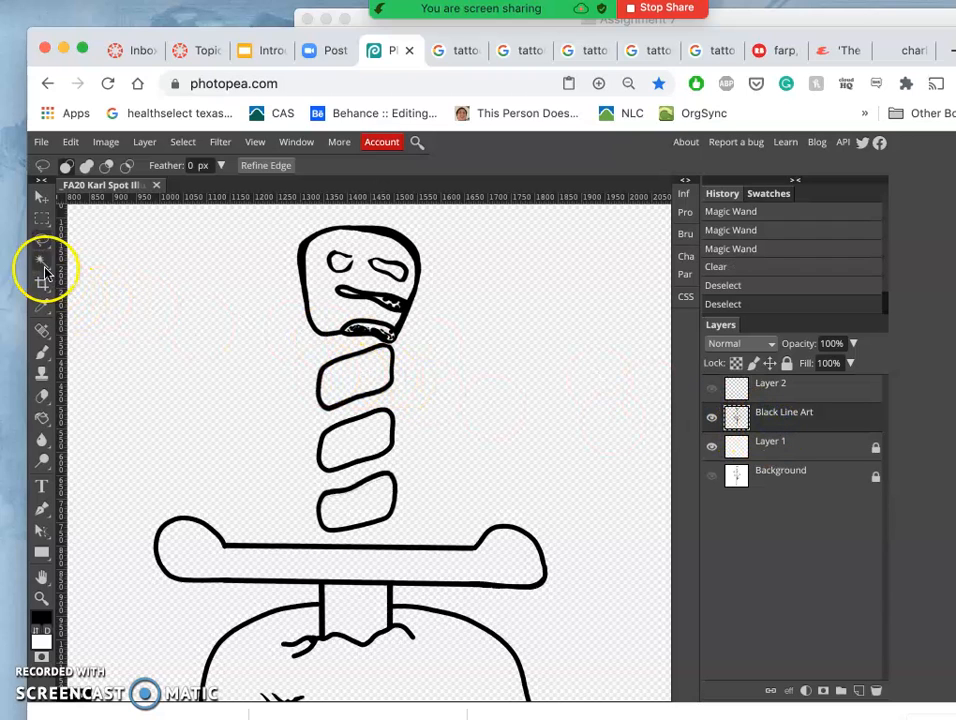
- Clear stray handle-line pieces inside the bands near the top of the grip
left_click(42, 194)
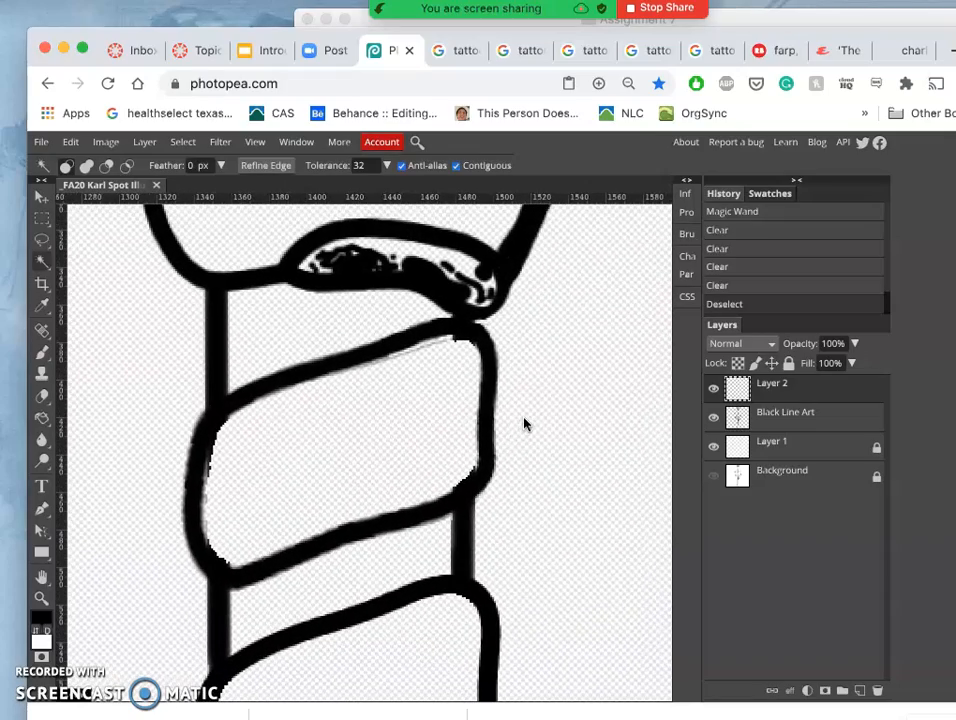
- Lasso and delete the line pieces crossing the top and lower rope bands
left_click(712, 388)
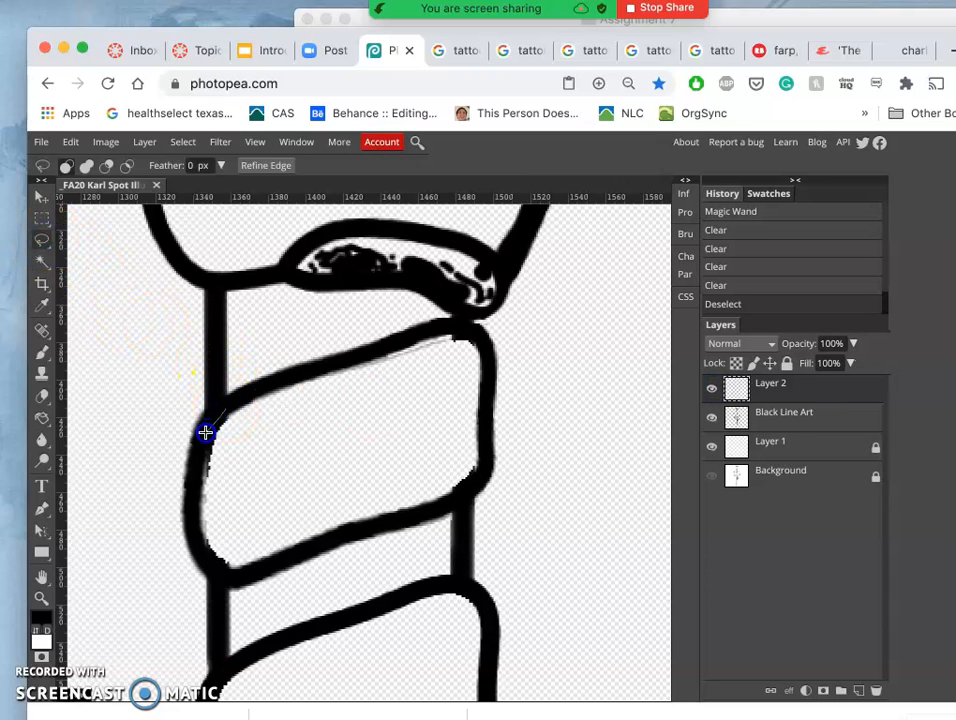
left_click_drag(208, 432, 200, 552)
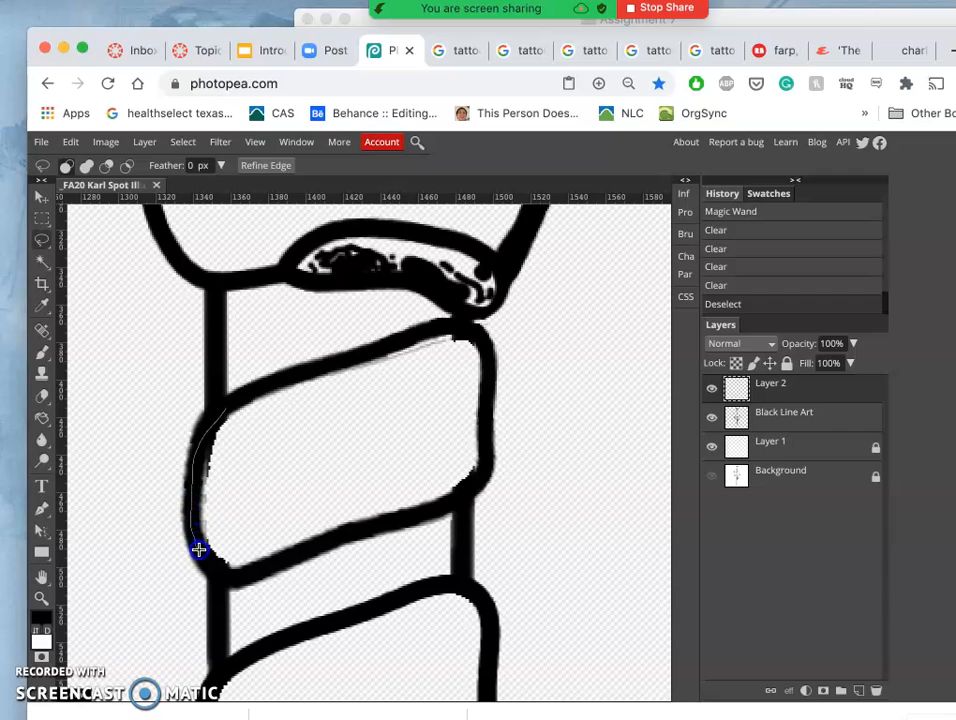
left_click_drag(200, 548, 378, 524)
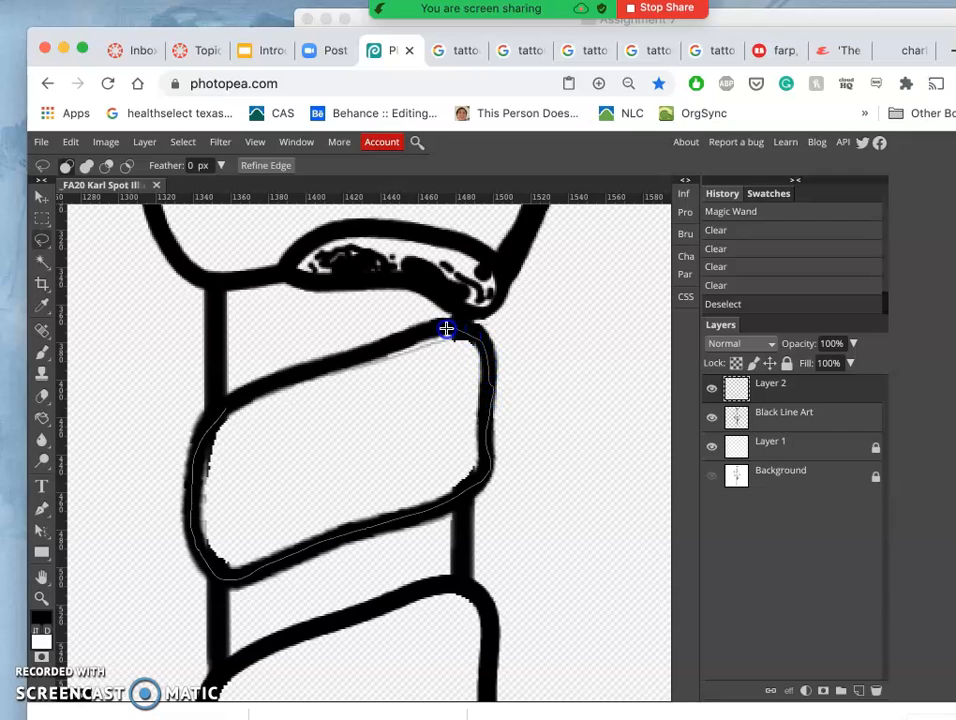
left_click_drag(446, 328, 224, 408)
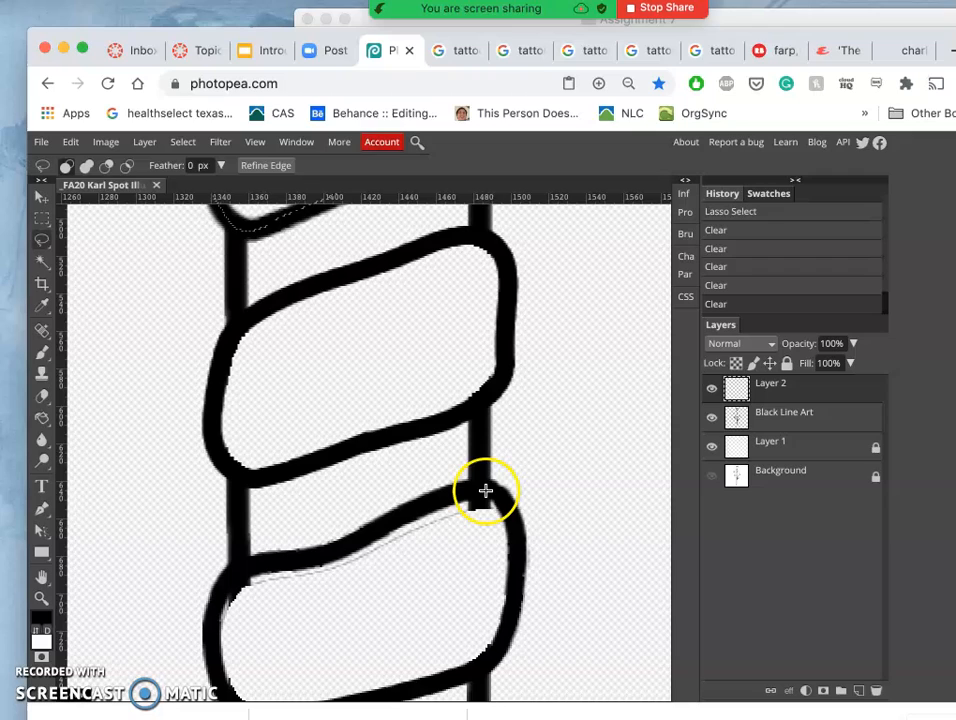
left_click_drag(486, 490, 358, 536)
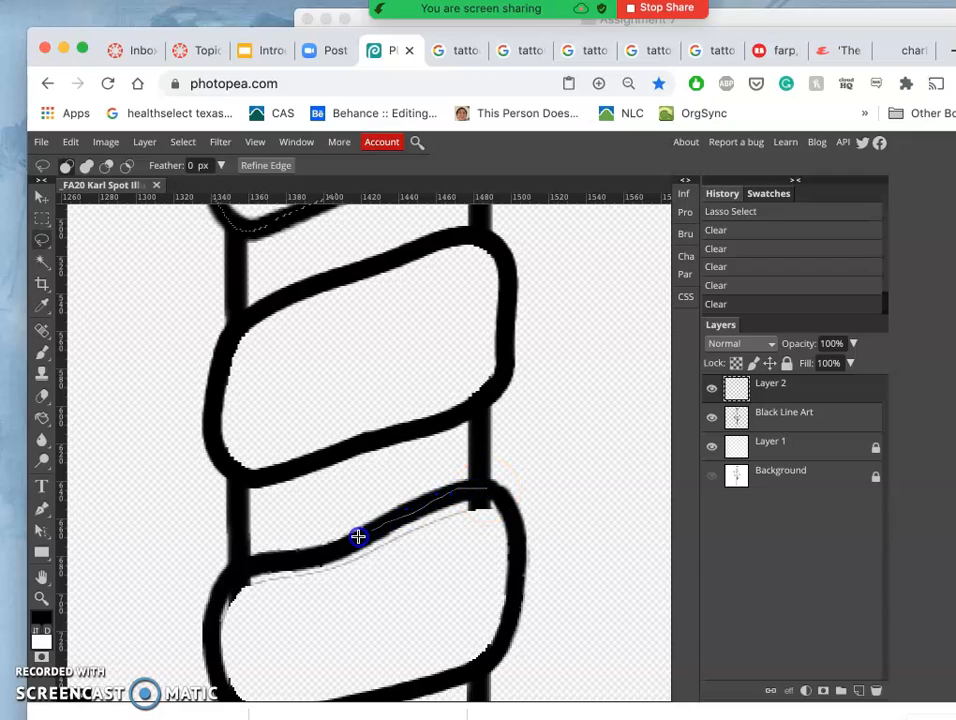
left_click_drag(358, 536, 212, 634)
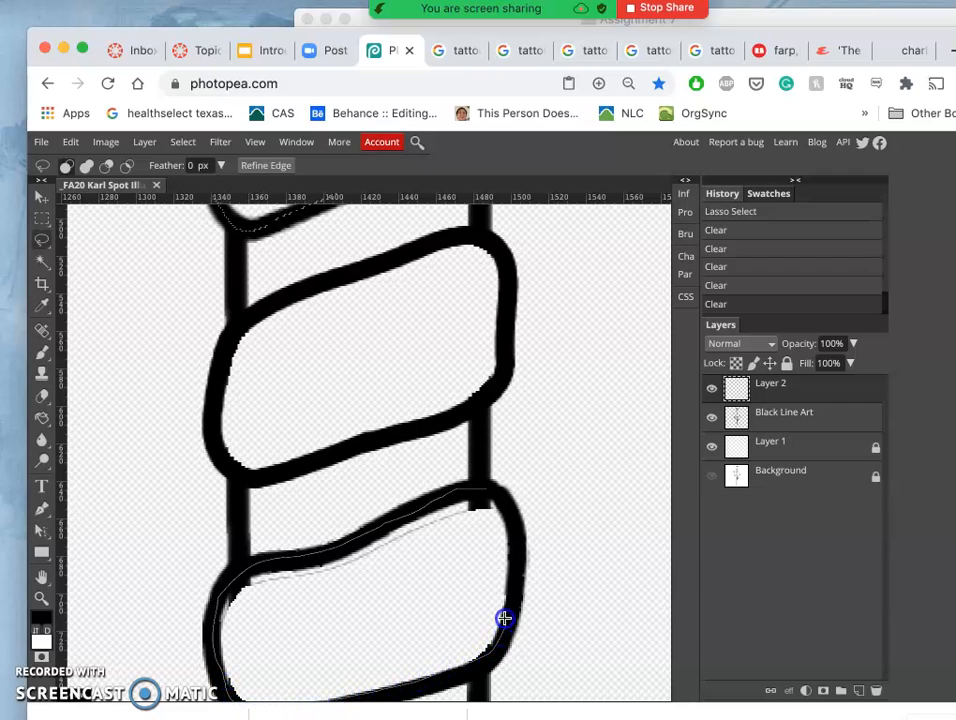
mouse_move(488, 496)
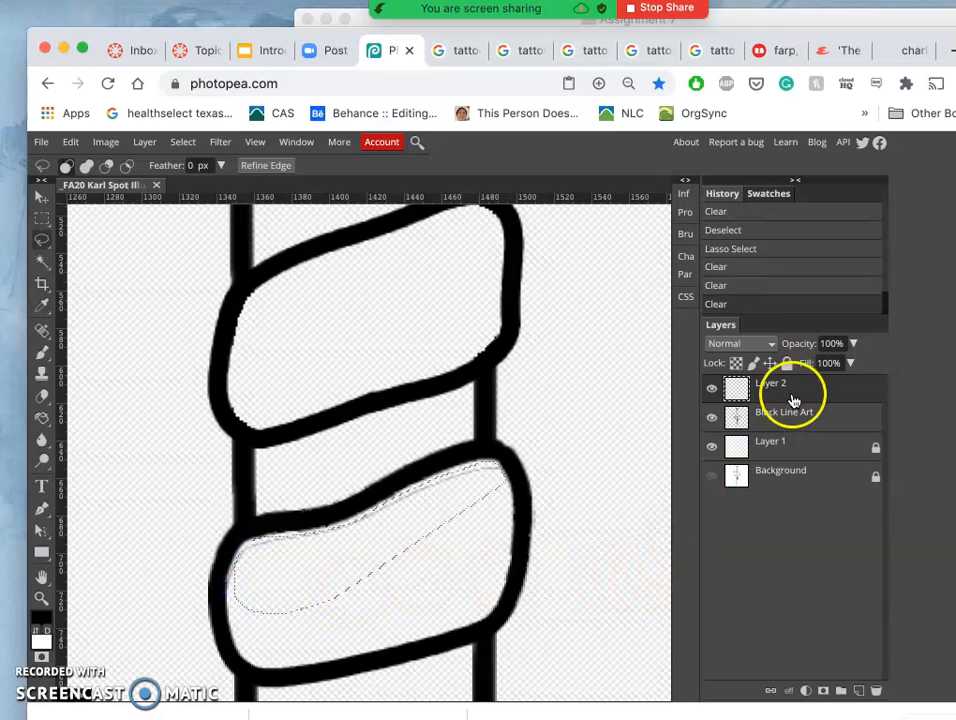
- On the other layer, lasso and delete the remaining line piece inside the top band
left_click(784, 412)
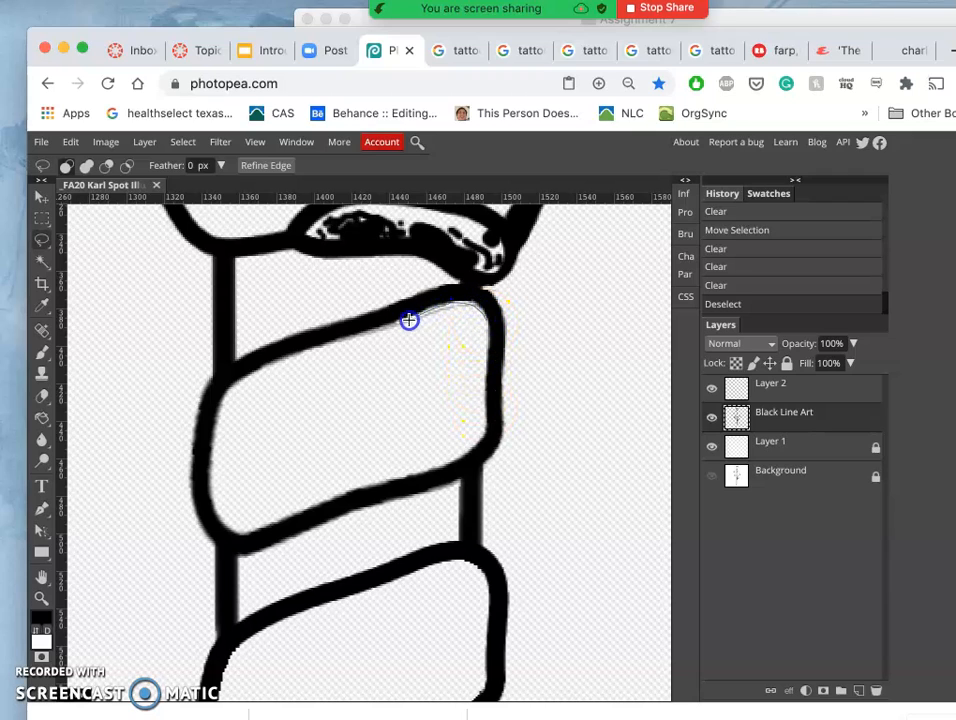
left_click_drag(408, 320, 432, 400)
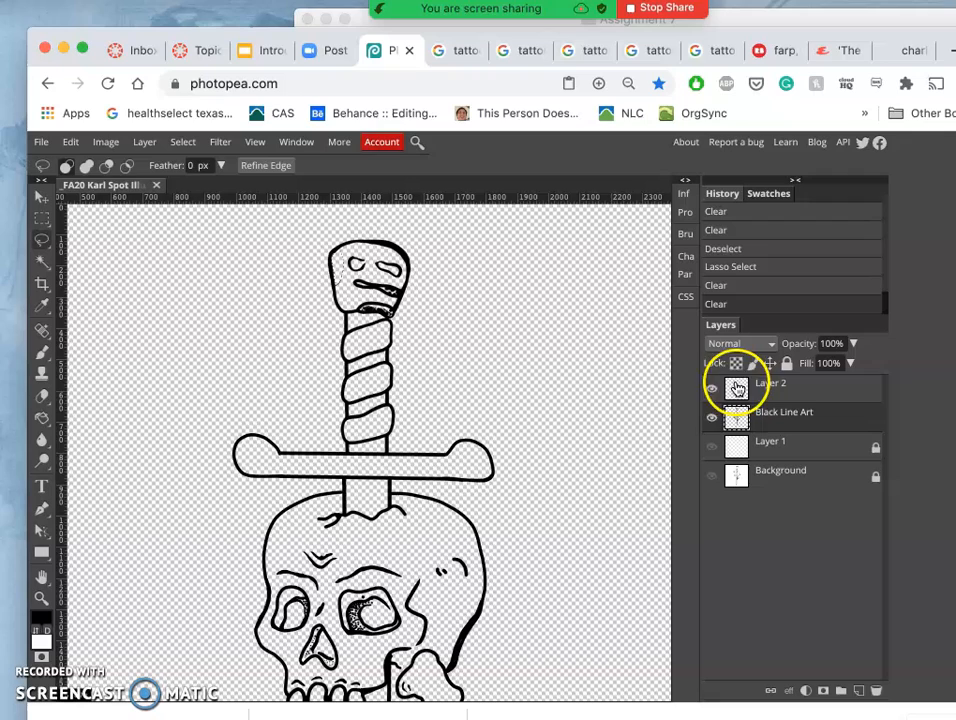
- Merge Layer 2's handle lines down into the Black Line Art layer
left_click(738, 388)
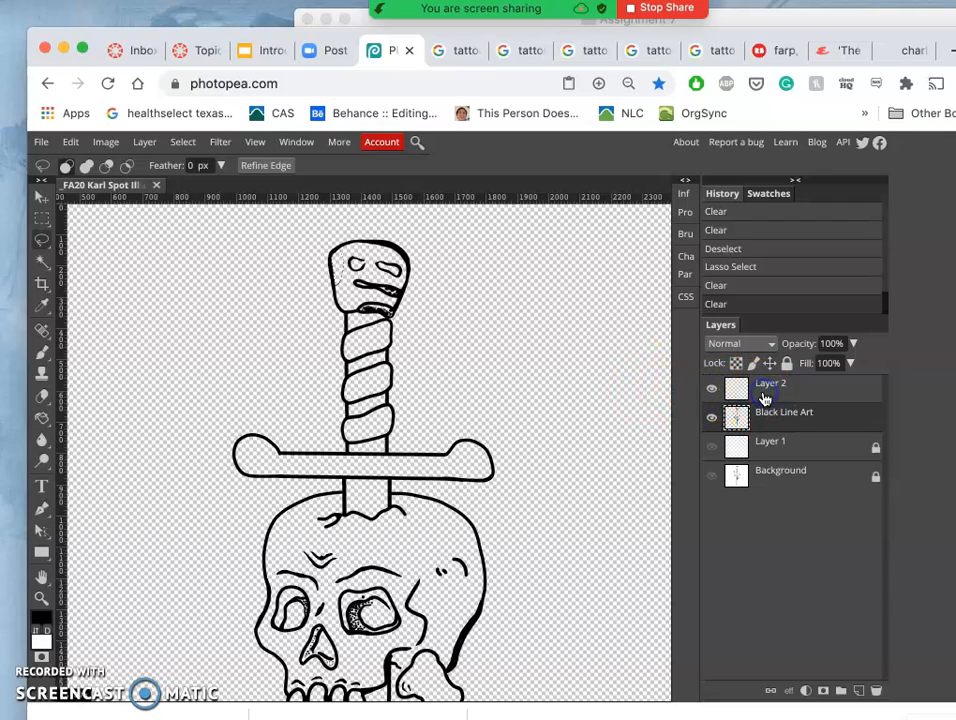
double_click(770, 384)
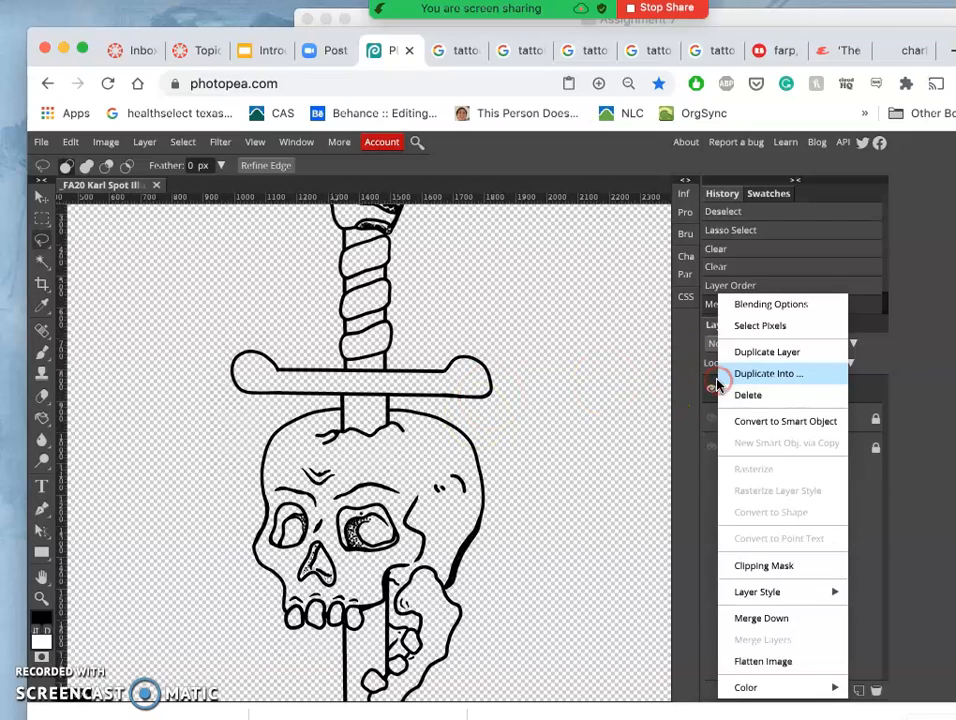
left_click(768, 374)
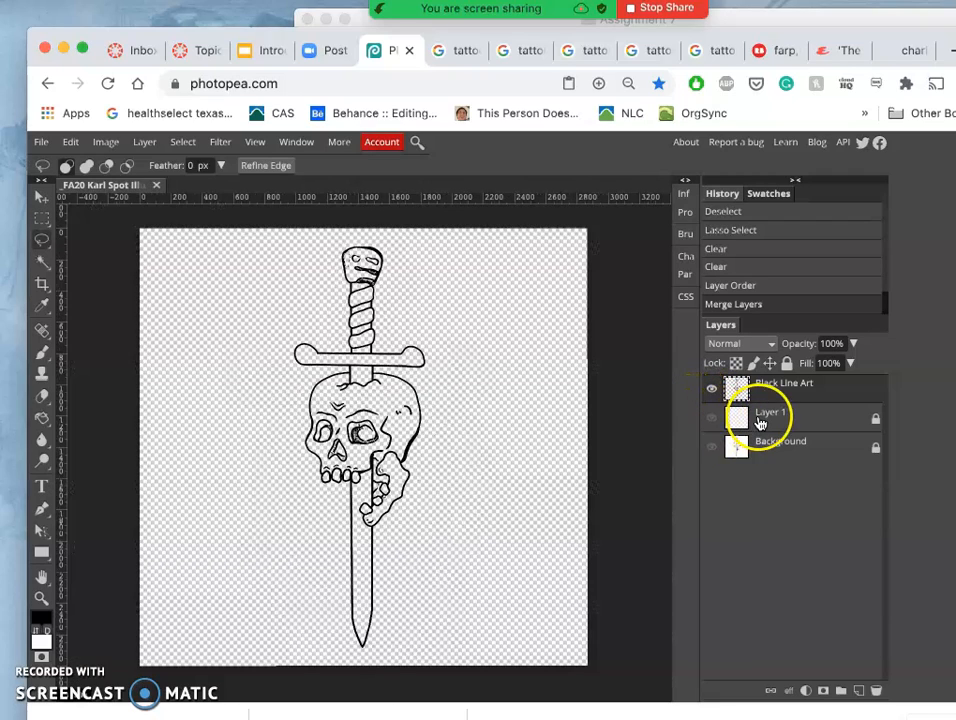
- Fill Layer 1 with solid white via Edit > Fill beneath the line art
left_click(712, 448)
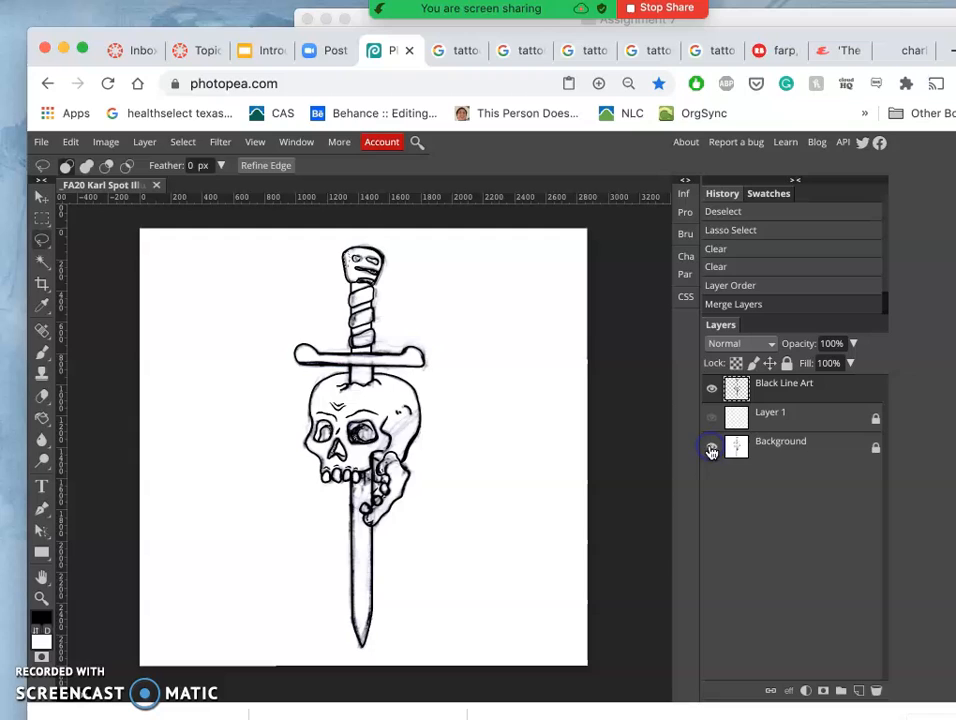
left_click(712, 418)
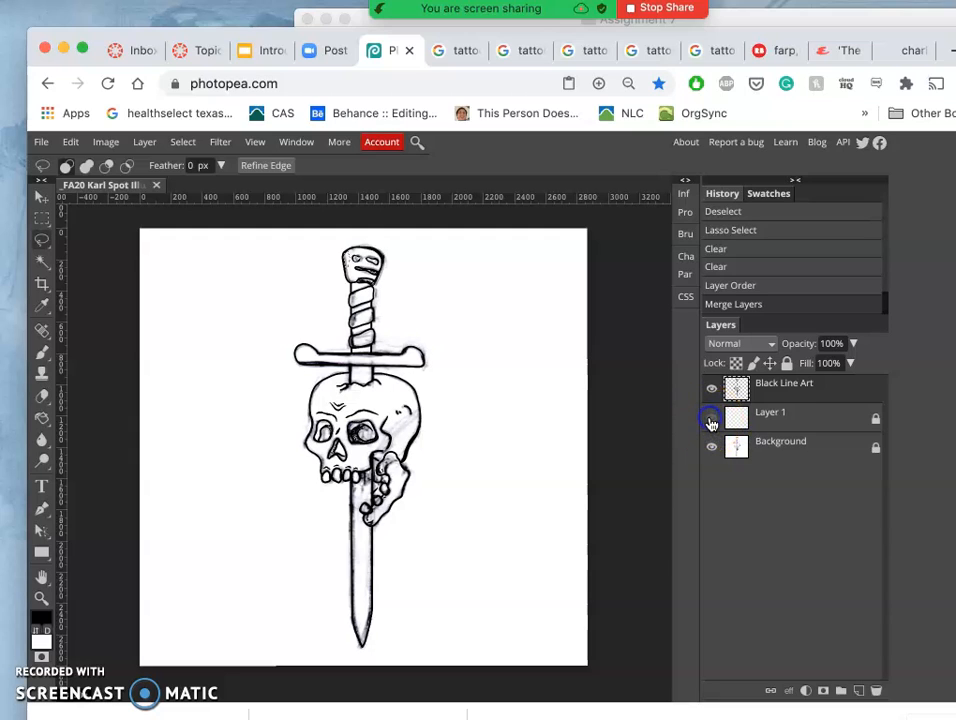
left_click(712, 418)
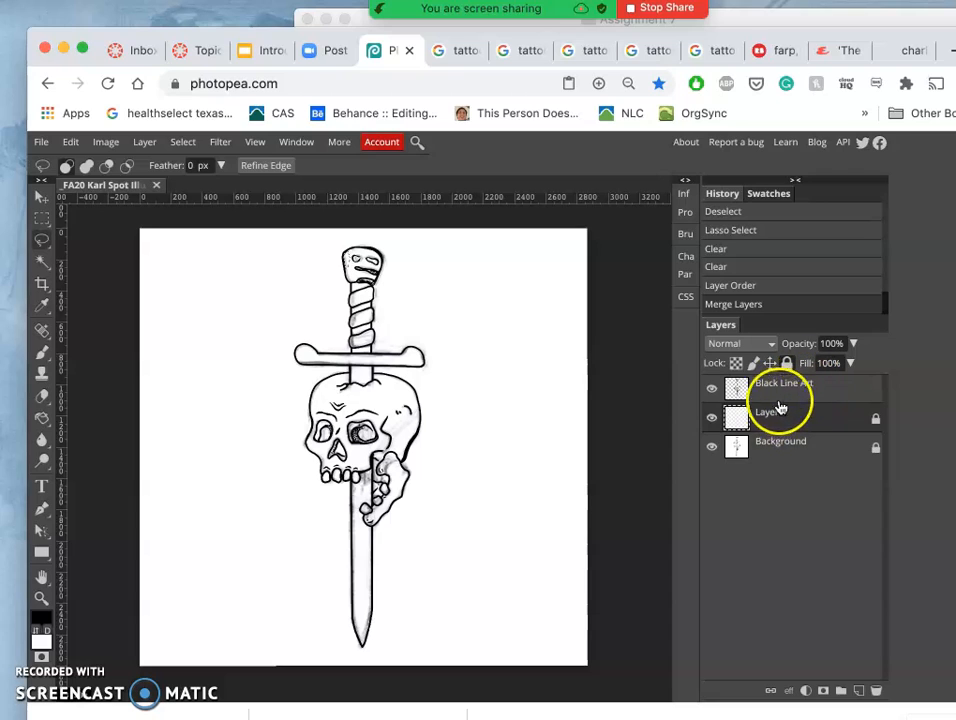
mouse_move(850, 418)
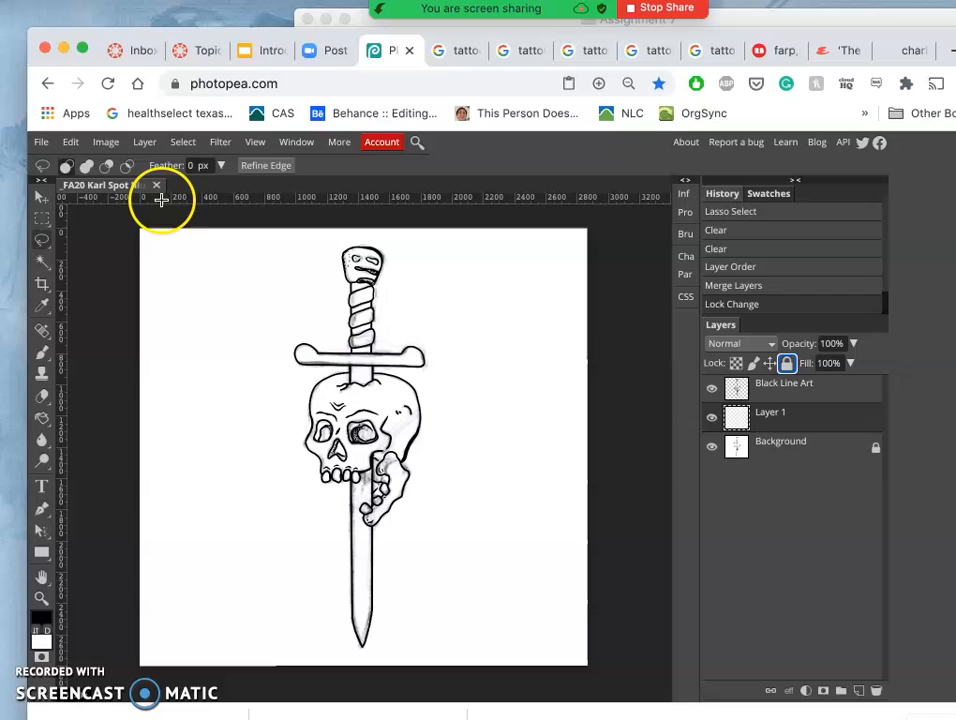
left_click(70, 140)
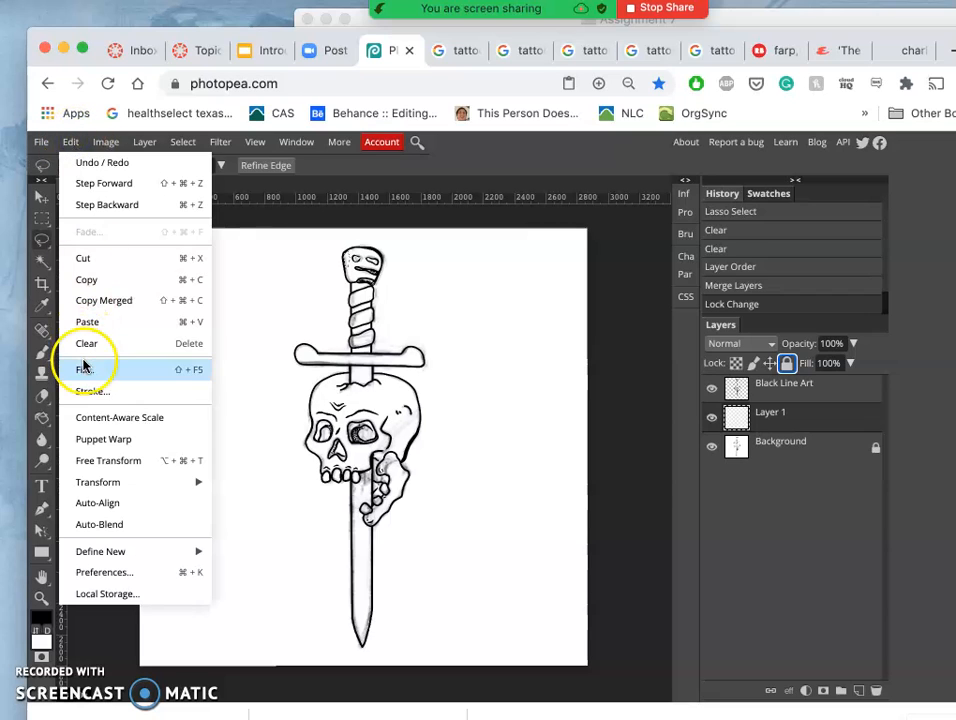
left_click(84, 368)
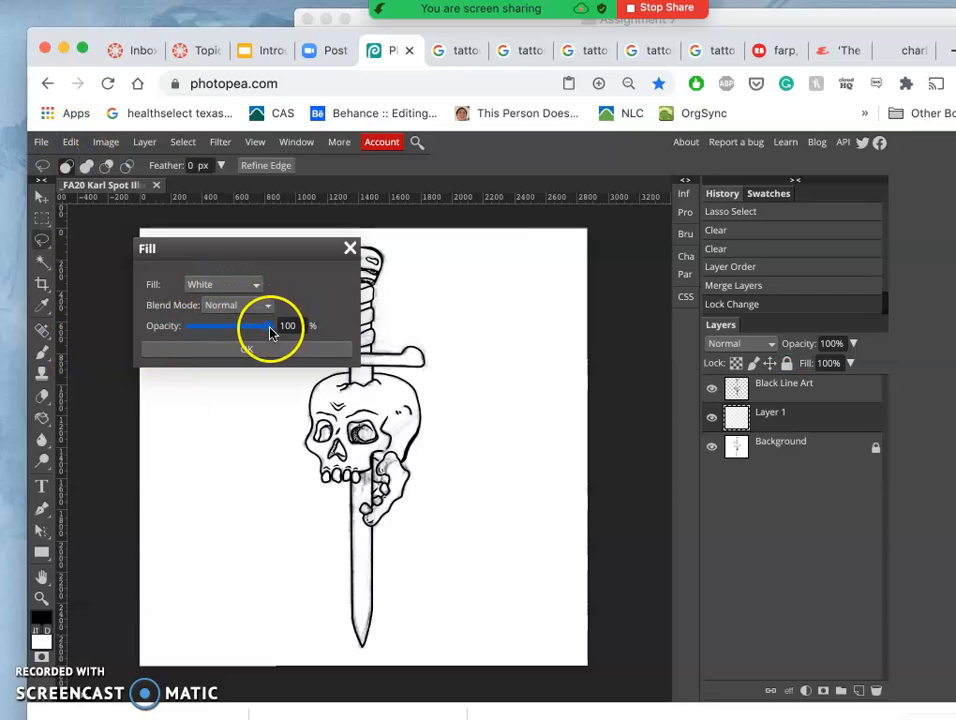
left_click(248, 348)
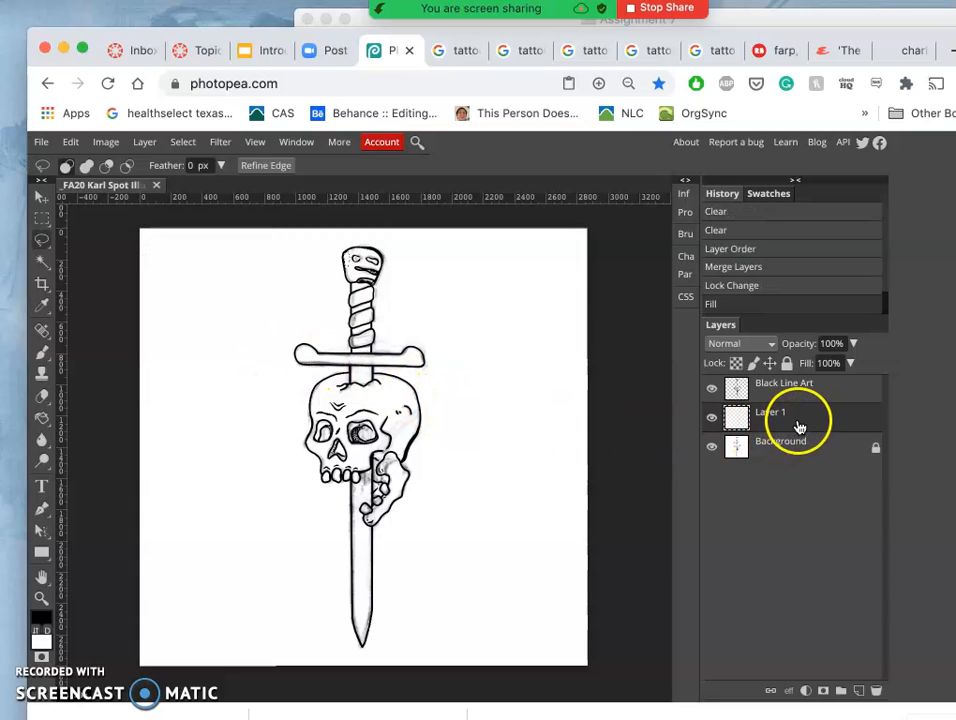
- Discard the test duplicate layers and add a fresh white-filled Layer 1, checking its fill
left_click(768, 412)
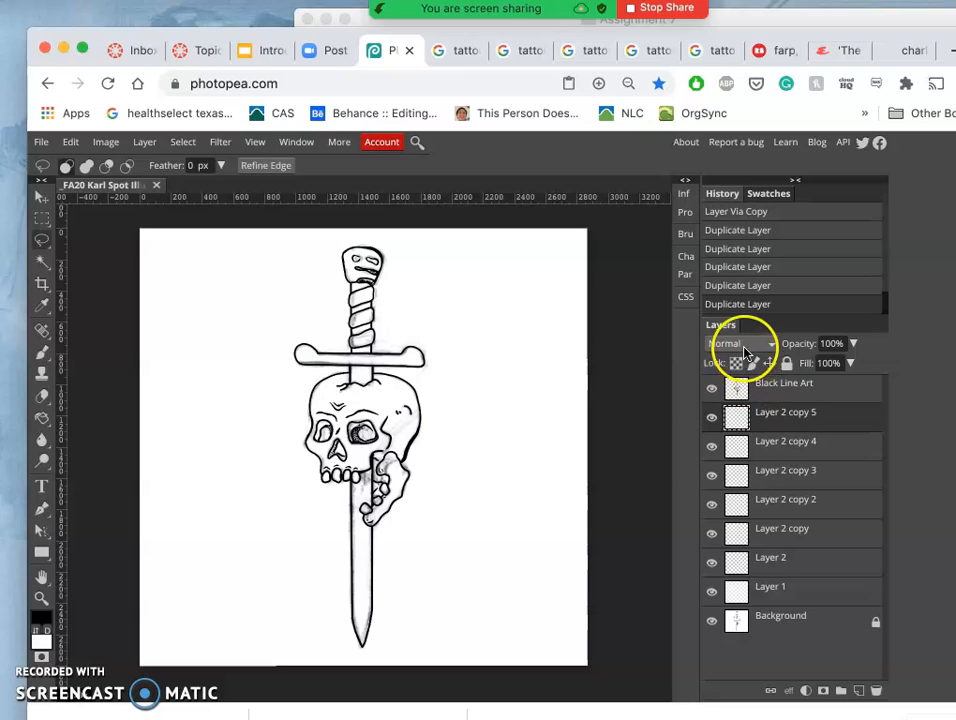
left_click(728, 344)
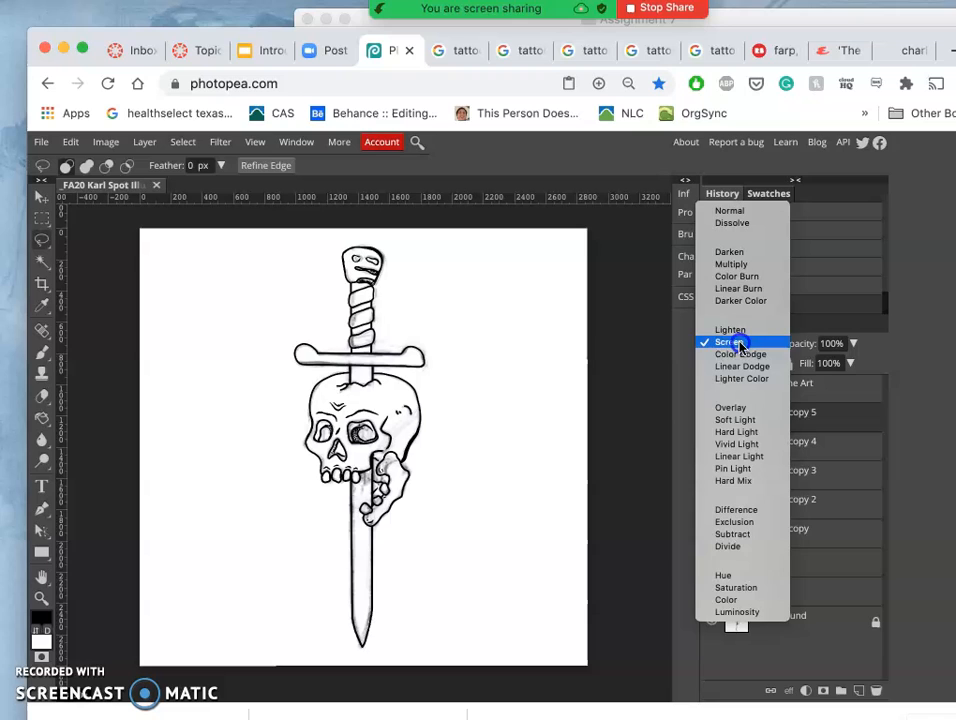
left_click(730, 328)
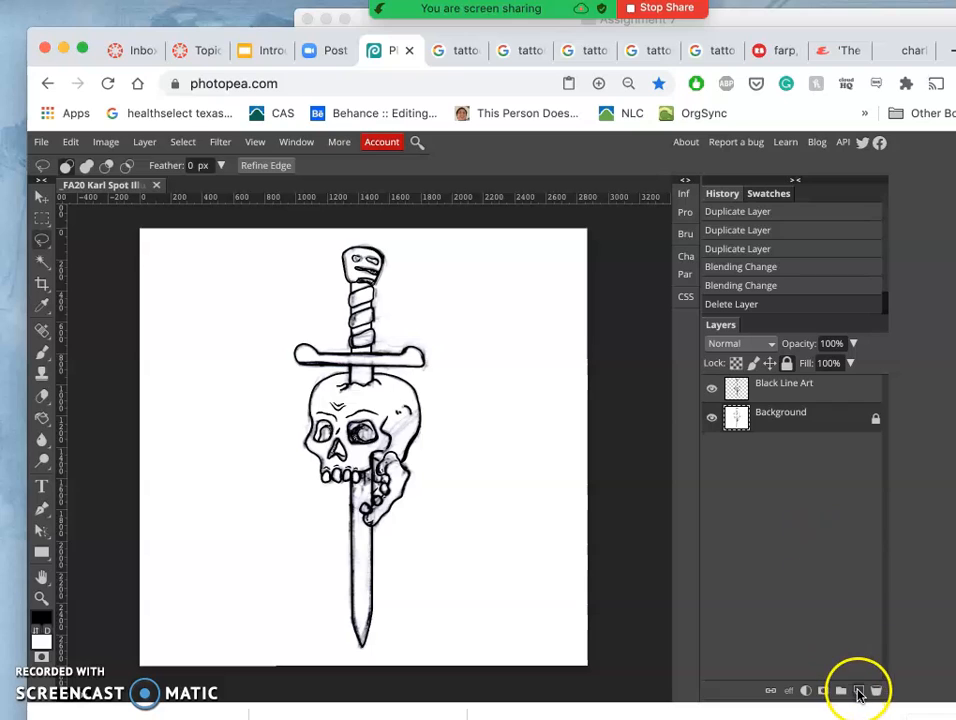
left_click(858, 690)
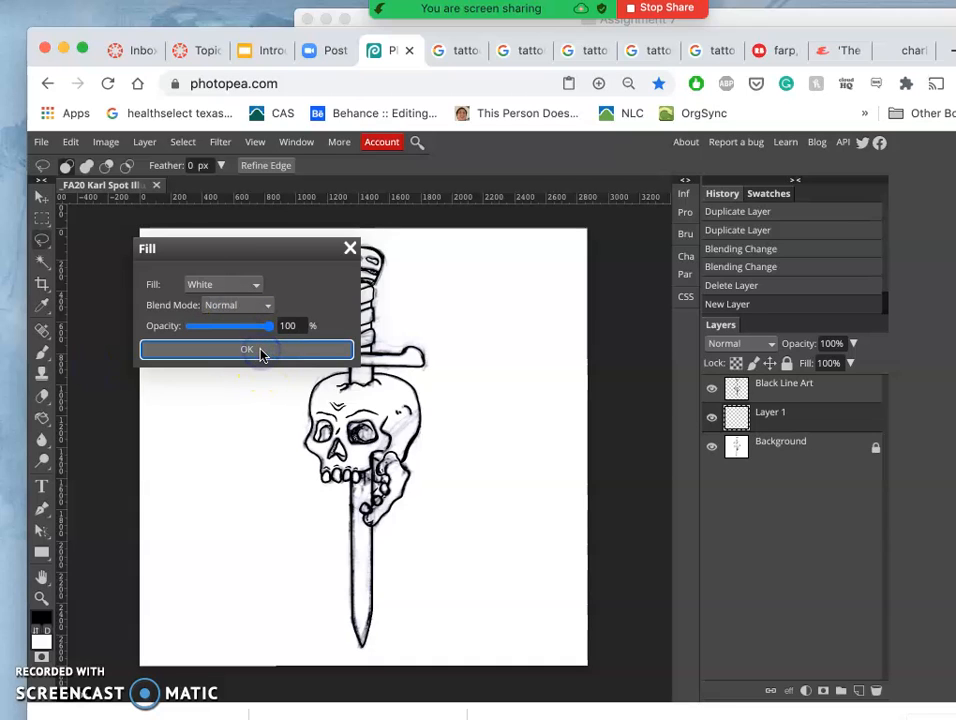
left_click(246, 348)
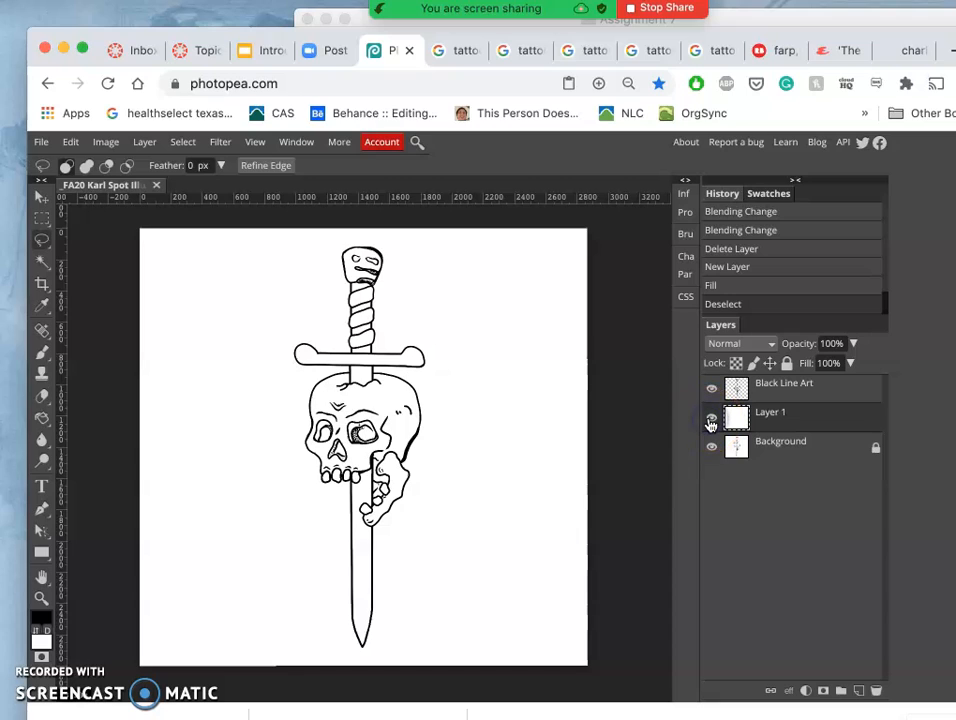
left_click(712, 420)
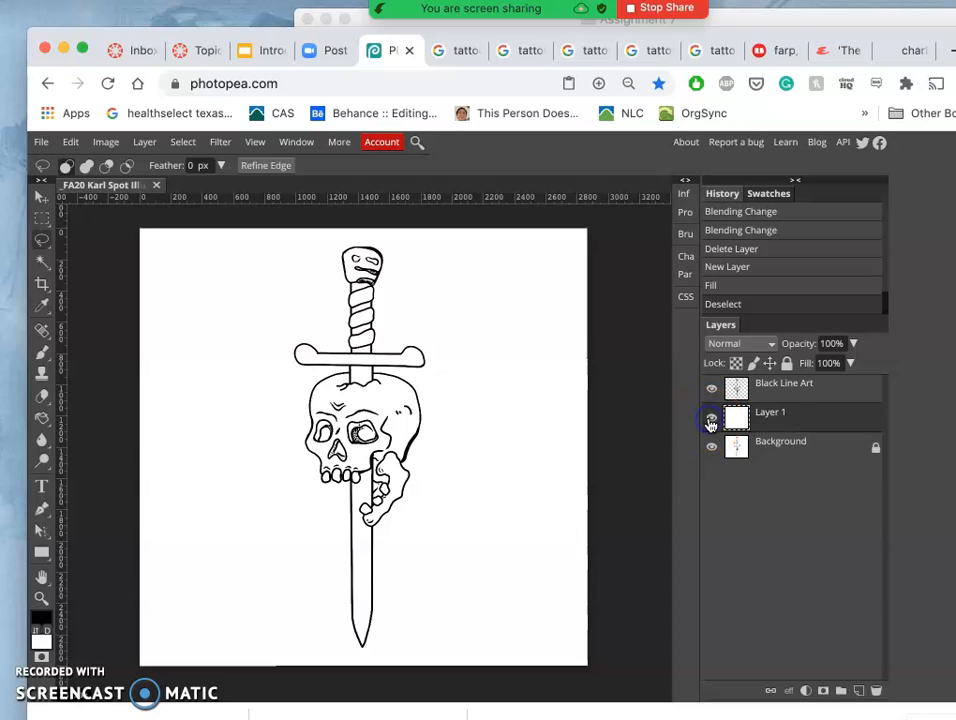
left_click(712, 418)
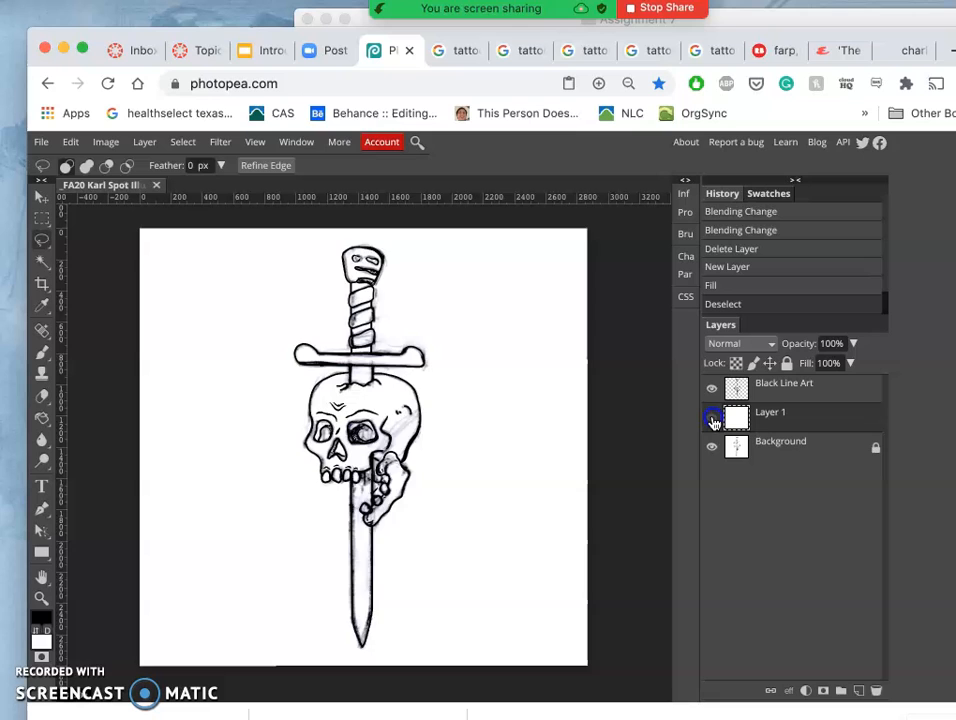
left_click(712, 418)
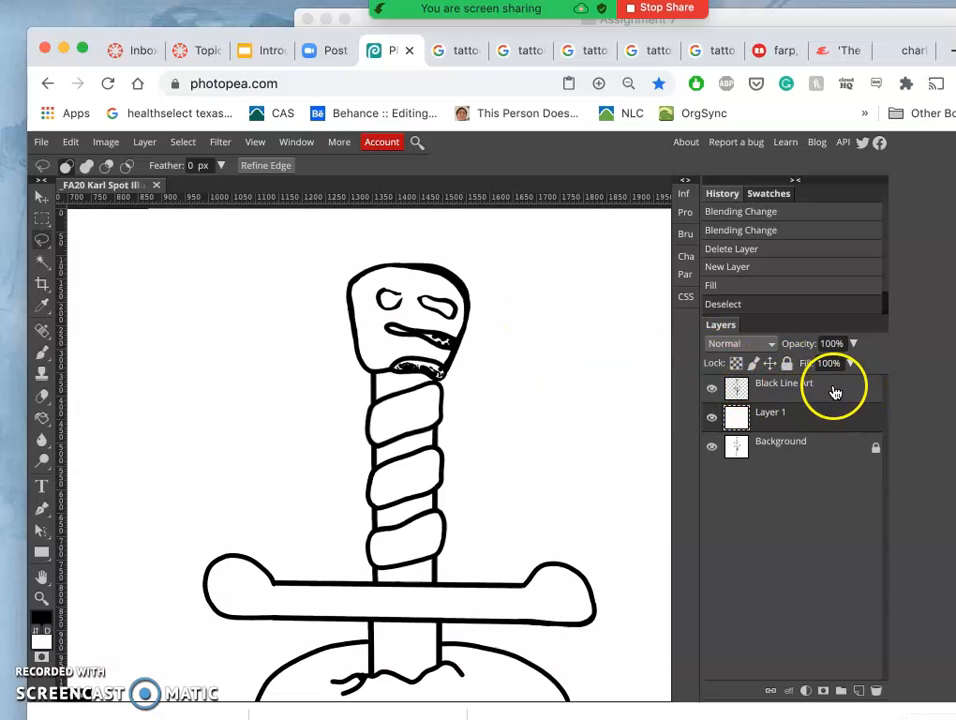
- Give the Black Line Art layer a black (000000) Color Overlay layer style
double_click(784, 384)
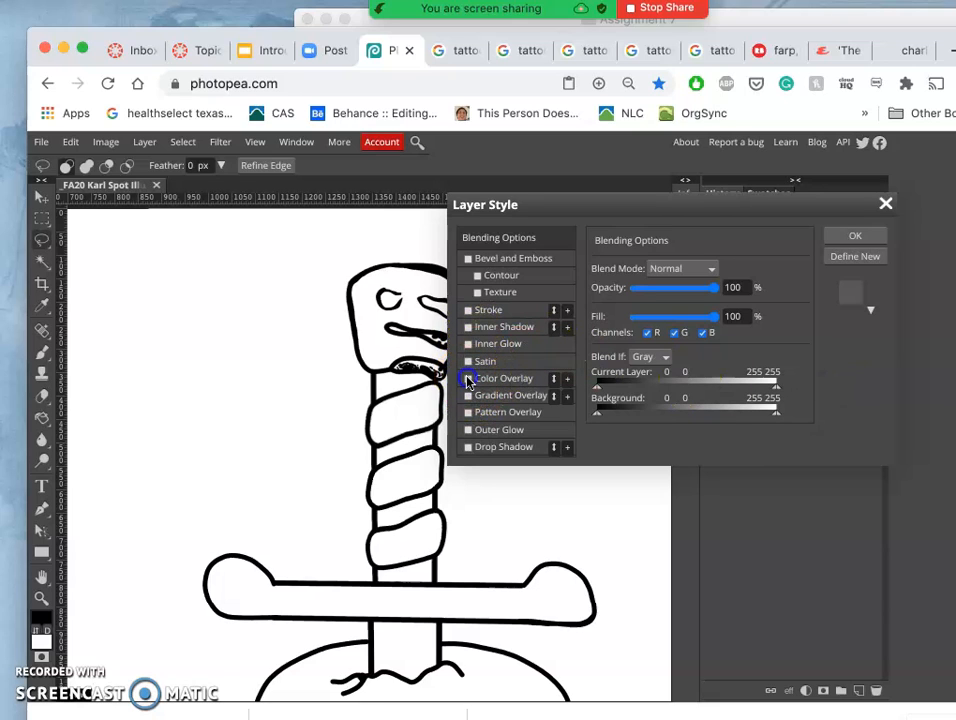
left_click(468, 378)
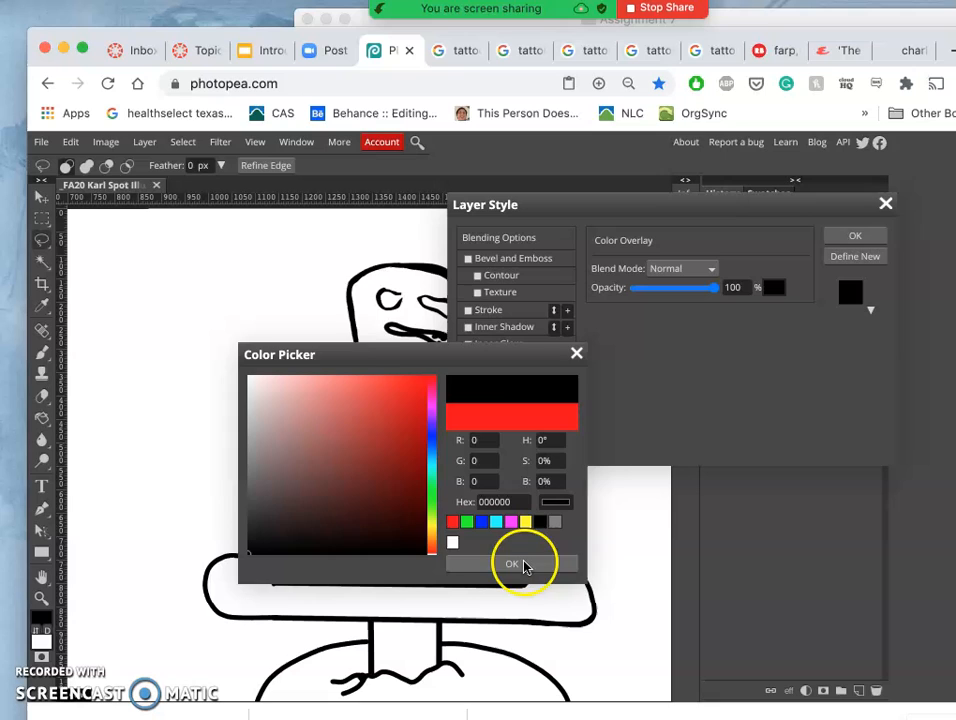
left_click(512, 564)
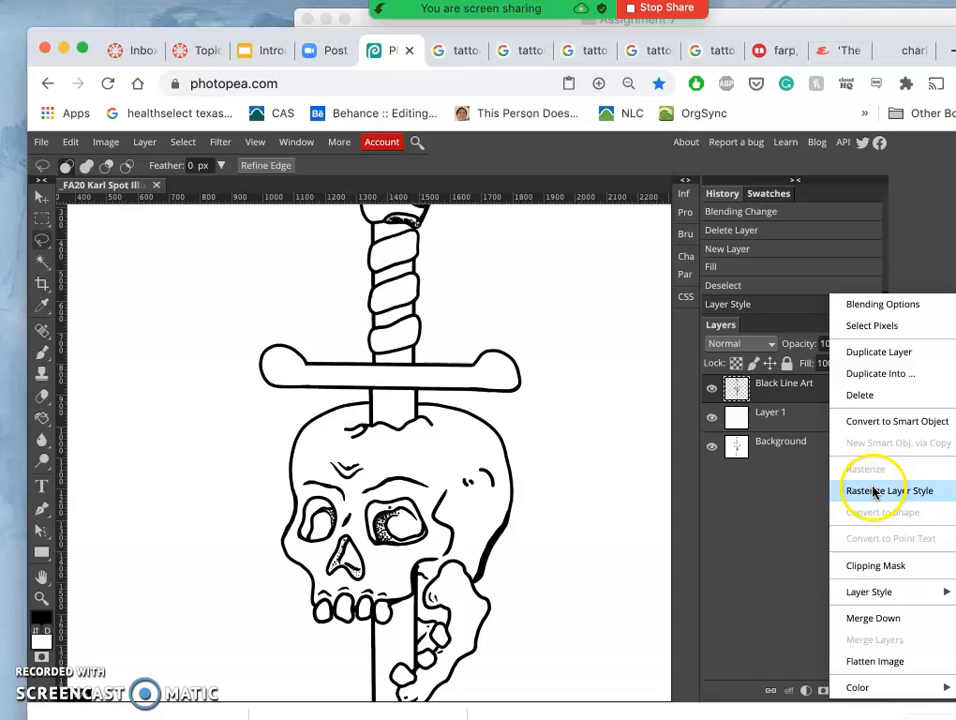
- Rasterize the line art's overlay style and rename Layer 1 to BLANK WHITE, locking both
left_click(890, 490)
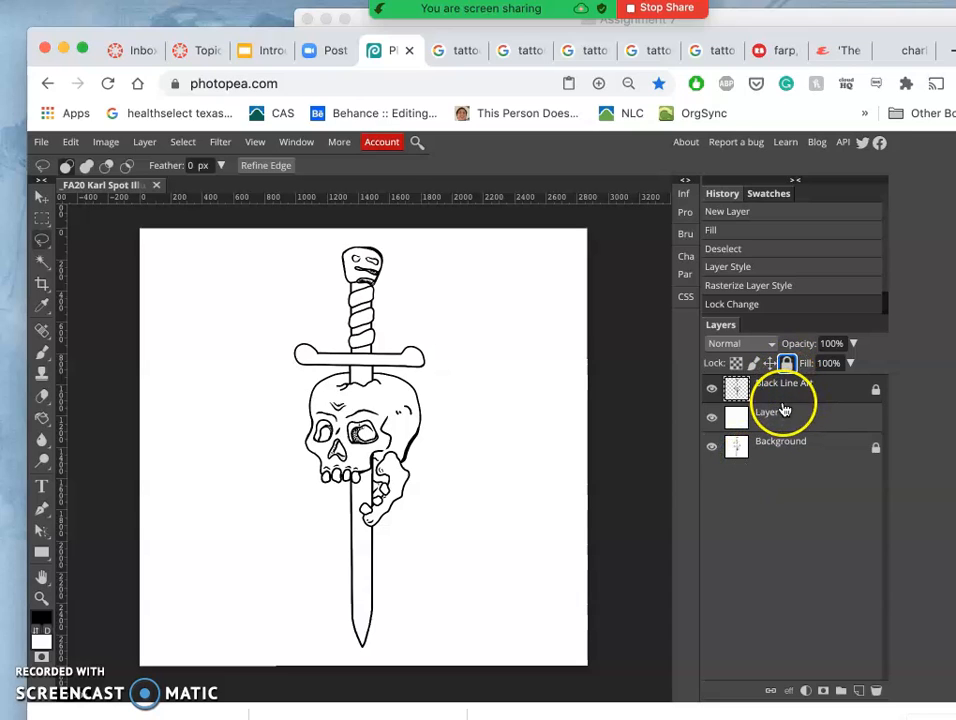
double_click(784, 412)
type("BLANK WHITE")
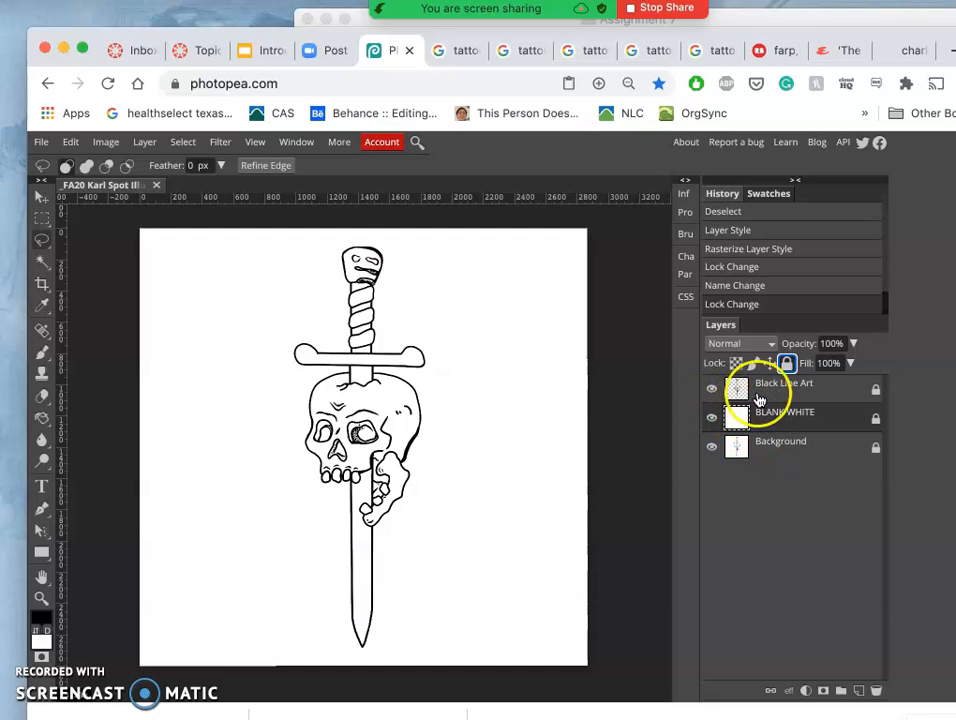
- Create a new layer above BLANK WHITE and name it FLAT COLOR
left_click(784, 412)
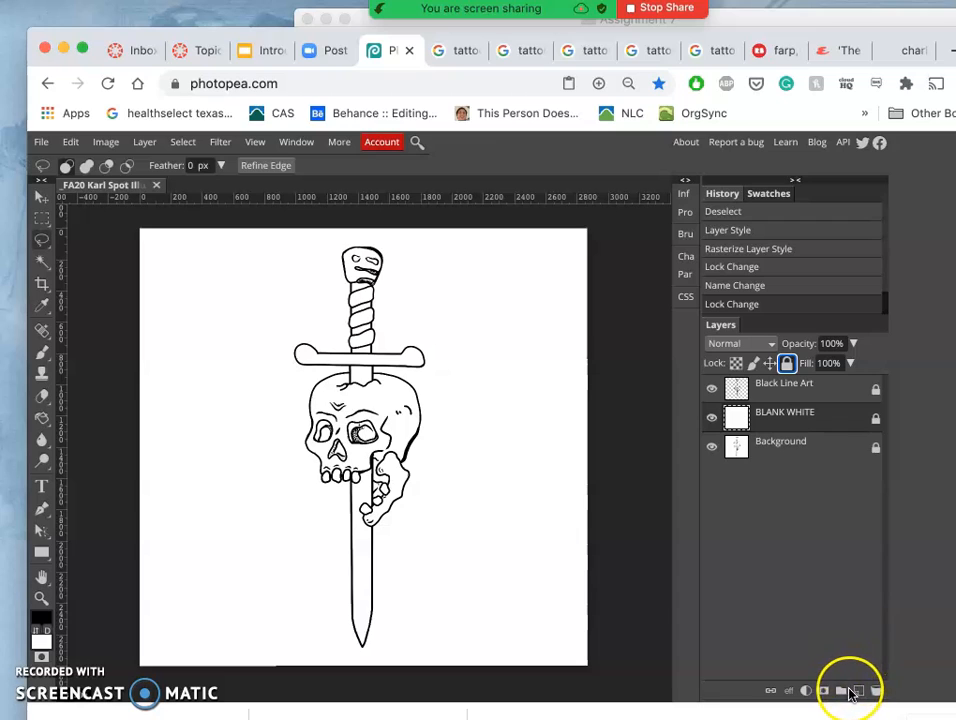
left_click(856, 690)
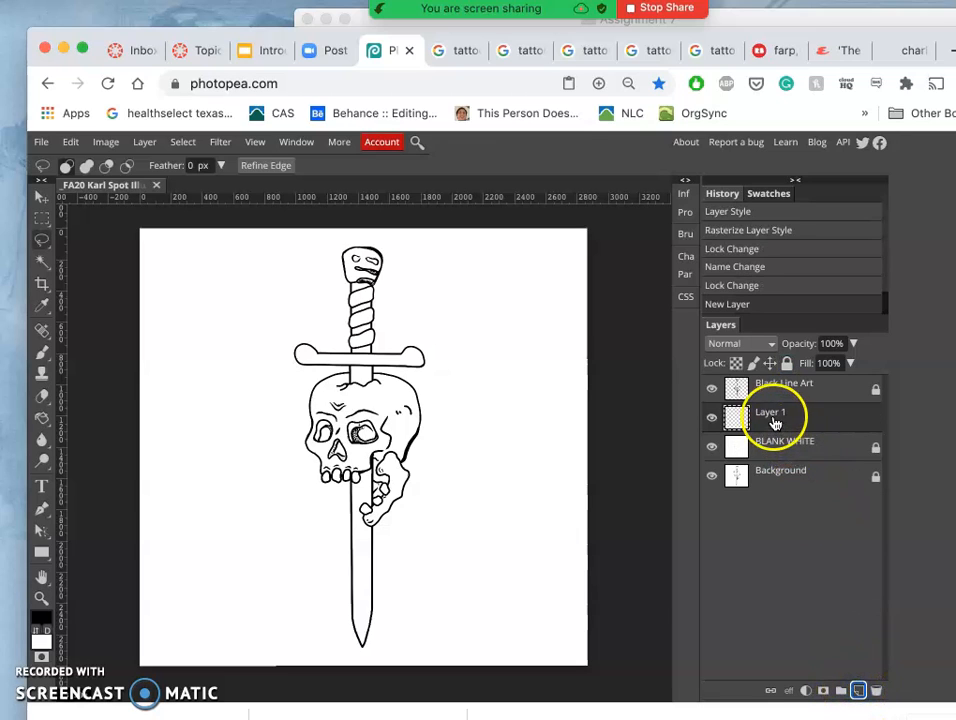
double_click(770, 412)
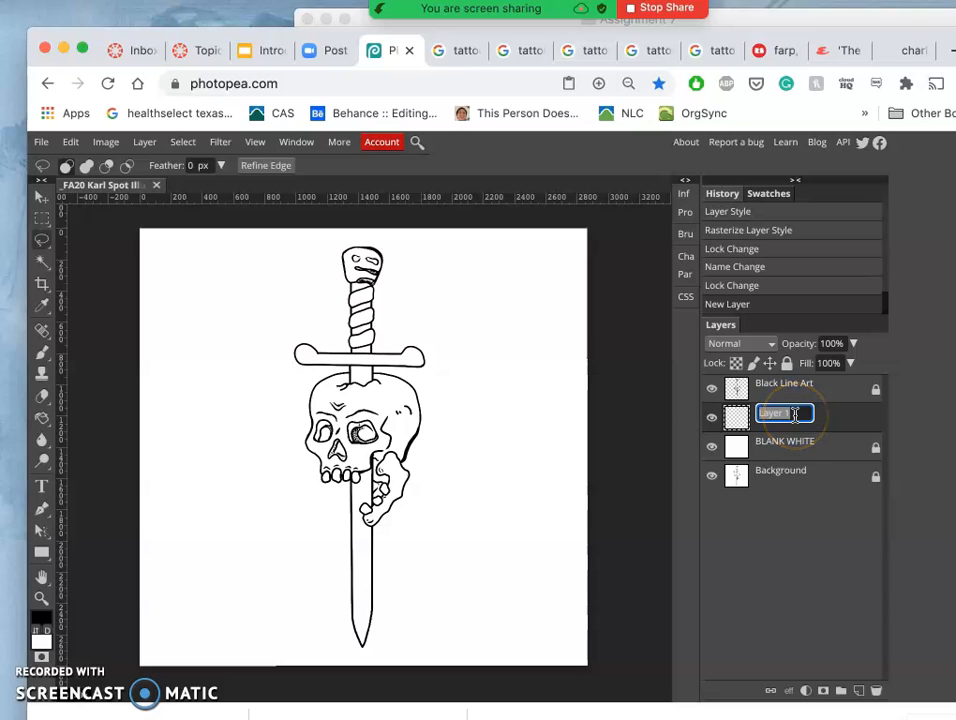
type("FLAT COLOR")
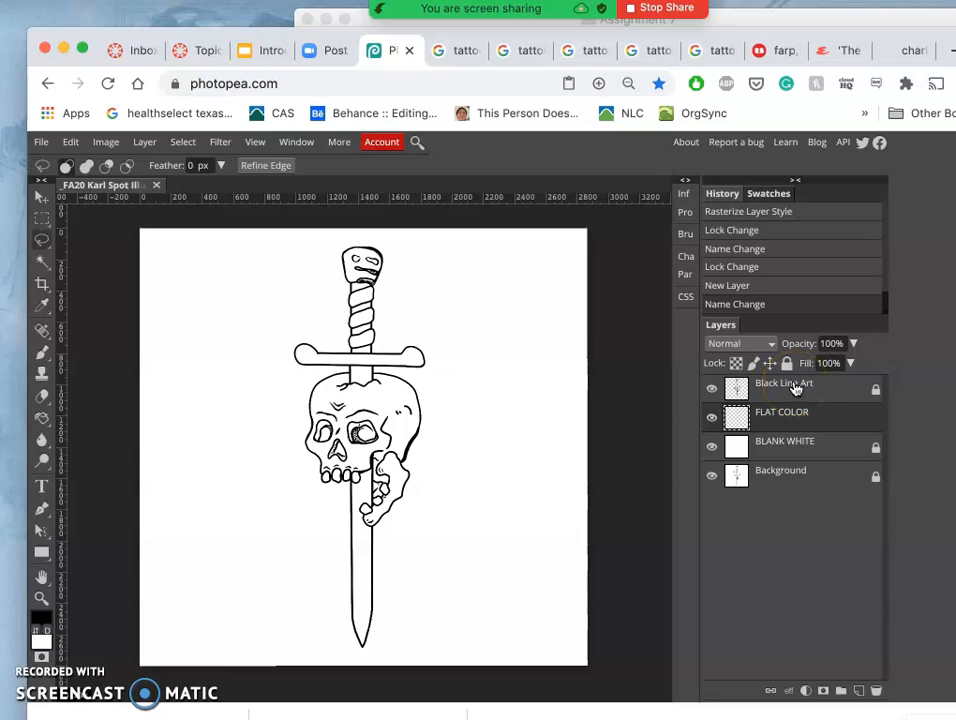
mouse_move(500, 380)
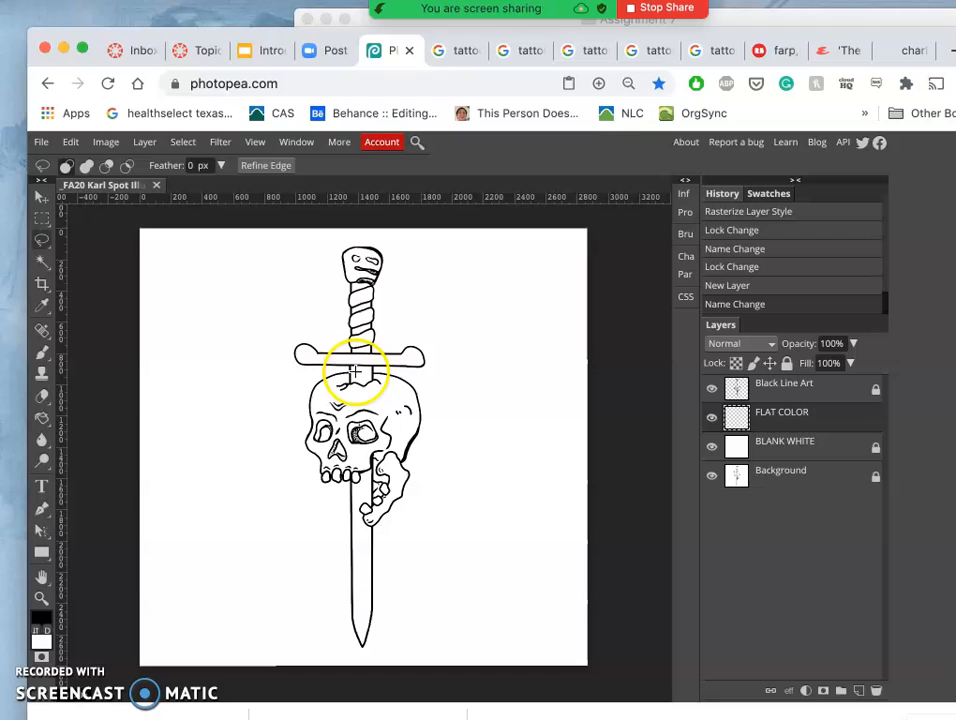
mouse_move(588, 368)
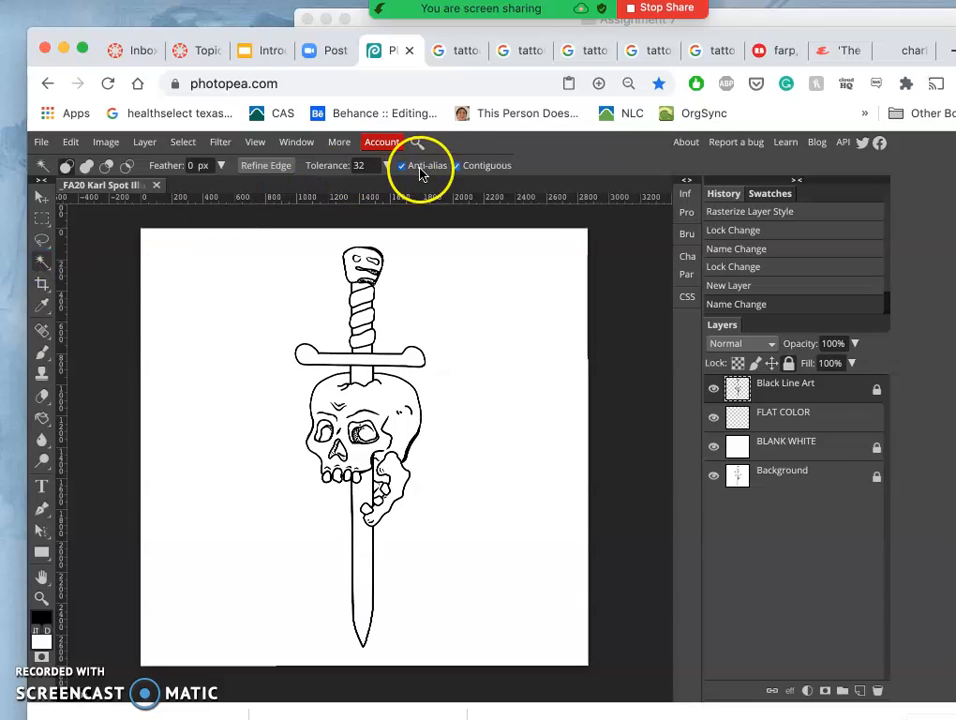
- Magic-wand select the dagger blade interior and hide the Black Line Art layer
left_click(400, 164)
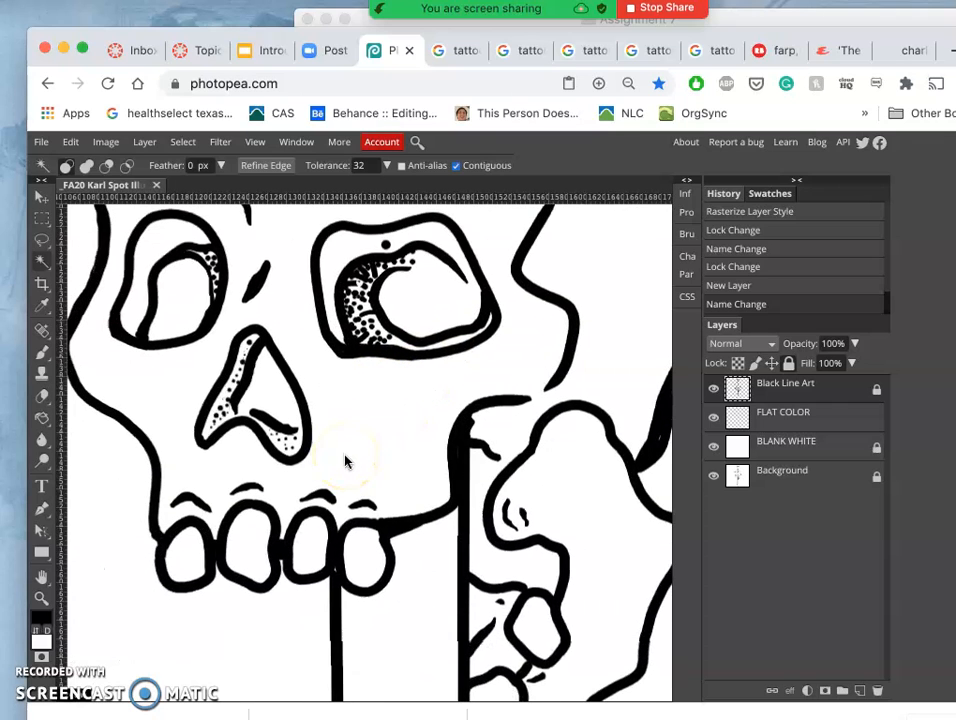
scroll("down", 3)
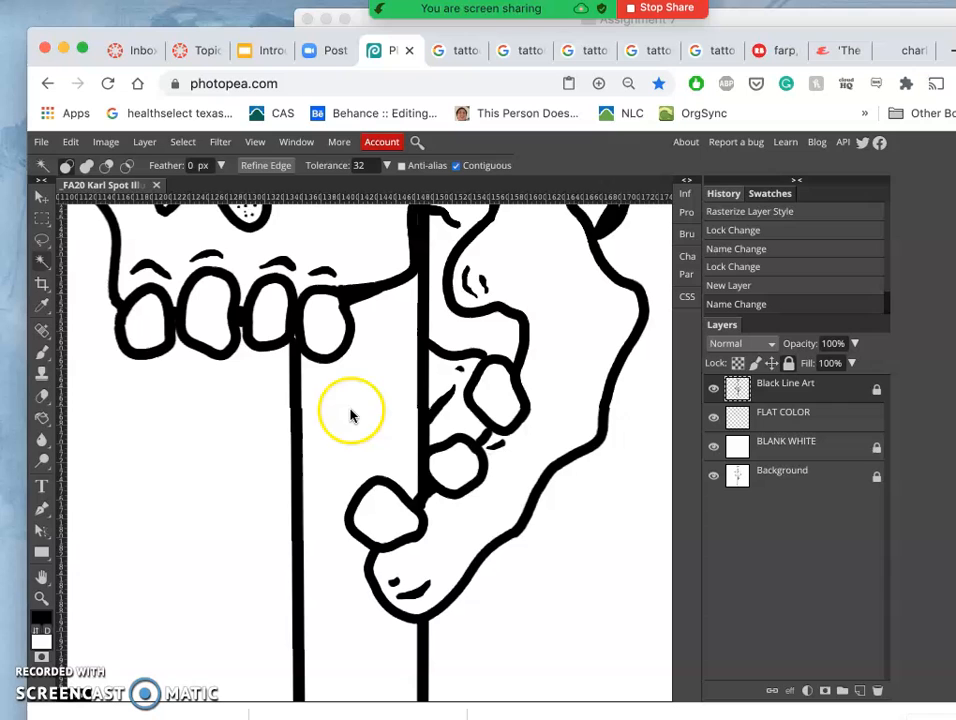
mouse_move(364, 408)
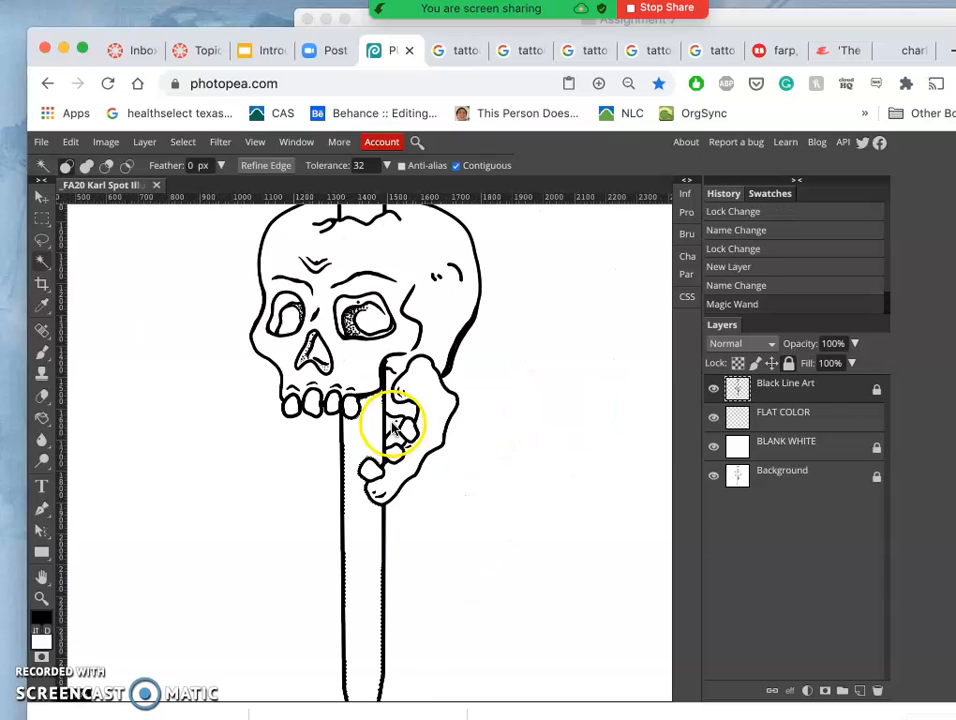
left_click(712, 388)
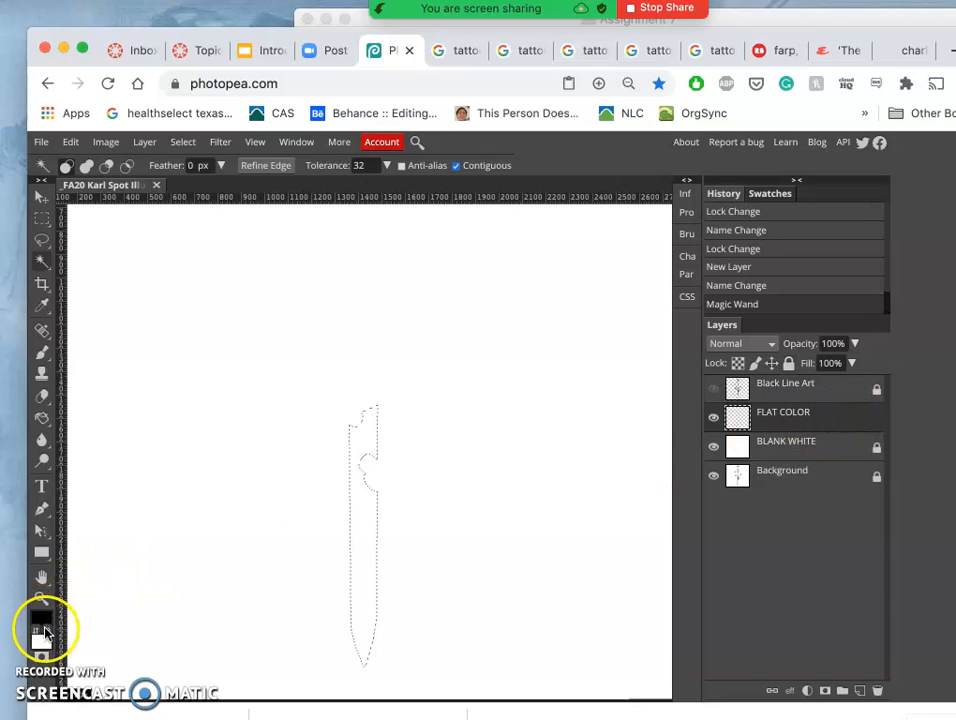
- Choose a saturated golden orange in the Color Picker and confirm it as the paint colour
left_click(40, 612)
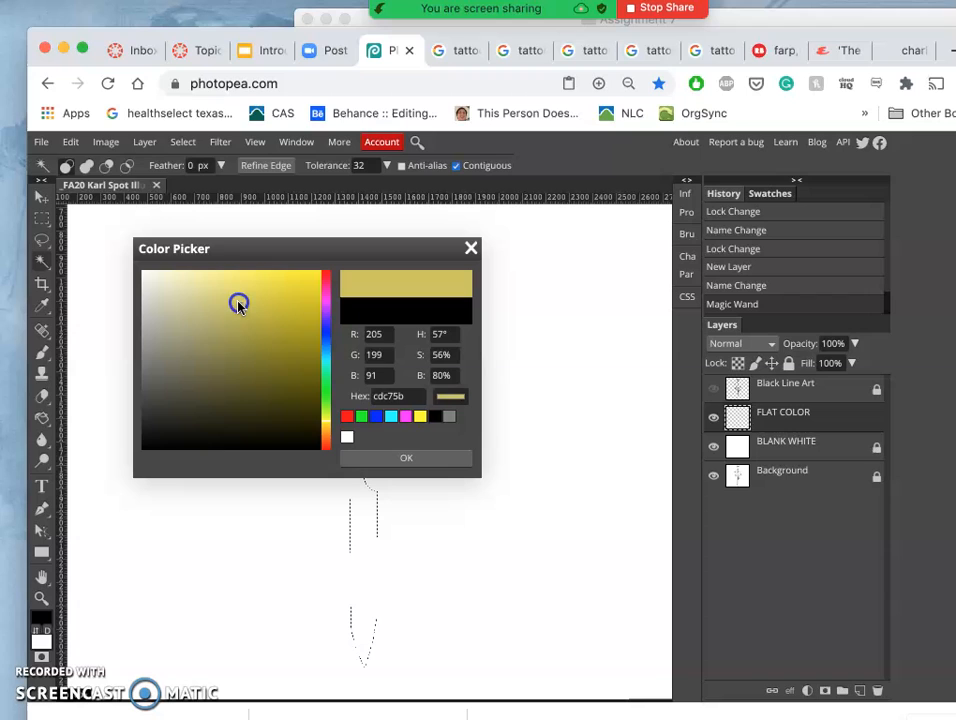
left_click(330, 430)
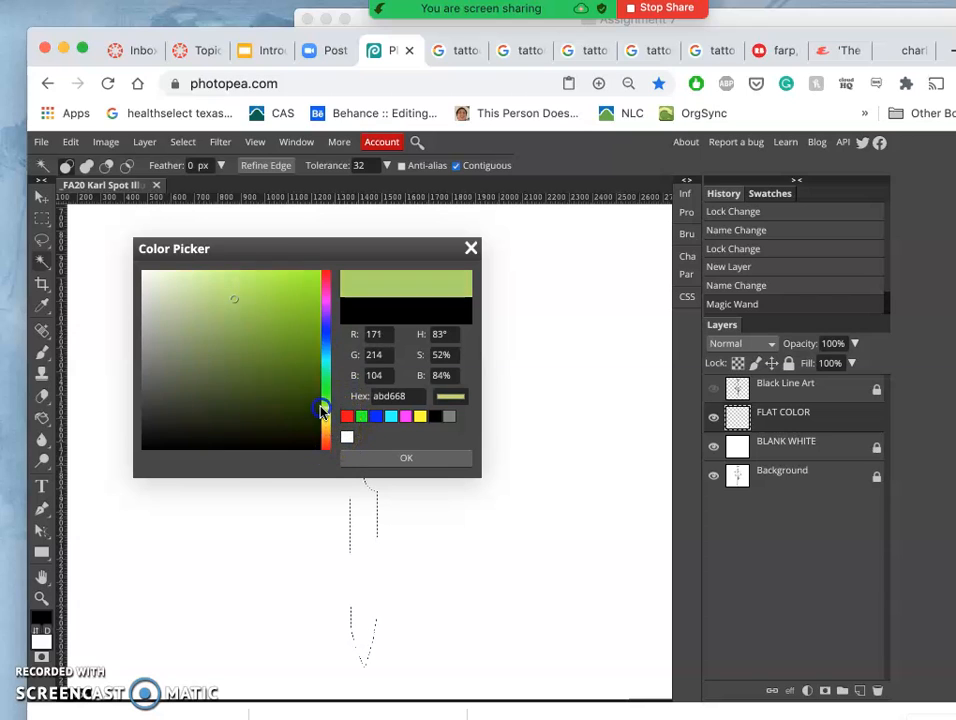
left_click_drag(322, 410, 324, 420)
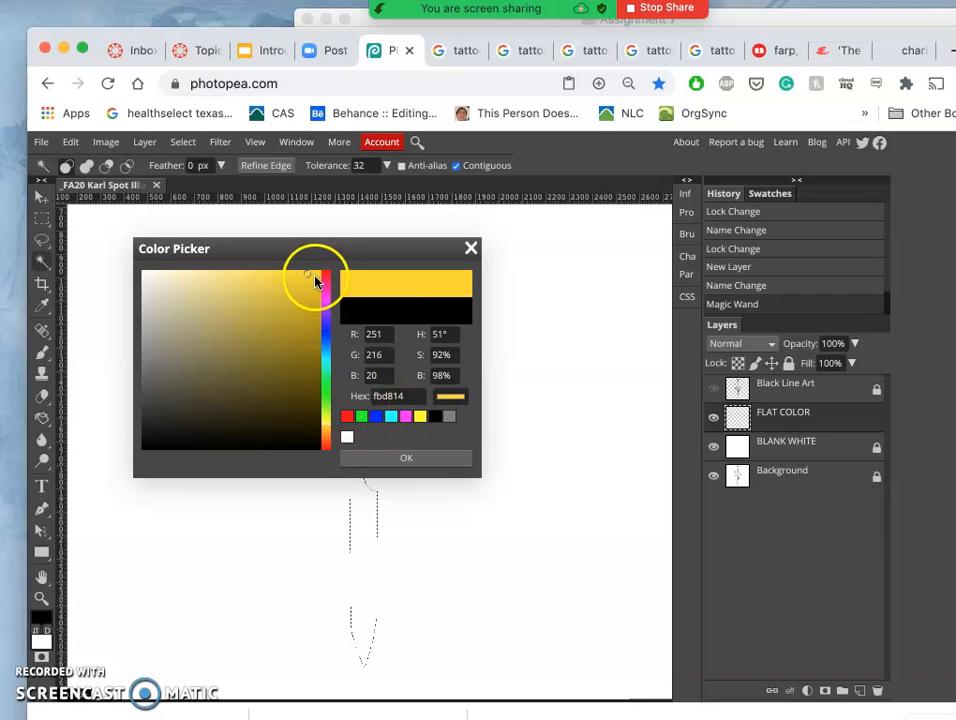
left_click(316, 272)
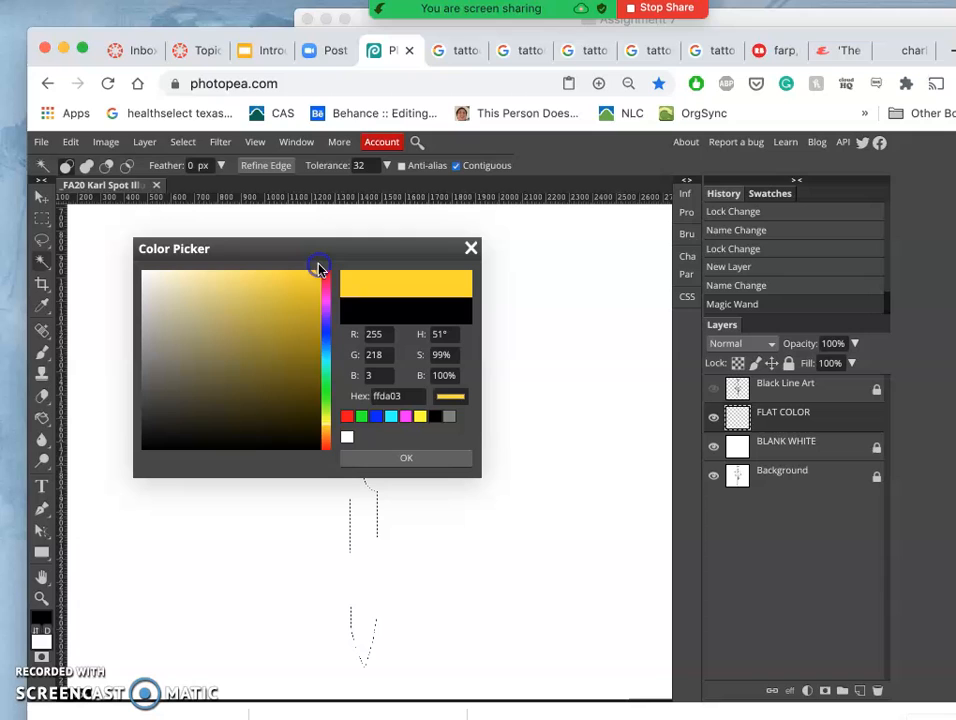
left_click_drag(328, 268, 328, 428)
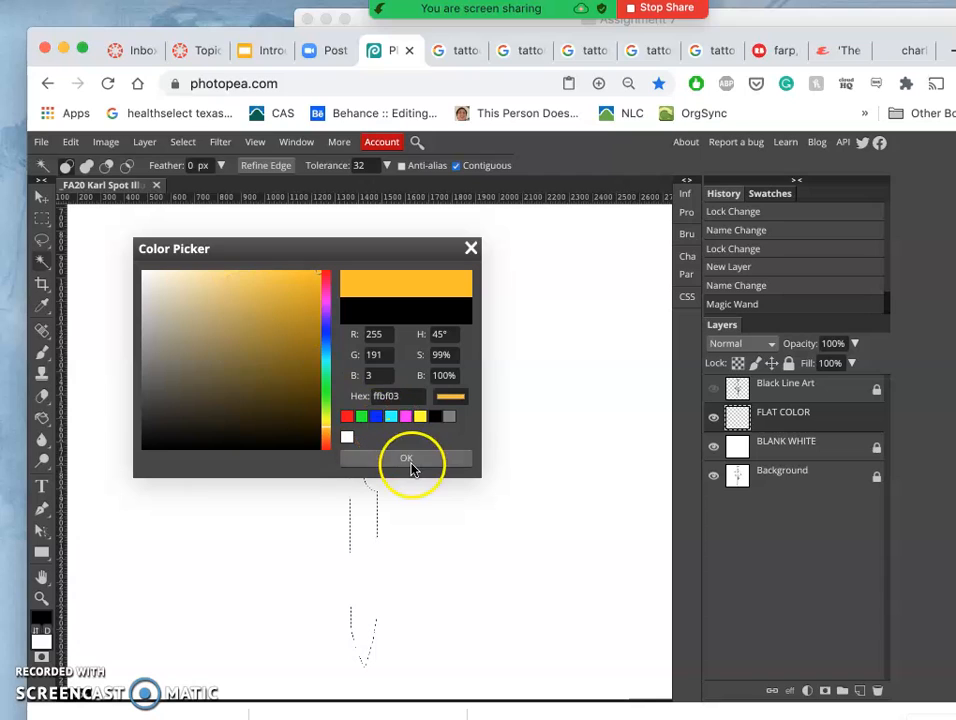
left_click(406, 458)
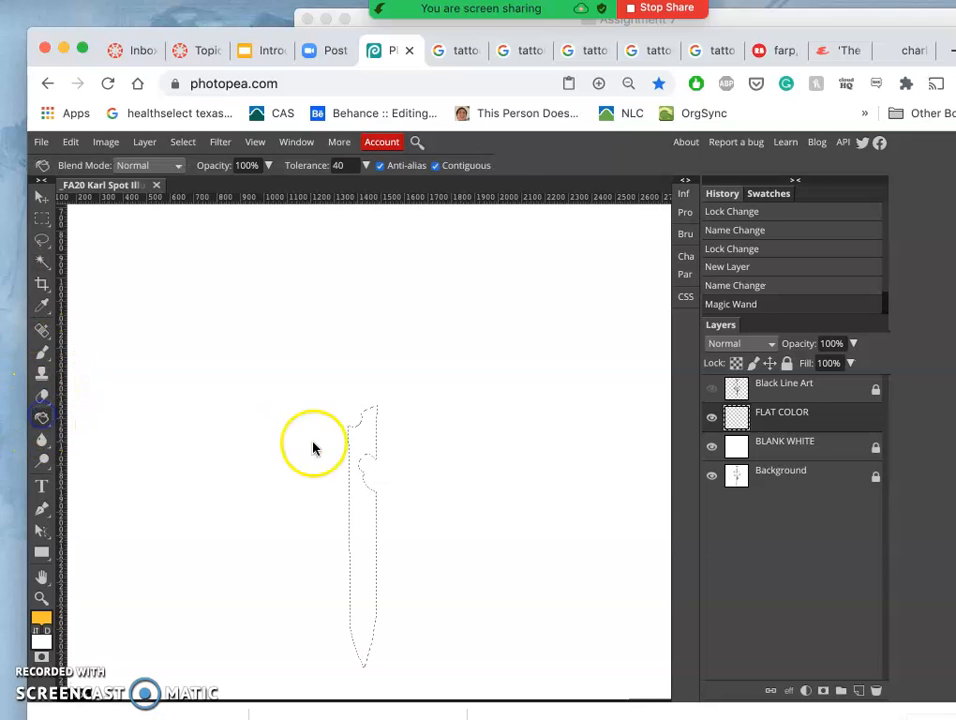
- Pour golden orange into the blade selection and re-show the Black Line Art layer
left_click(42, 418)
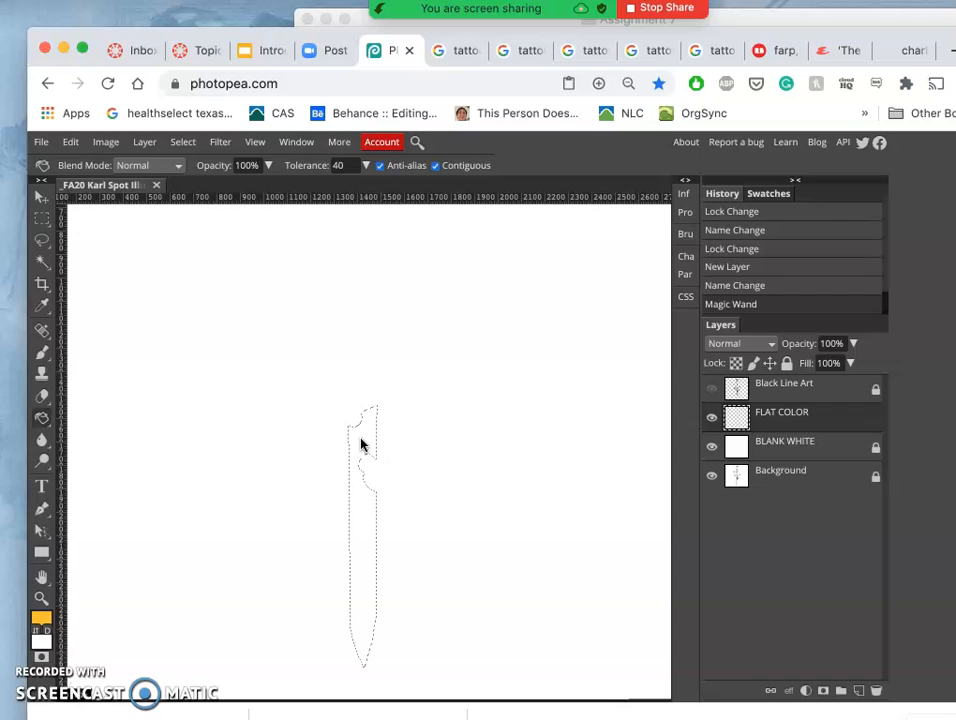
left_click(388, 456)
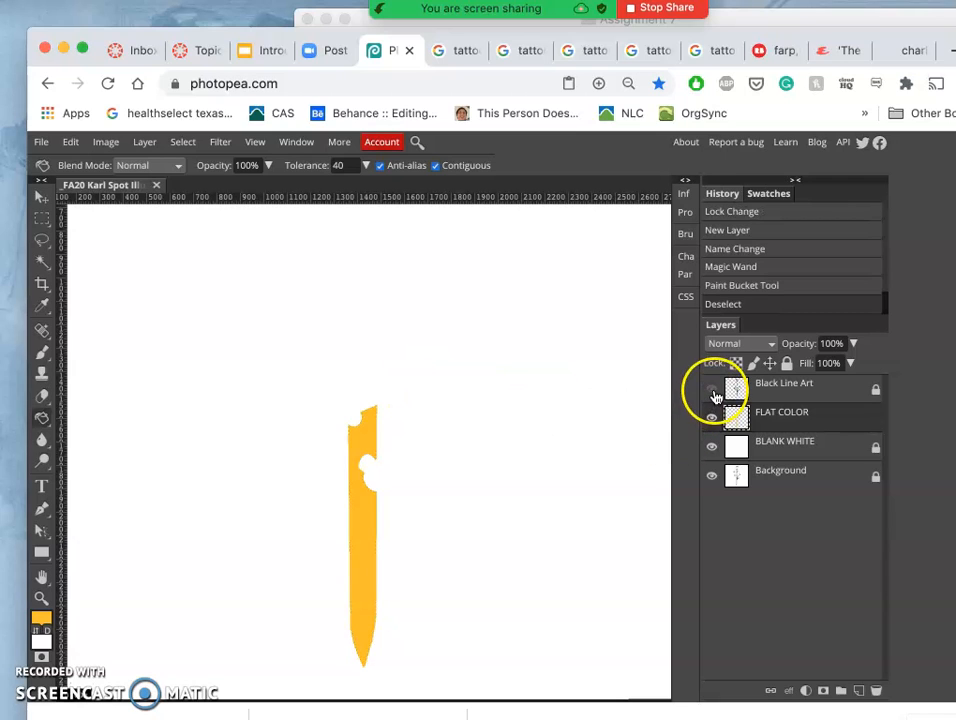
left_click(712, 388)
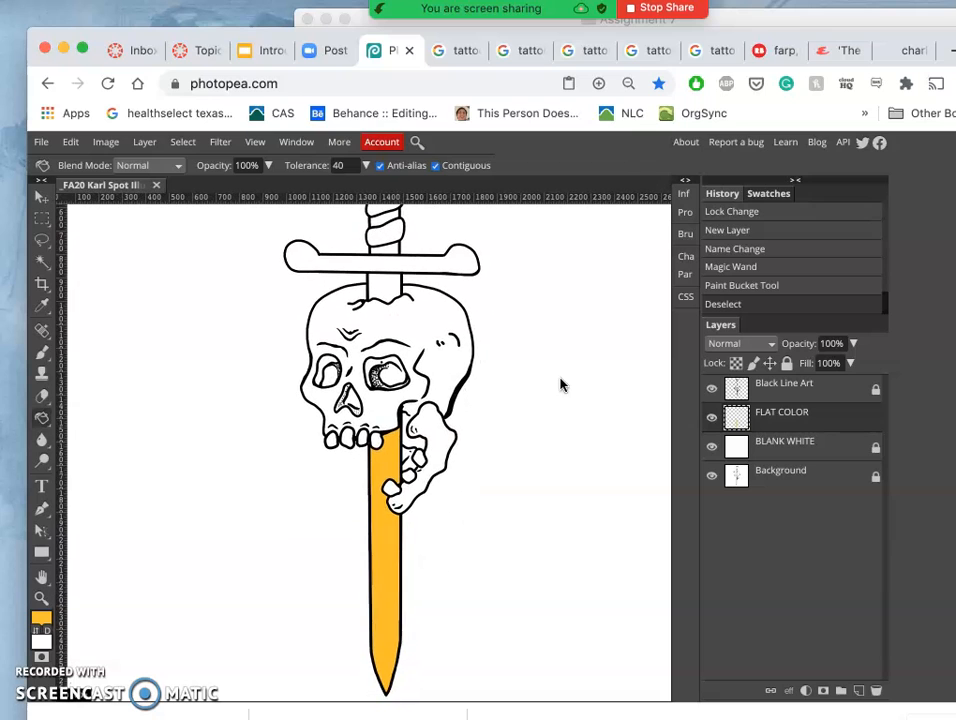
left_click(910, 50)
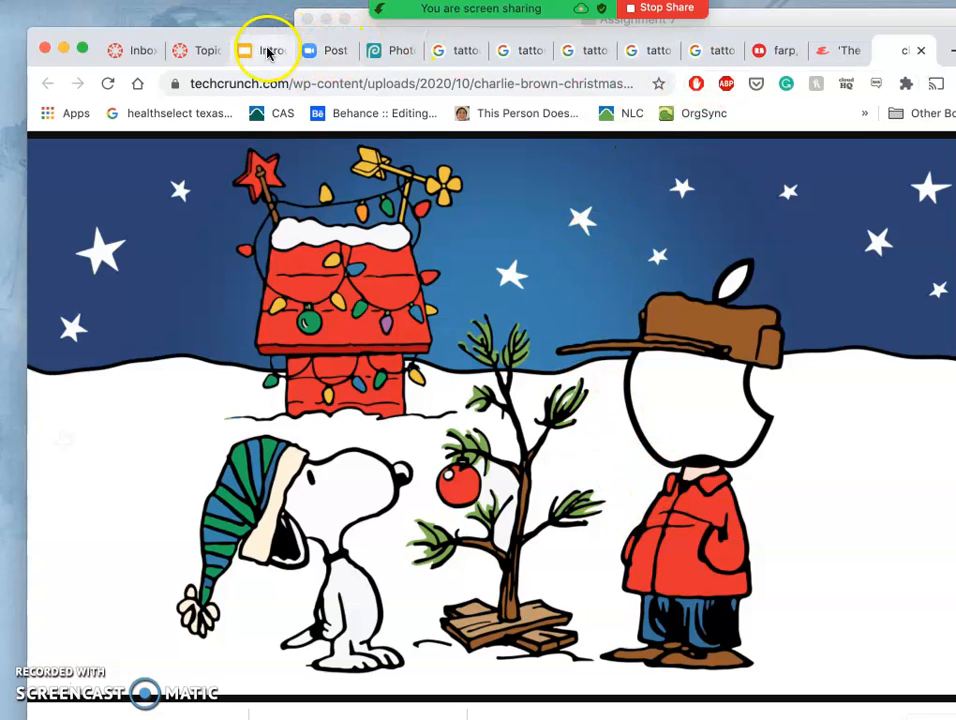
left_click(390, 50)
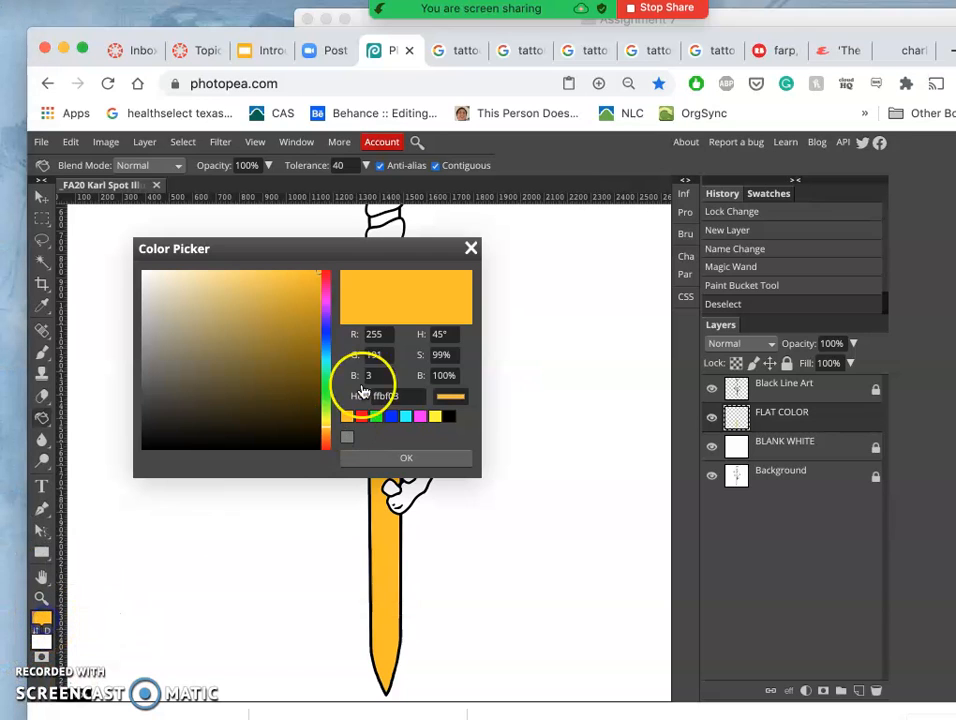
- Shift the paint colour to a pale, muted grey-blue and confirm it
left_click(328, 348)
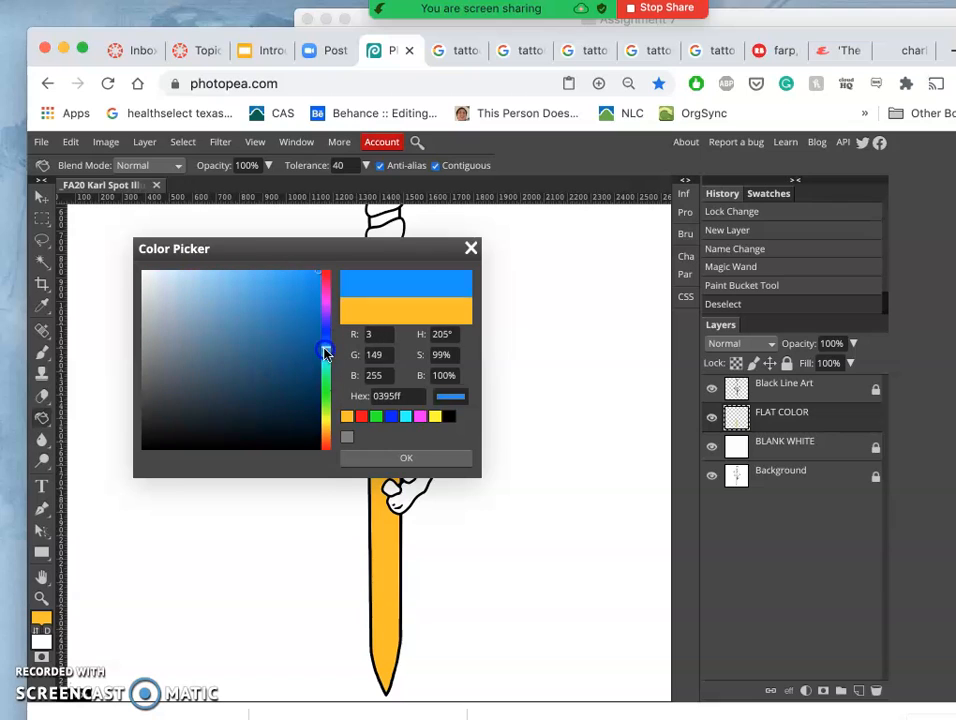
left_click(168, 336)
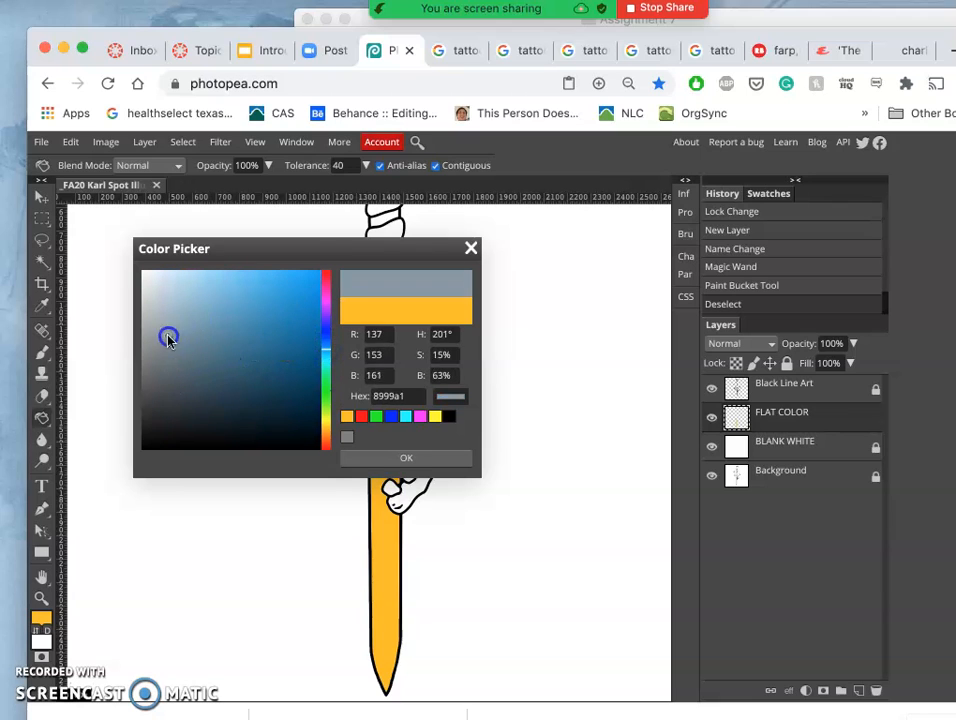
left_click(328, 262)
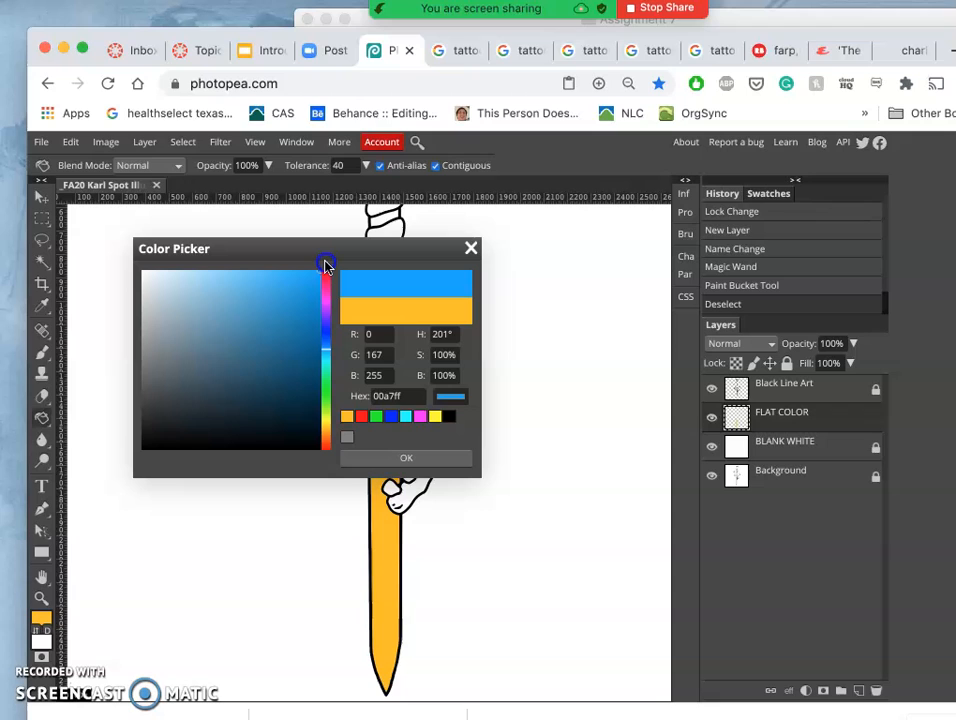
left_click(296, 384)
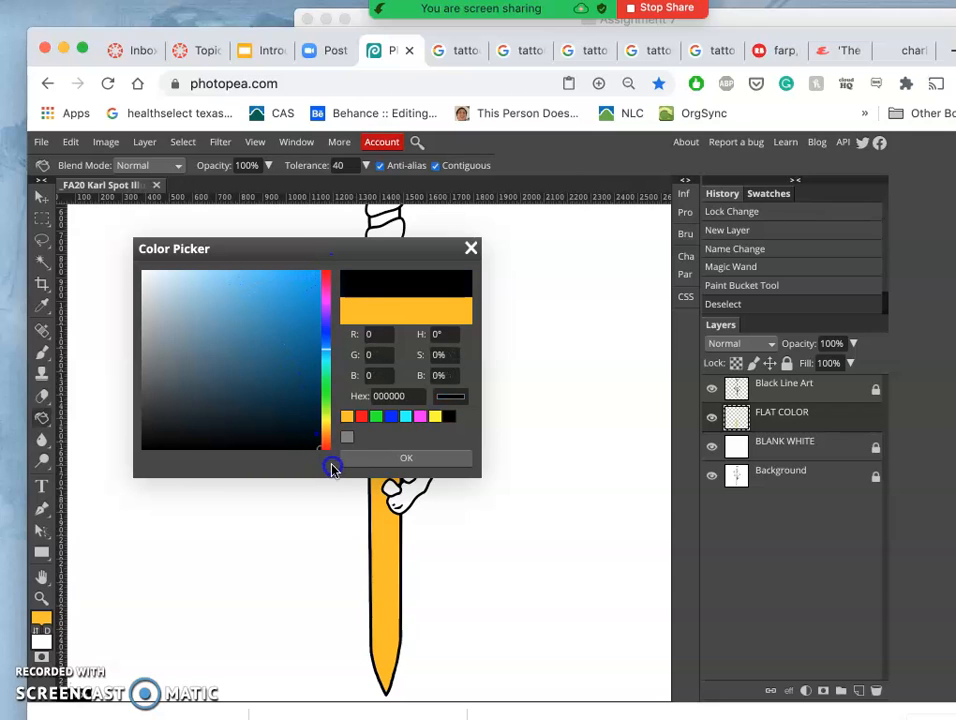
left_click(140, 318)
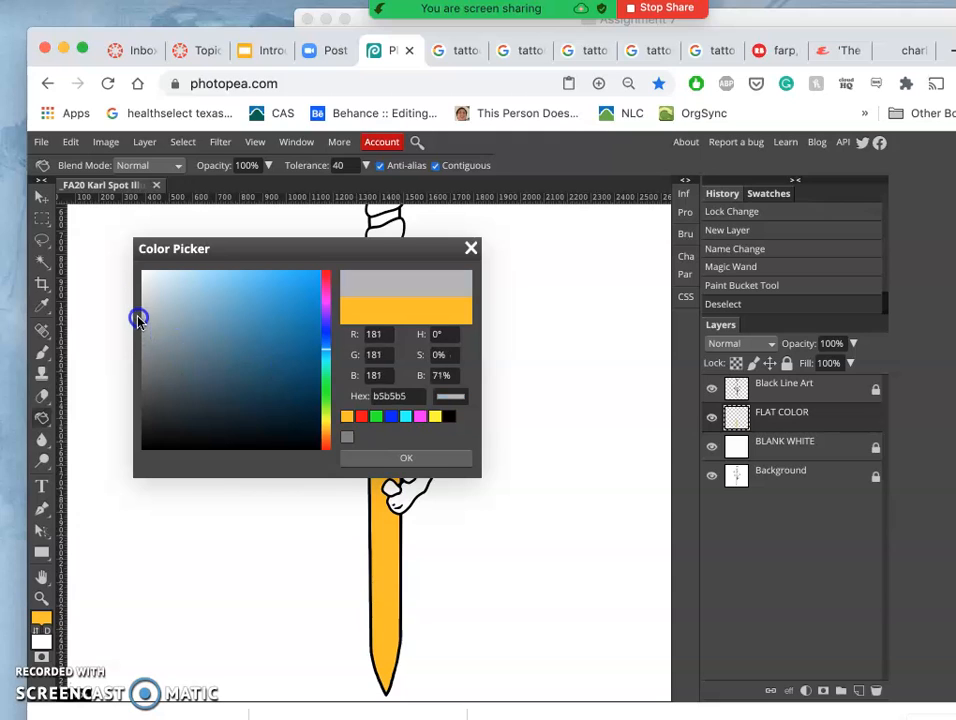
left_click(190, 358)
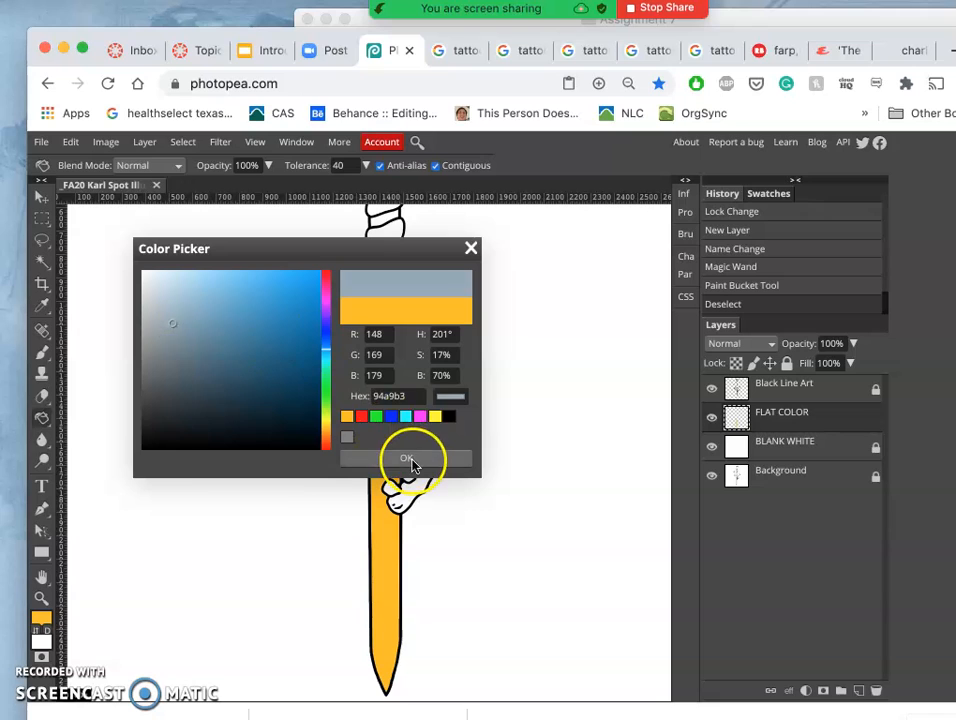
left_click(404, 458)
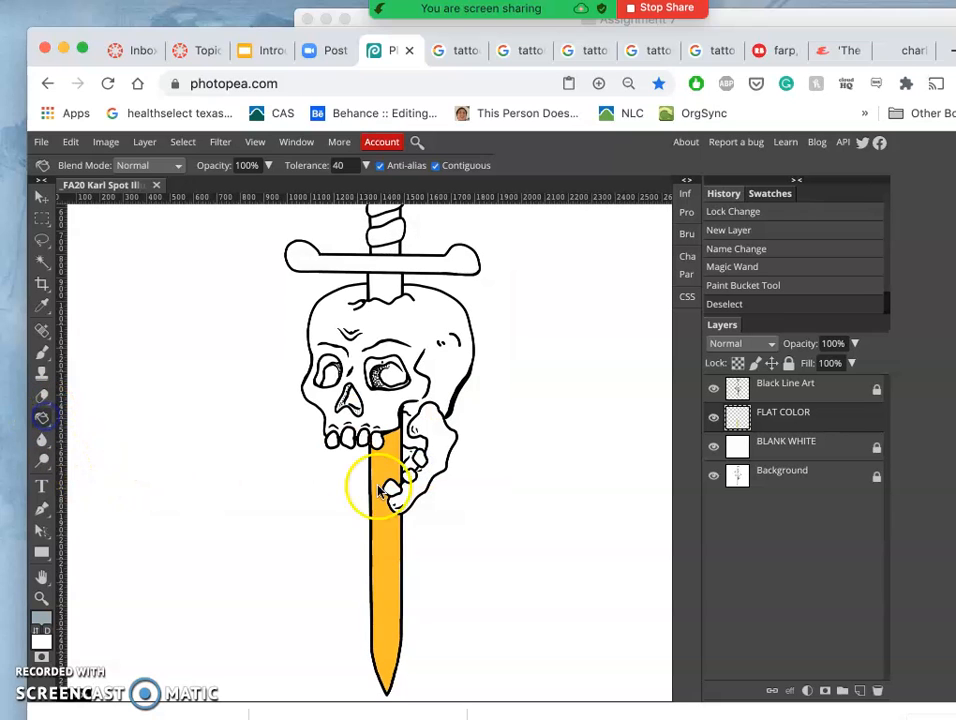
- Refill the dagger blade with the grey-blue in place of the orange
left_click(384, 490)
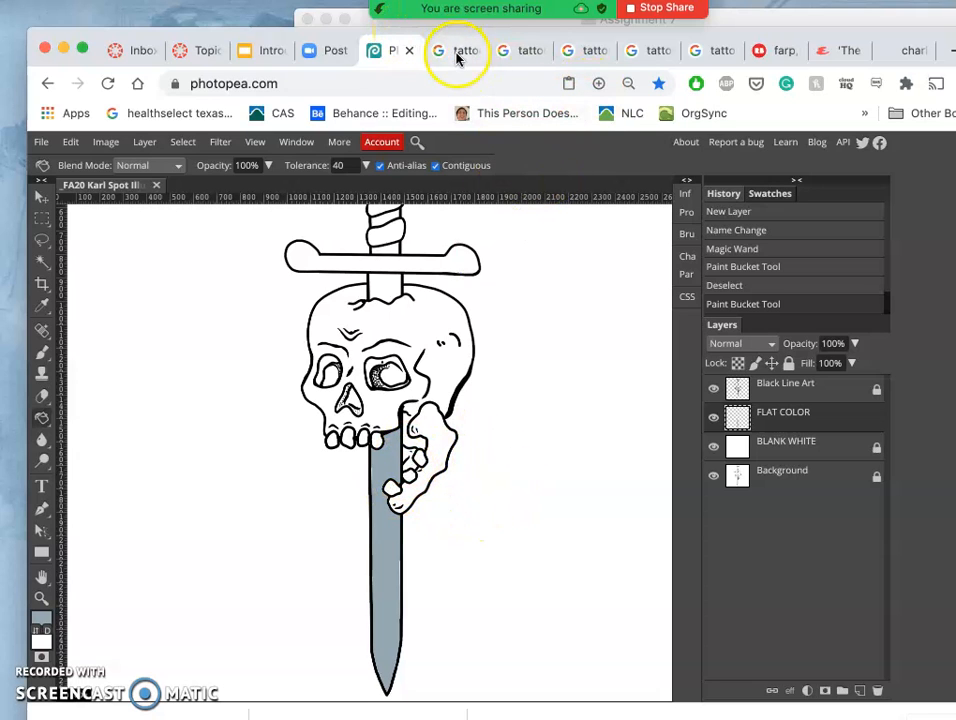
- Scroll through the traditional tattoo flash image results for a colour reference
left_click(458, 50)
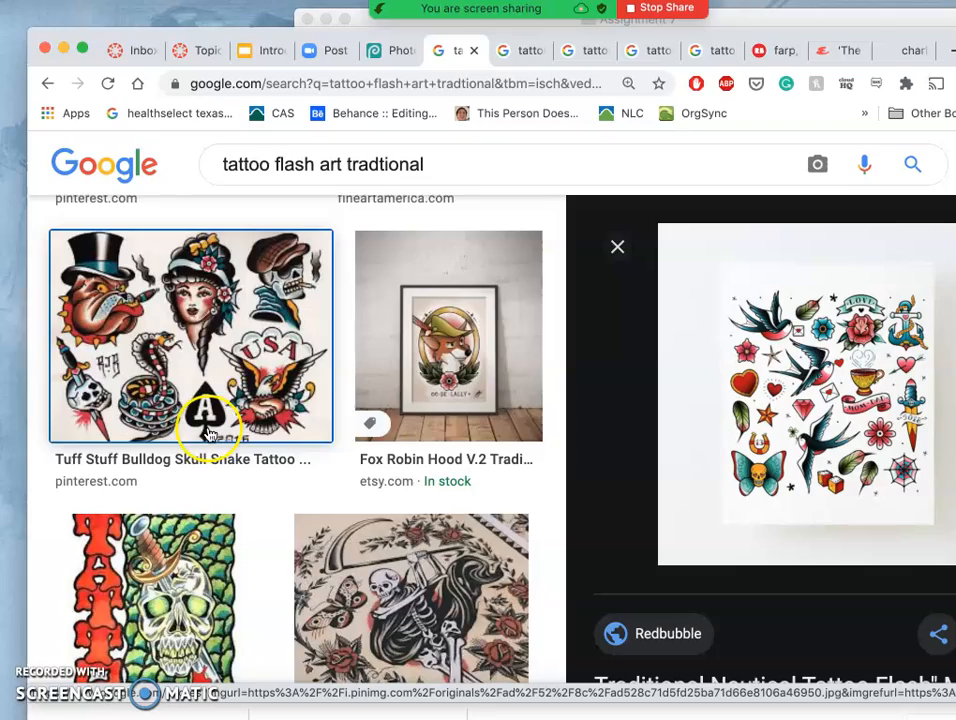
scroll("down", 3)
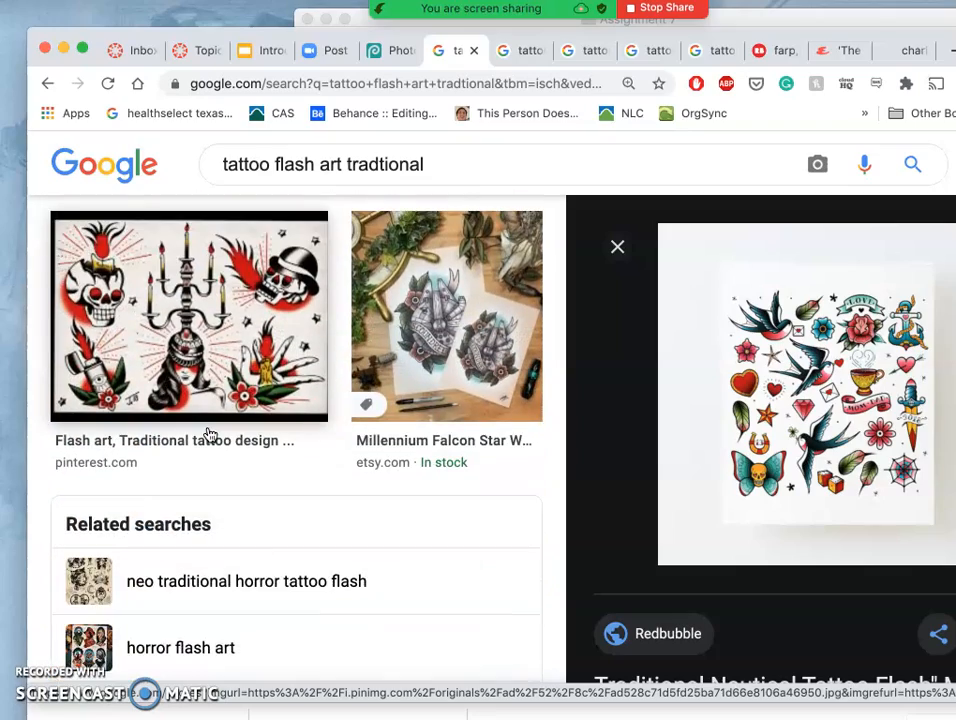
scroll("down", 3)
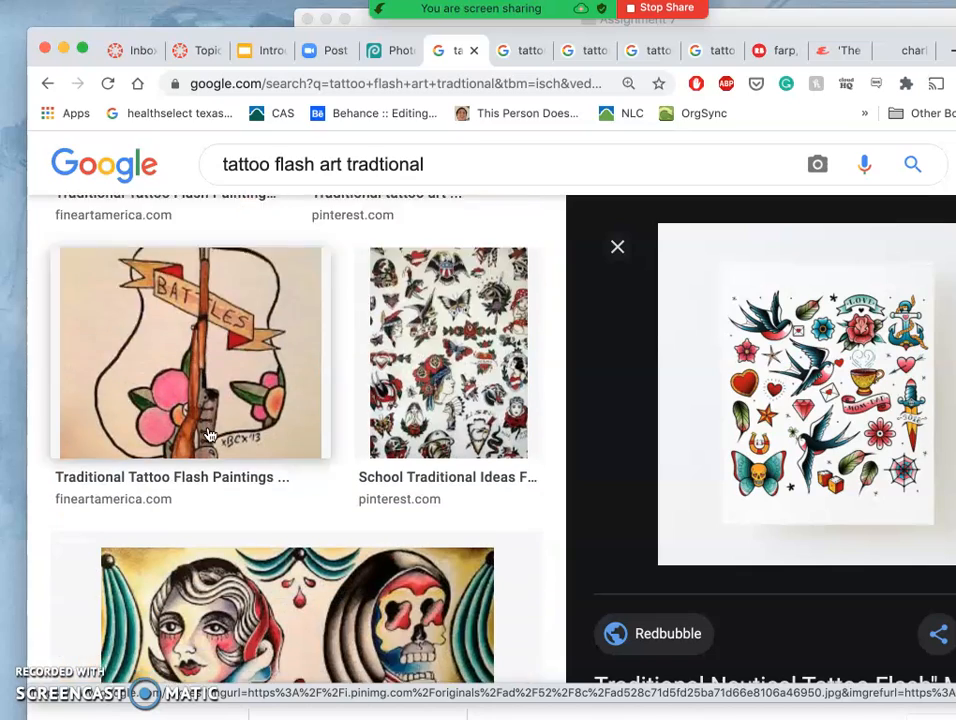
scroll("down", 3)
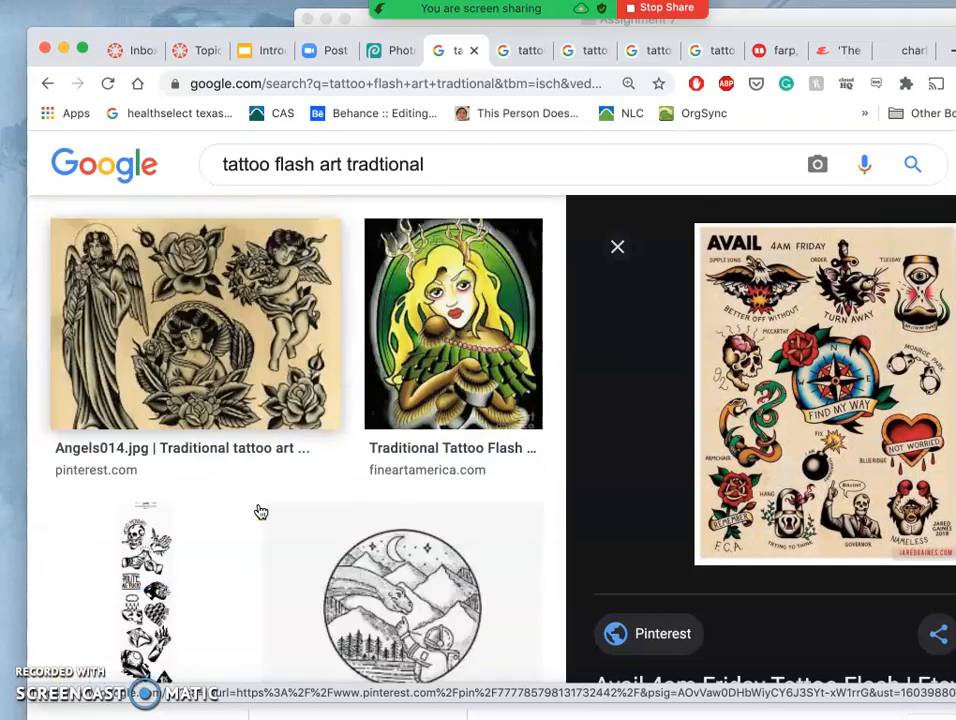
scroll("down", 3)
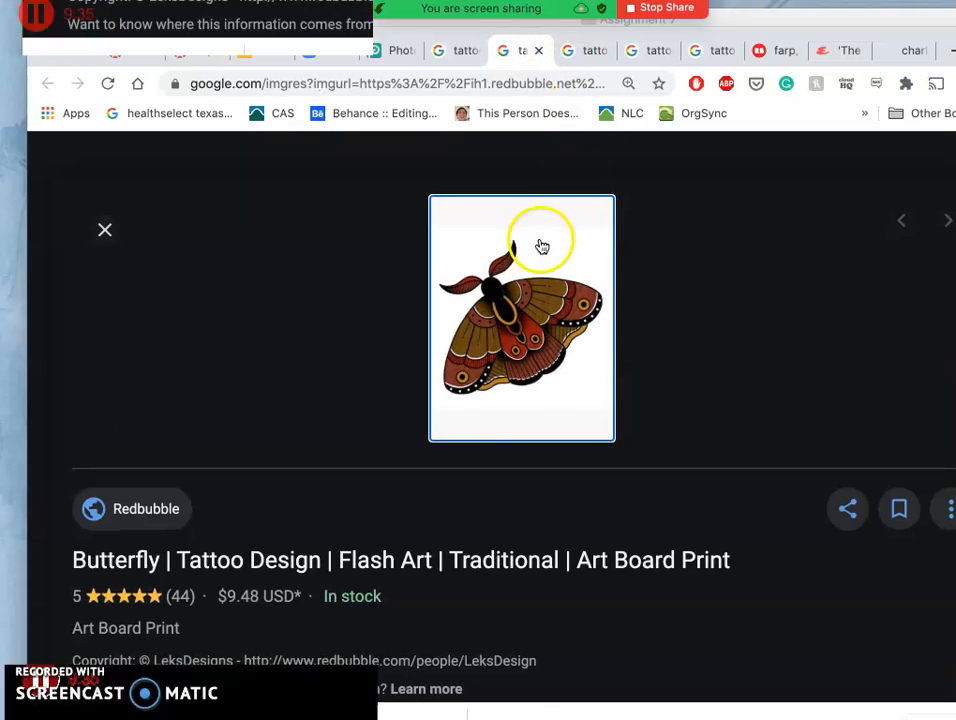
- Save the butterfly flash image, then close the image-search and article tabs
right_click(540, 244)
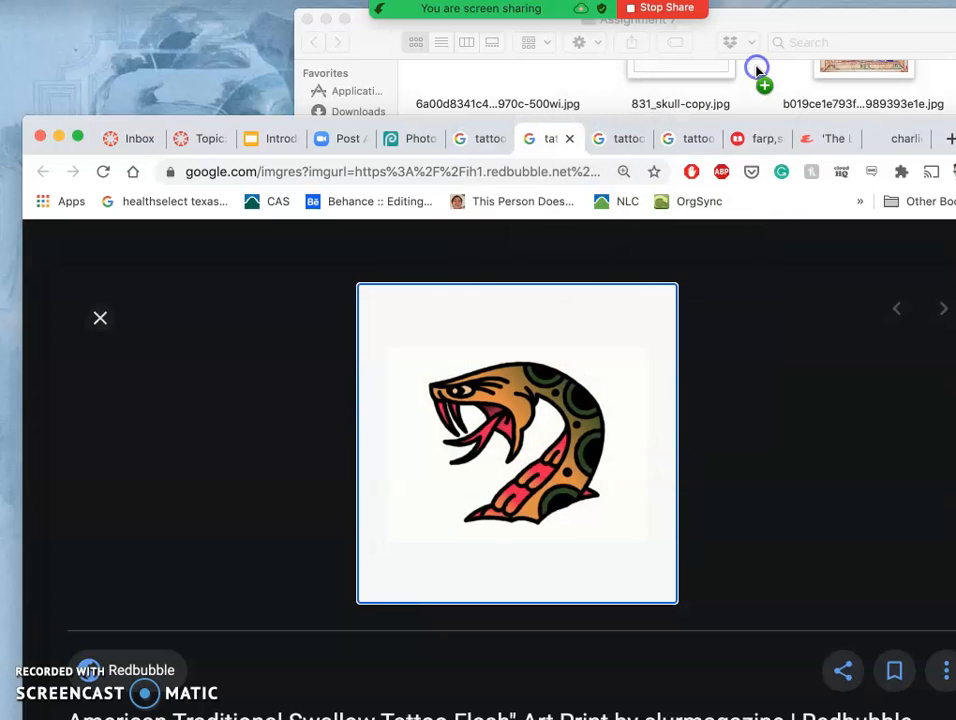
left_click(942, 308)
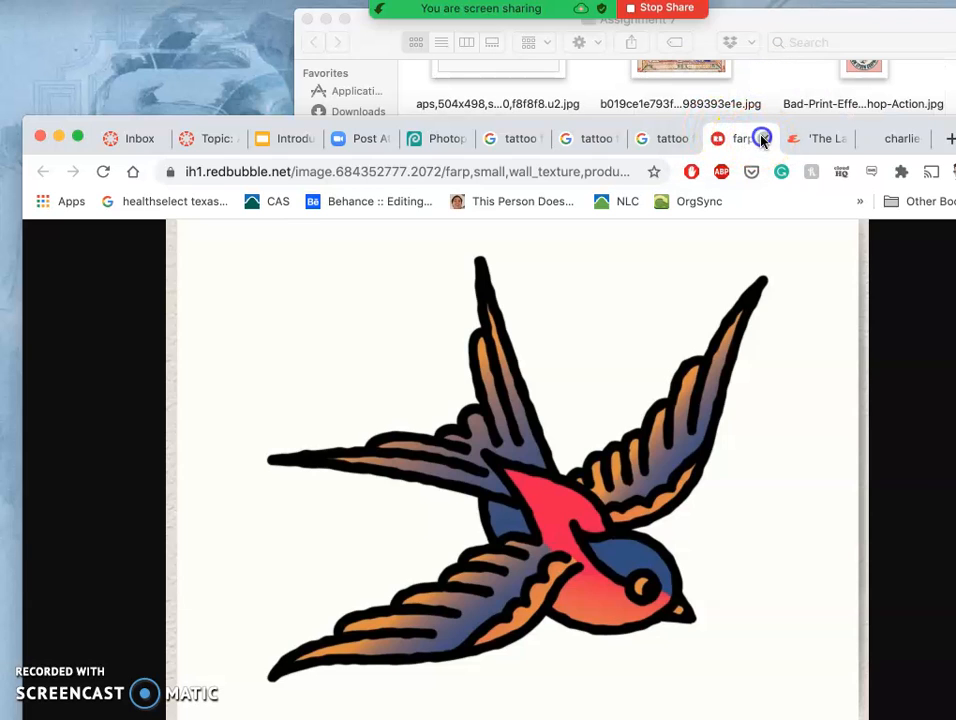
left_click(716, 138)
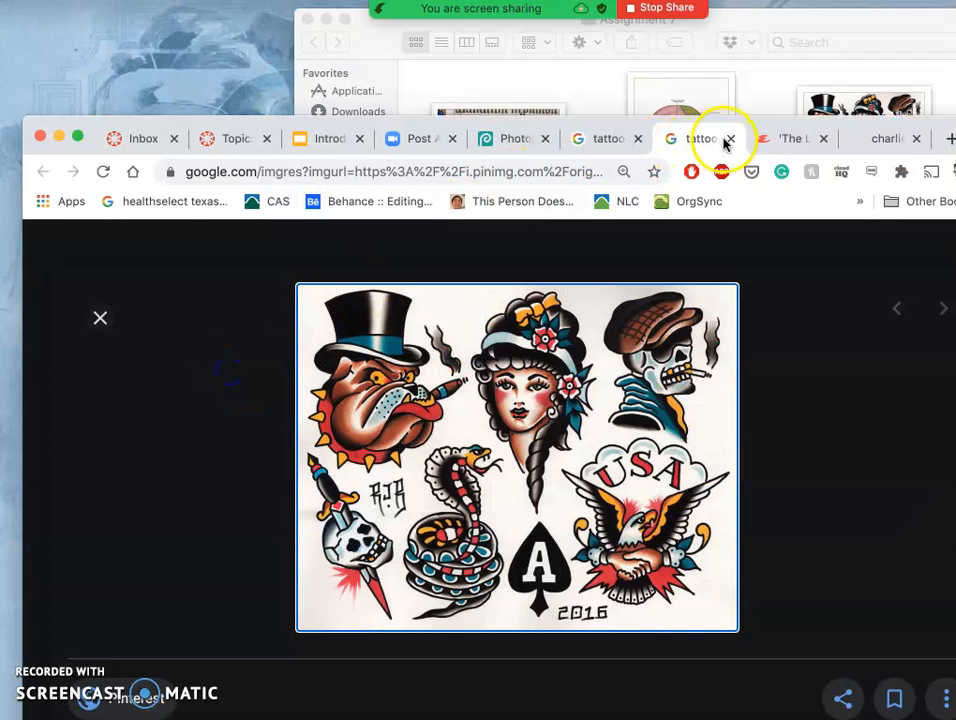
left_click(732, 138)
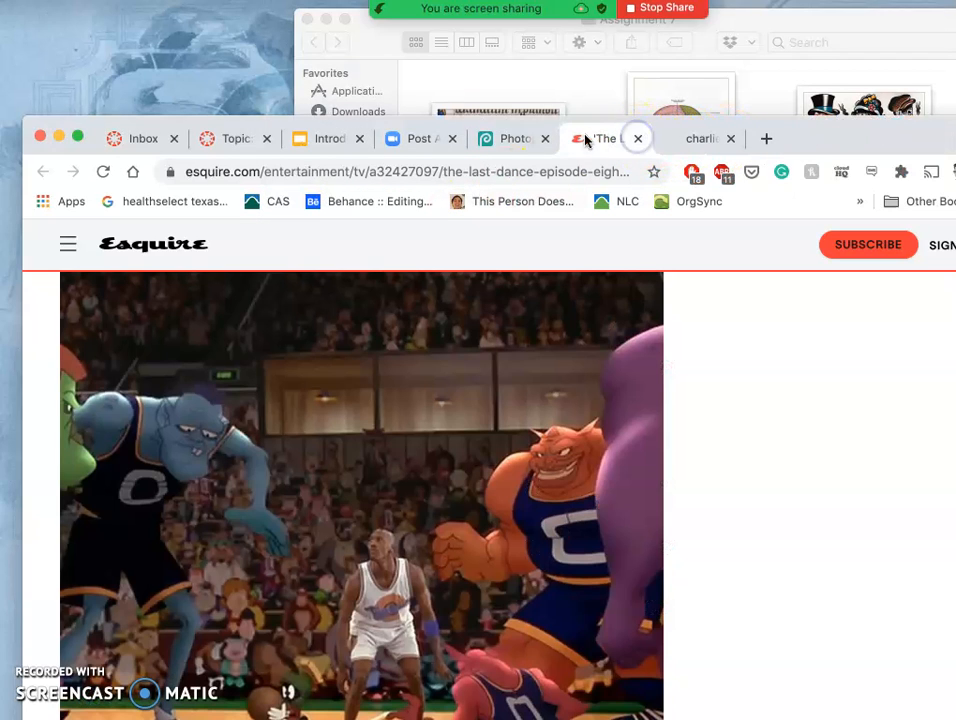
left_click(516, 138)
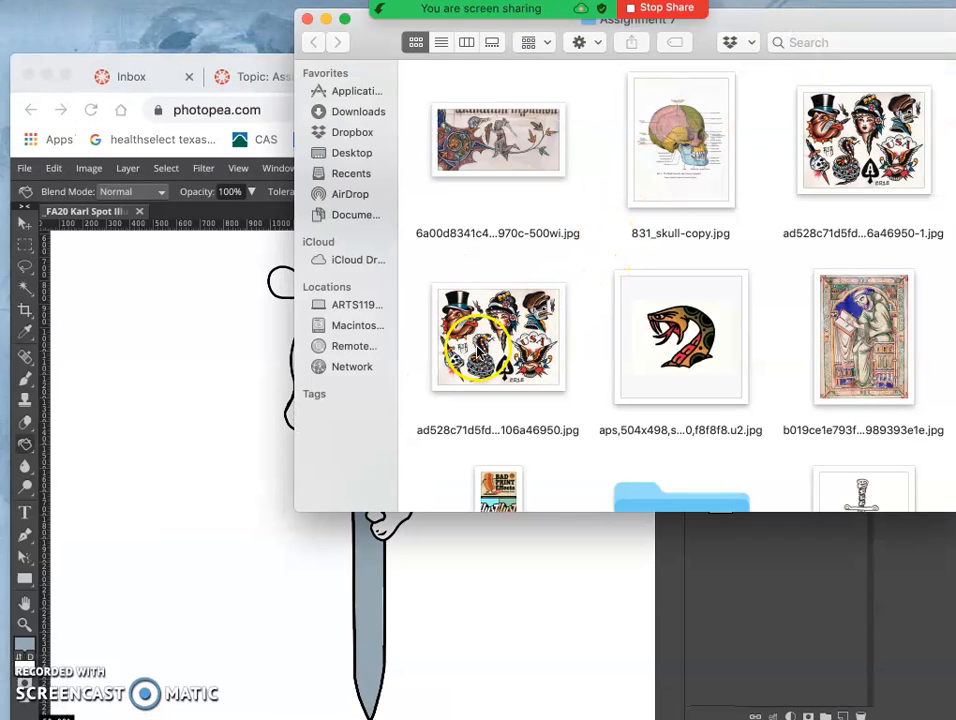
- Load the saved tattoo flash sheet JPG as its own Photopea document
right_click(496, 336)
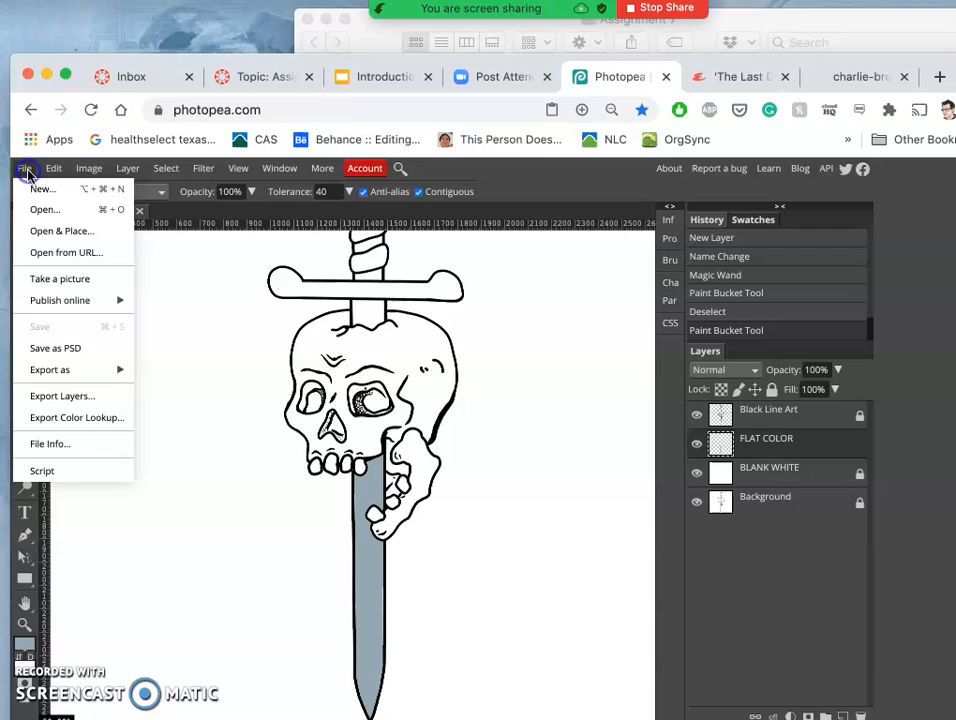
mouse_move(44, 210)
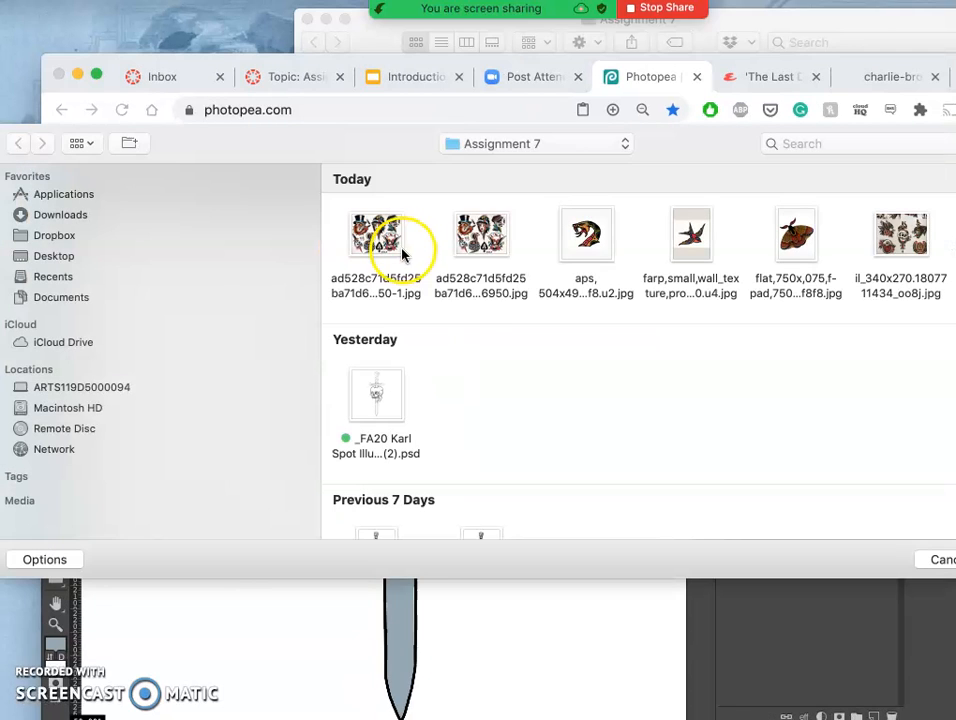
left_click(376, 234)
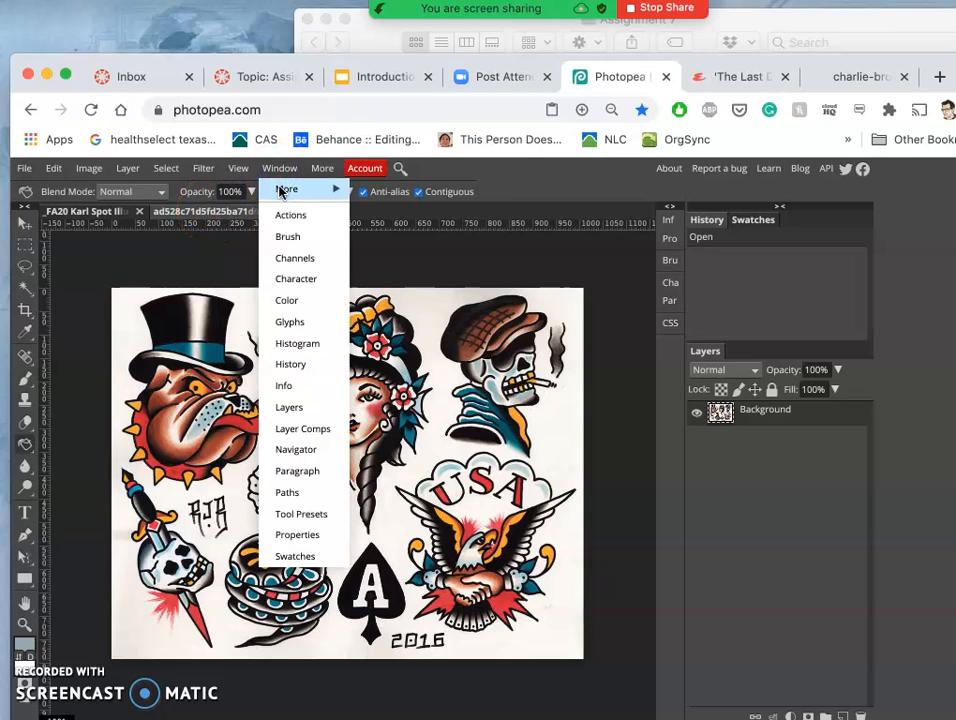
mouse_move(286, 188)
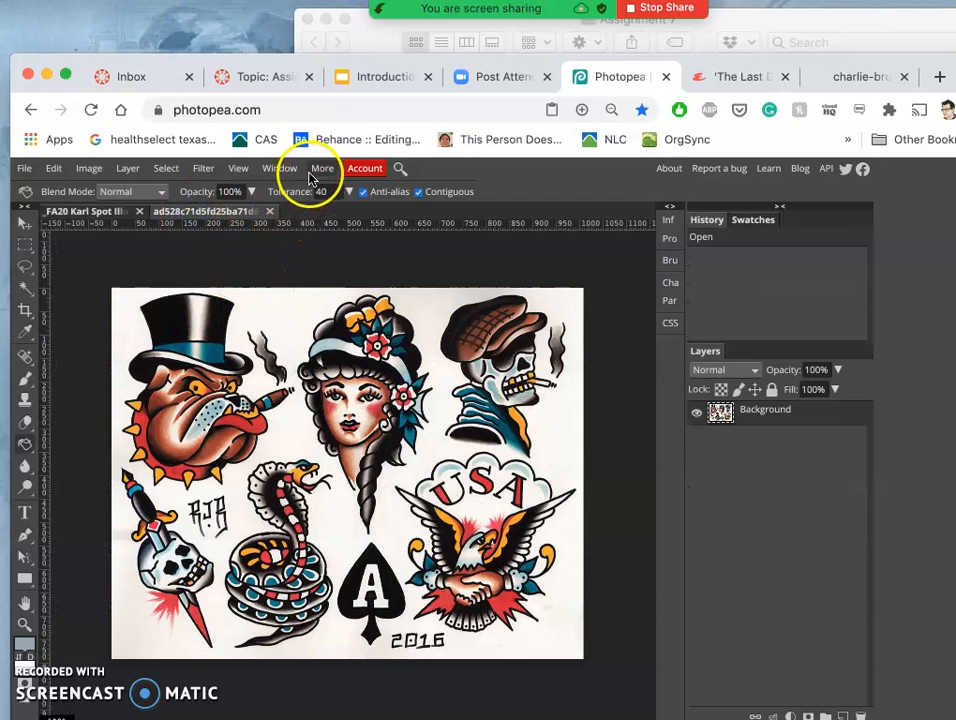
- Browse the Window and More menus, dismiss the Color Picker, then eyedropper the flash dagger's colour
left_click(280, 168)
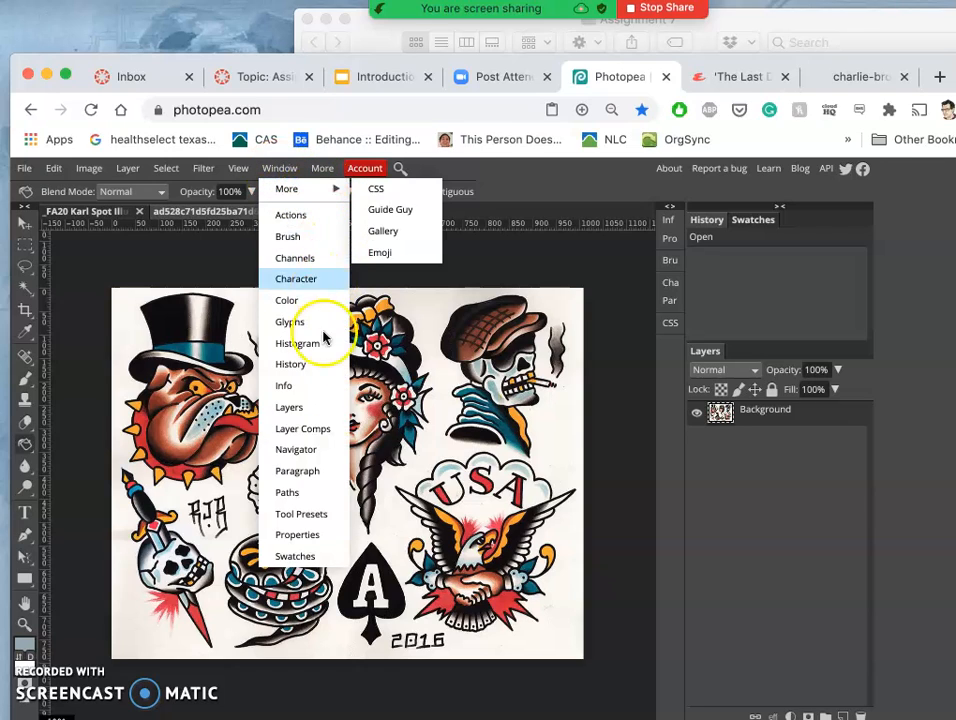
mouse_move(308, 520)
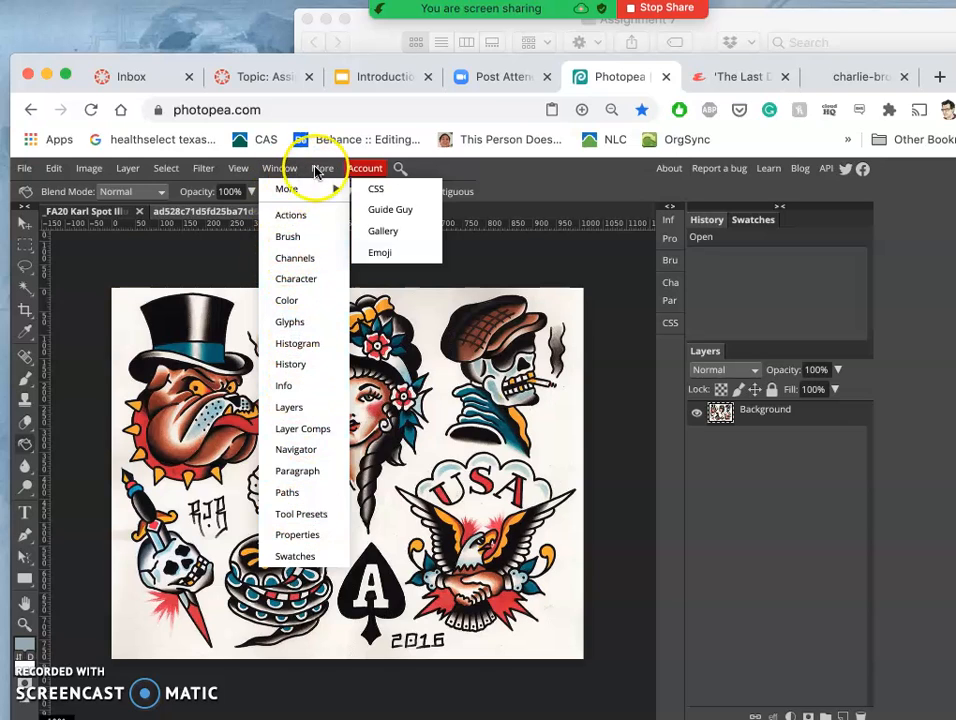
left_click(322, 168)
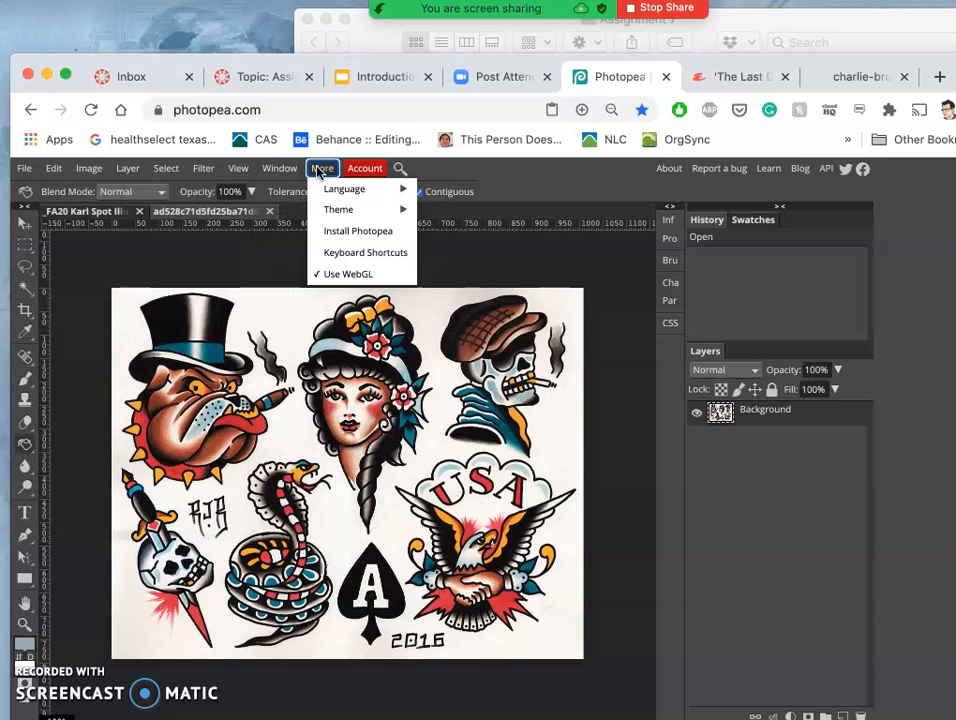
left_click(322, 168)
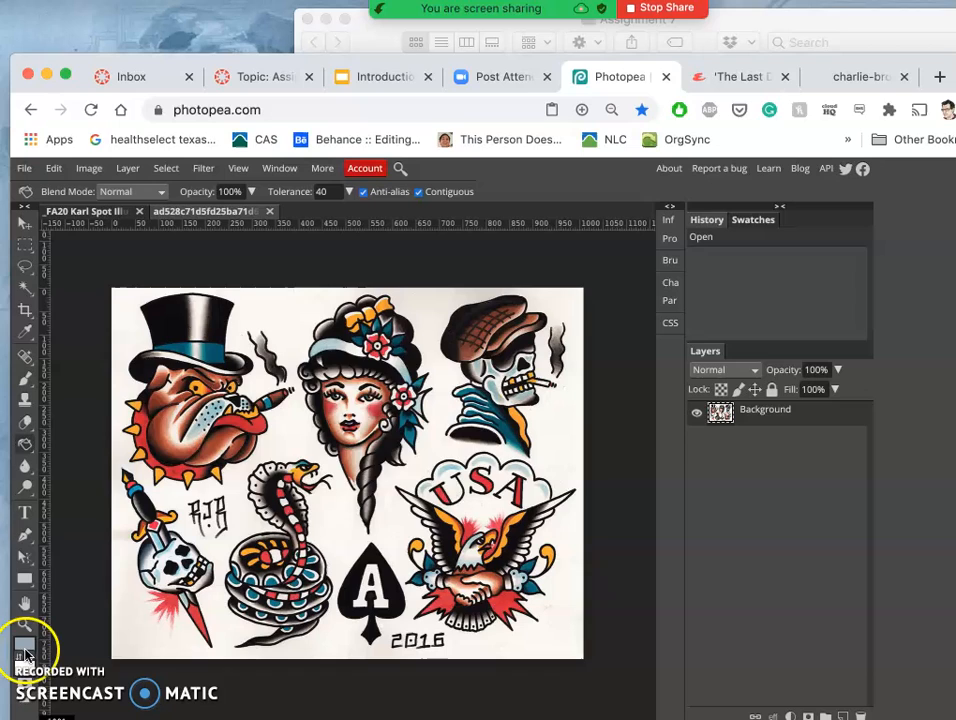
left_click(24, 644)
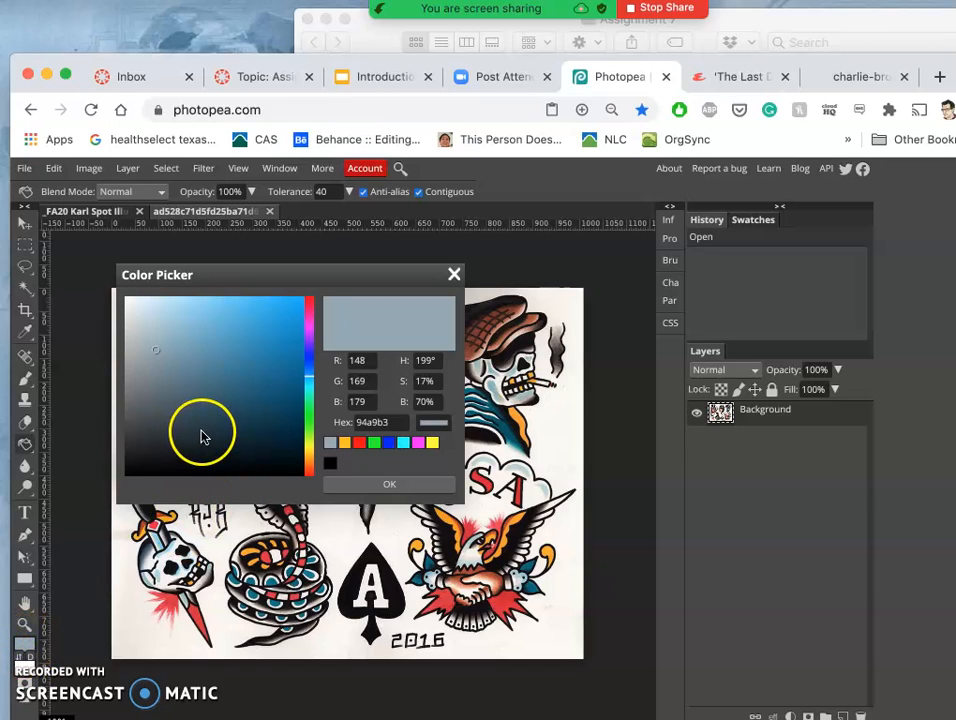
mouse_move(156, 540)
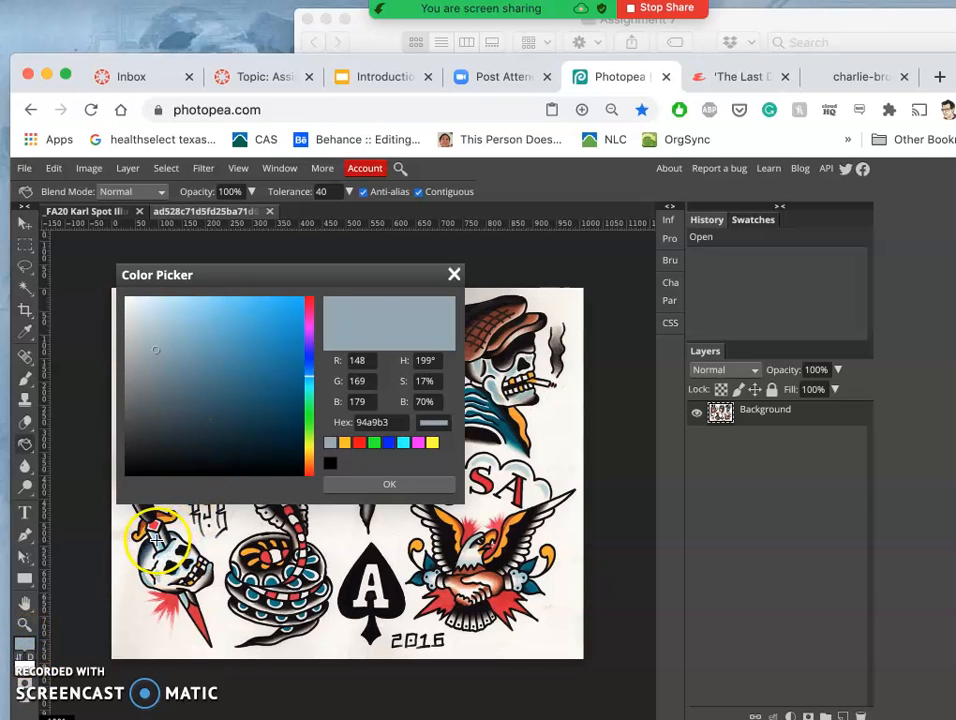
left_click(454, 274)
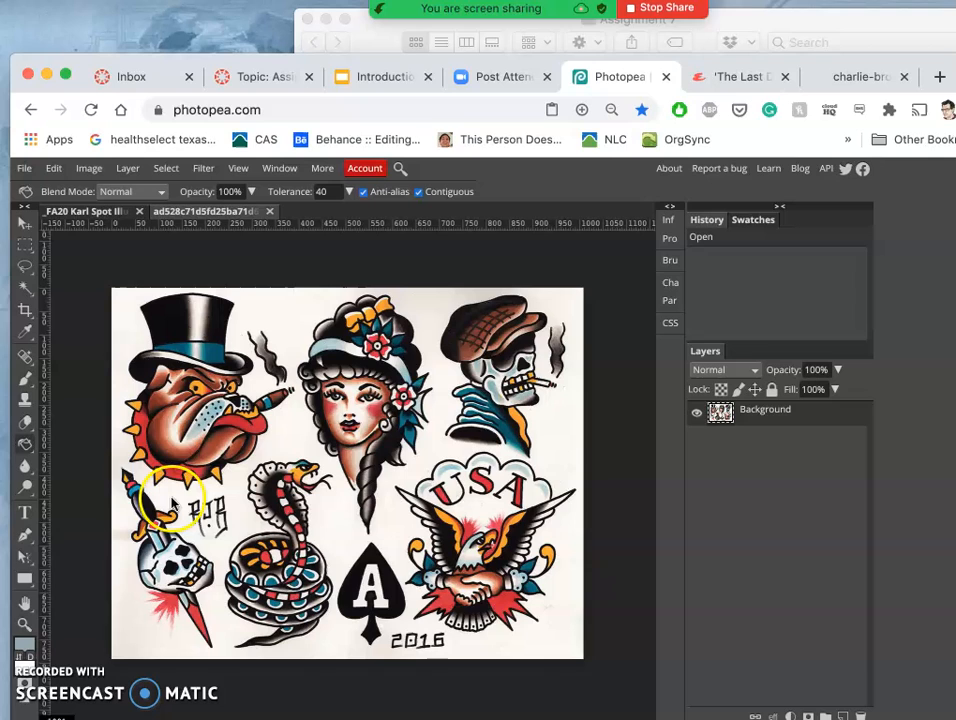
left_click(856, 76)
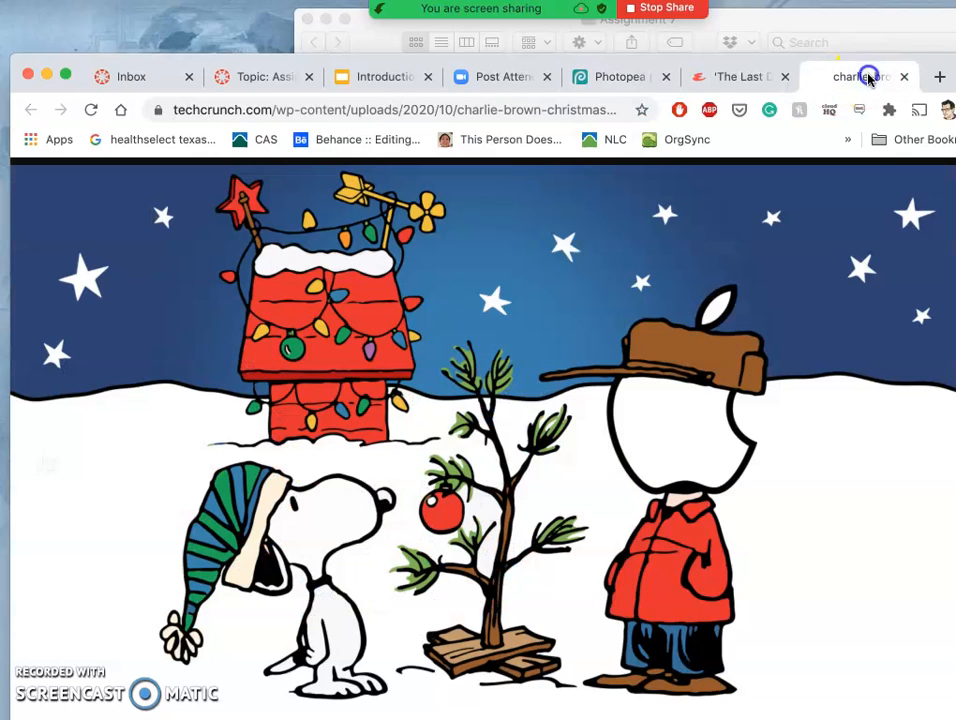
mouse_move(660, 544)
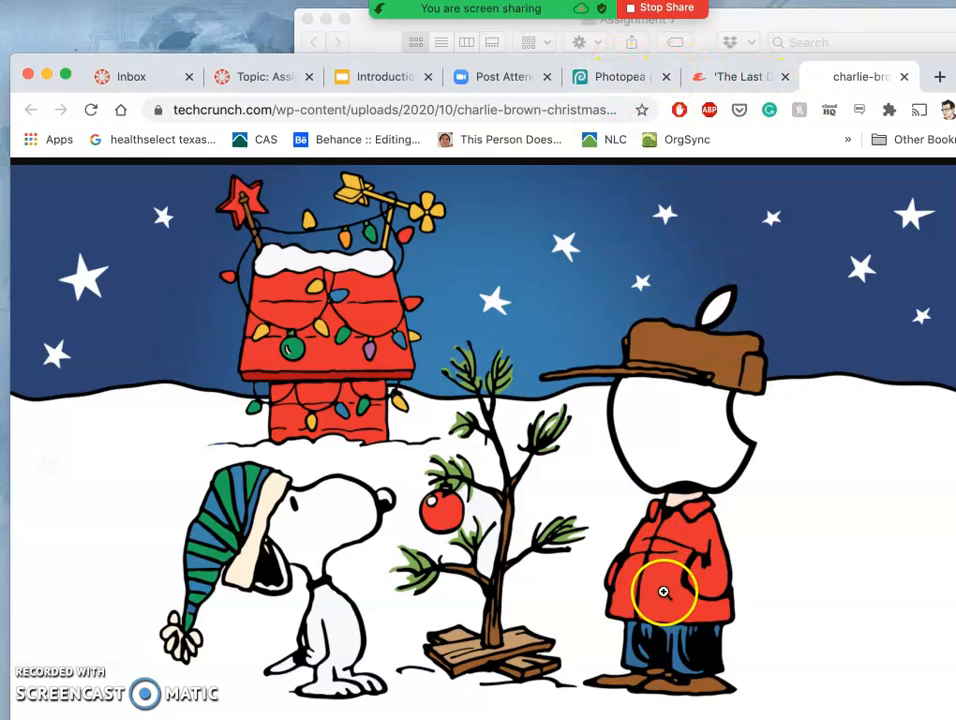
- Look over the Charlie Brown image in its Chrome tab
left_click(620, 76)
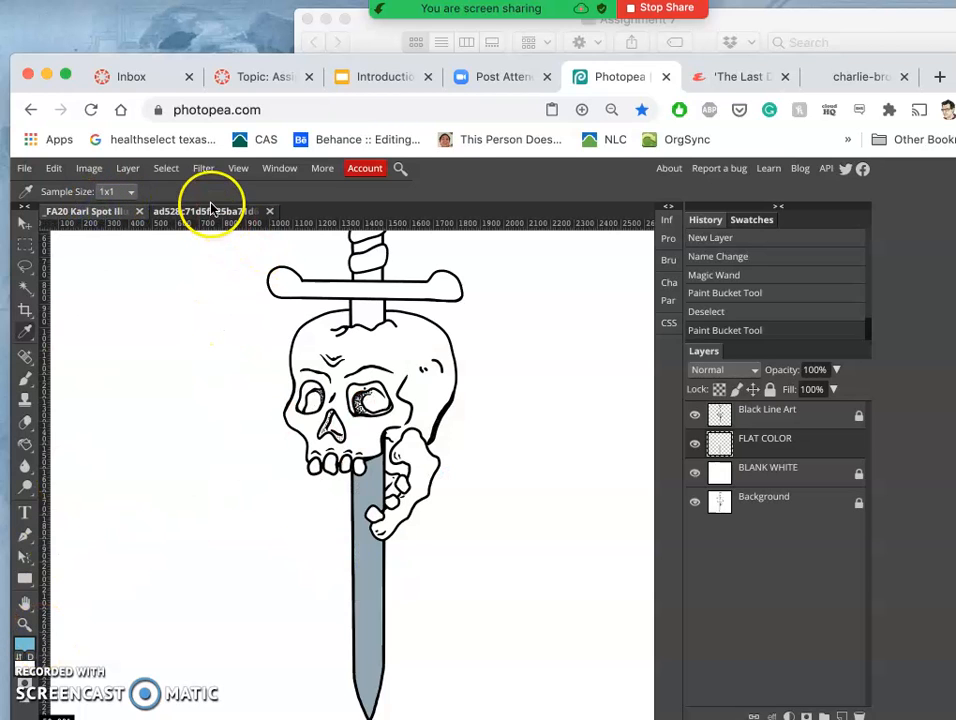
- Fill the blade and the skull's eye socket with sky blue on the FLAT COLOR layer
left_click(200, 212)
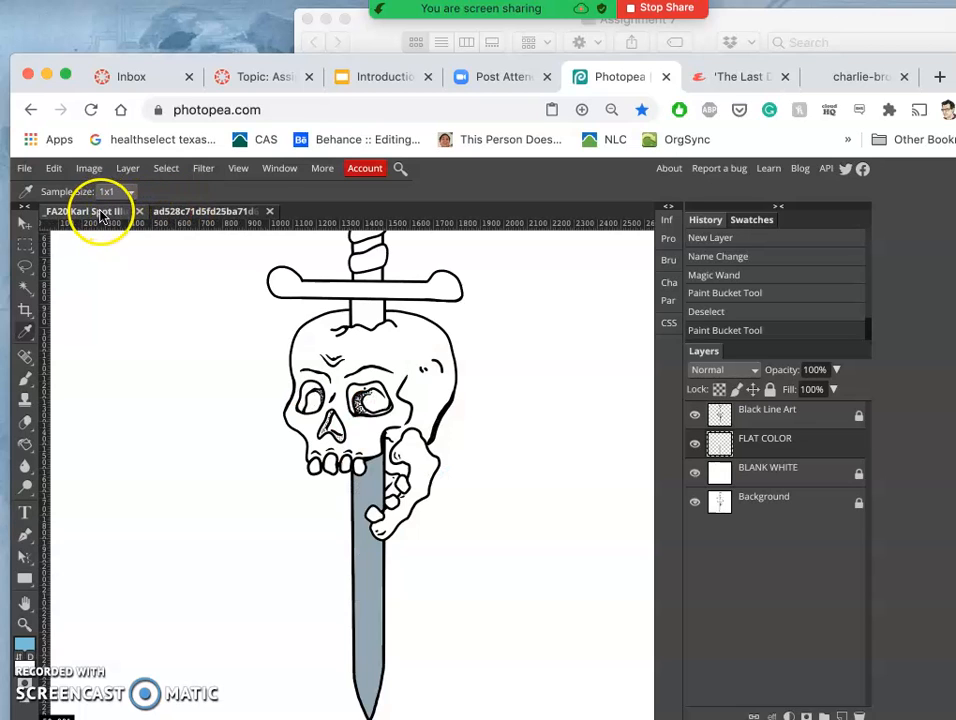
left_click(24, 444)
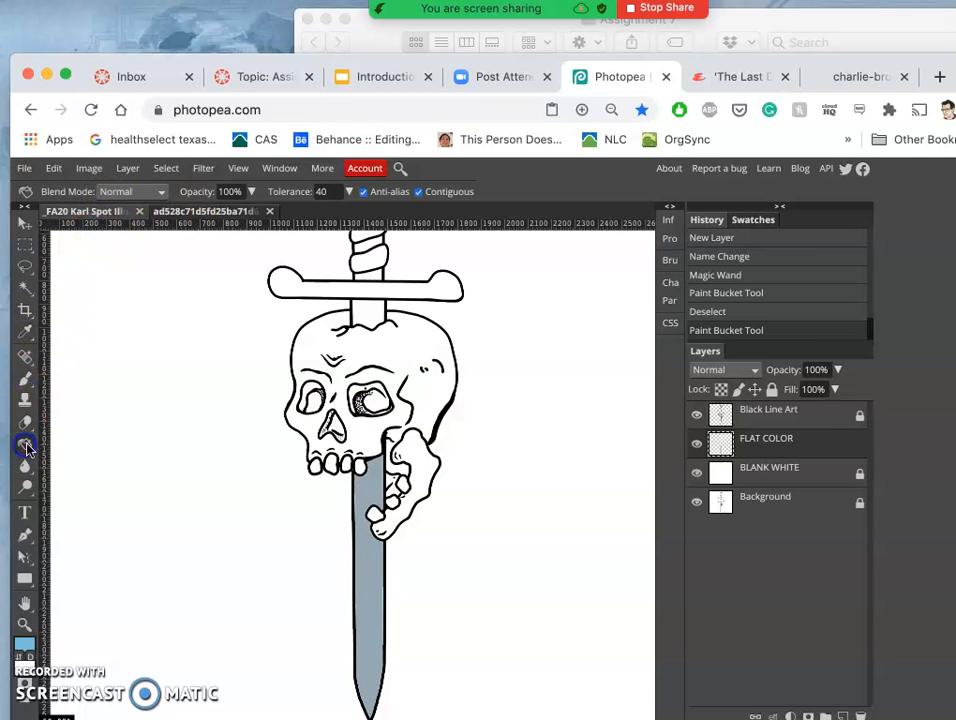
left_click(366, 556)
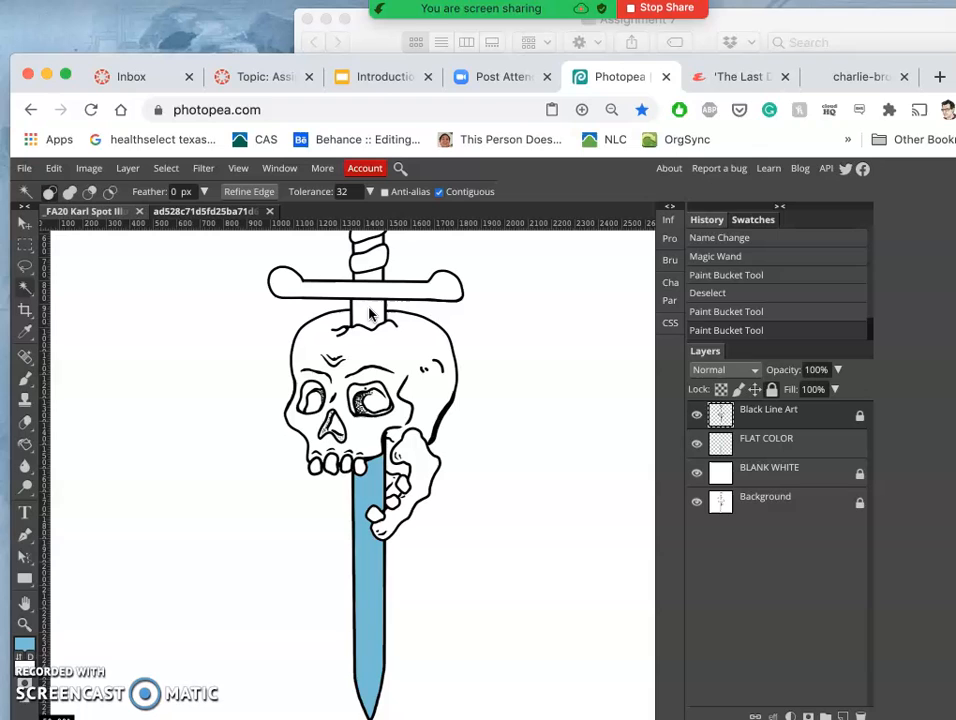
left_click(368, 316)
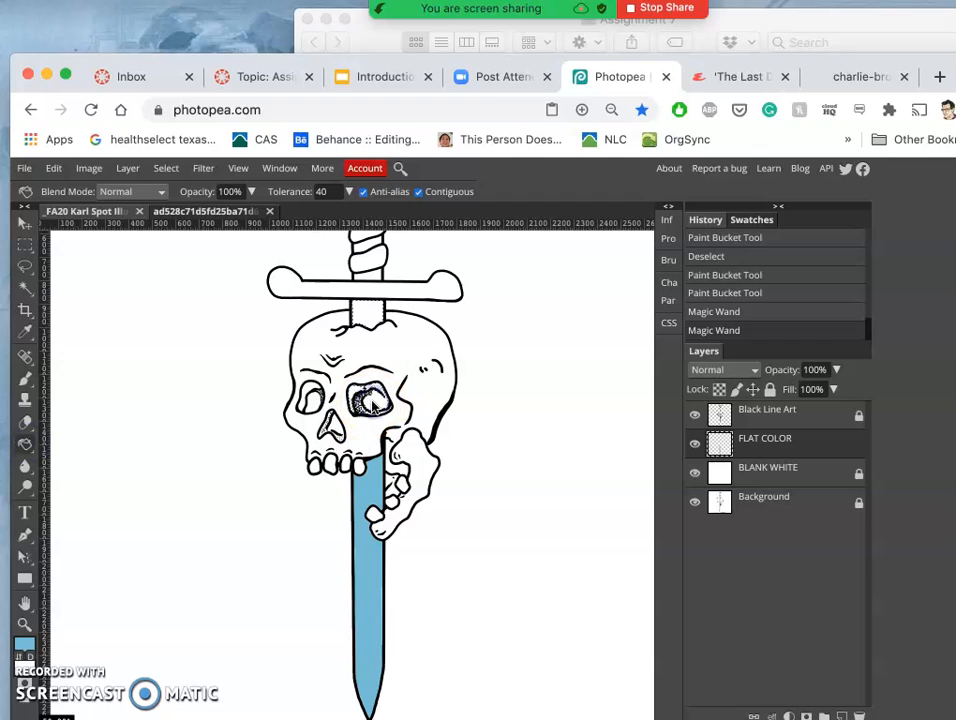
left_click(370, 316)
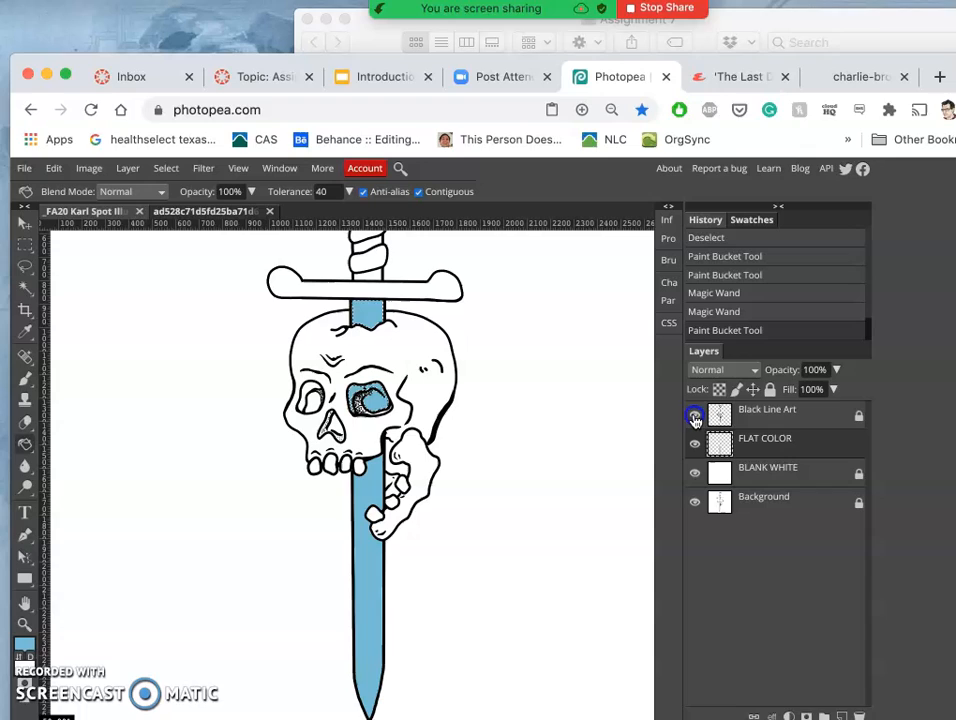
left_click(694, 416)
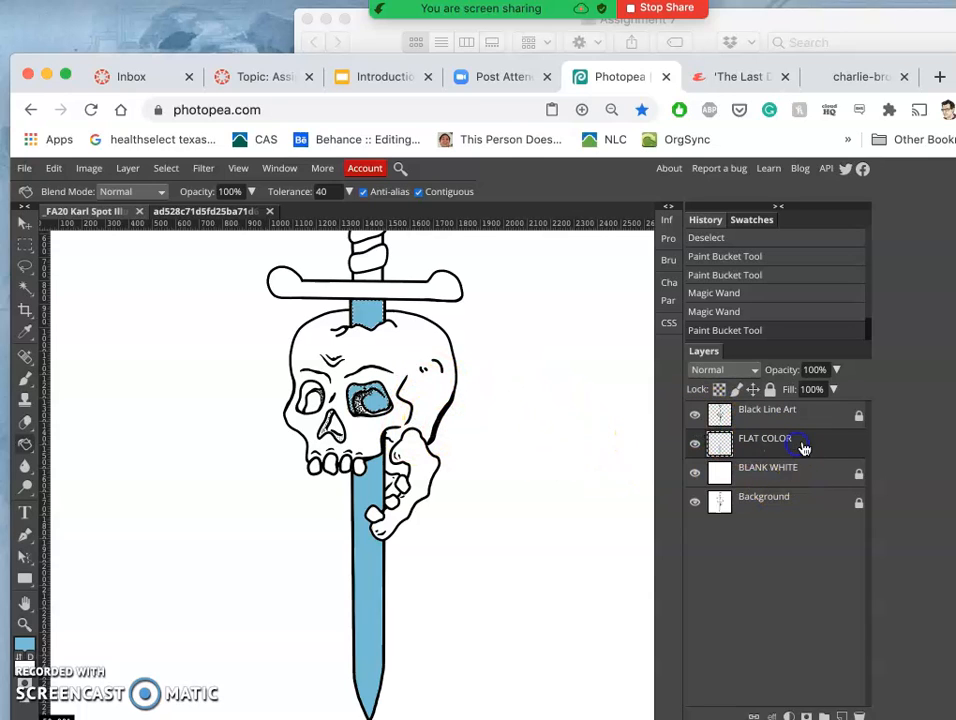
left_click(696, 414)
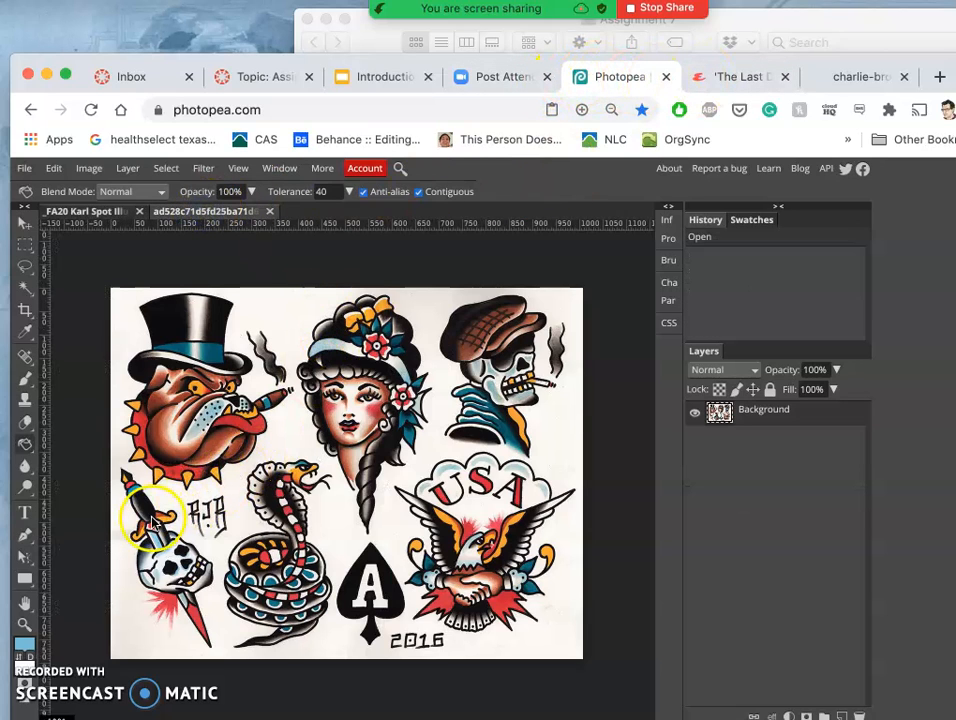
mouse_move(96, 440)
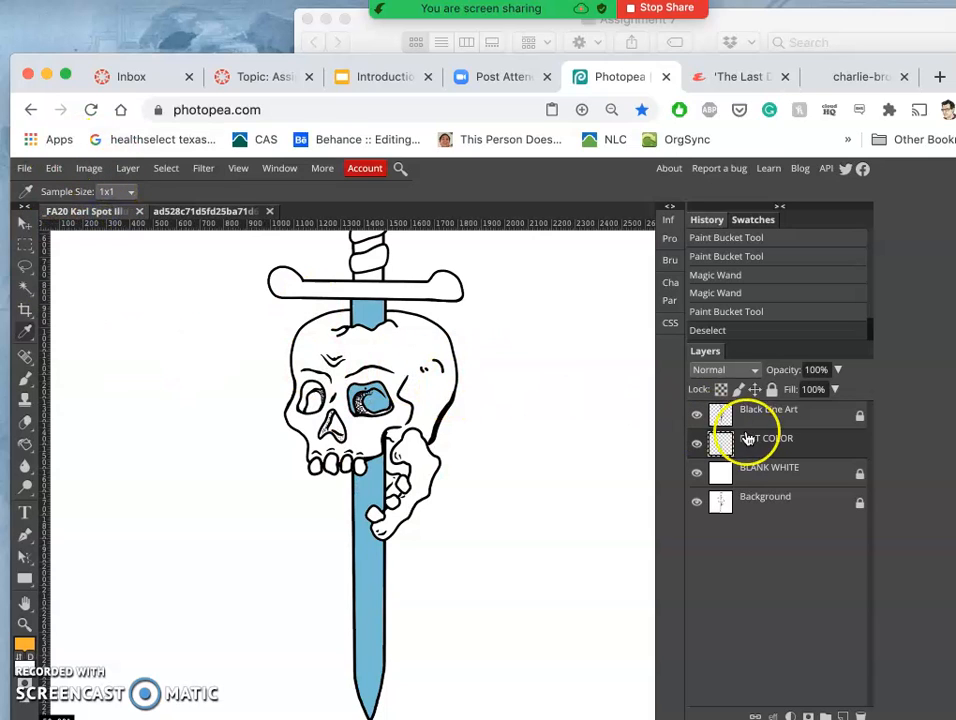
- Magic Wand the sword's crossguard area ready for the sampled gold fill
left_click(768, 408)
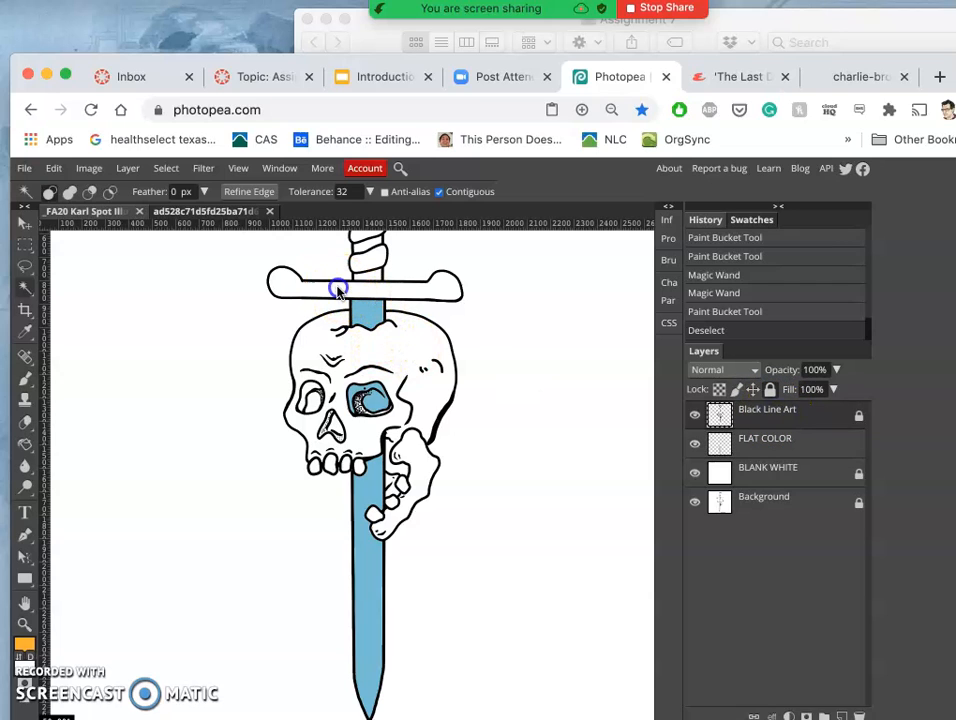
left_click(340, 288)
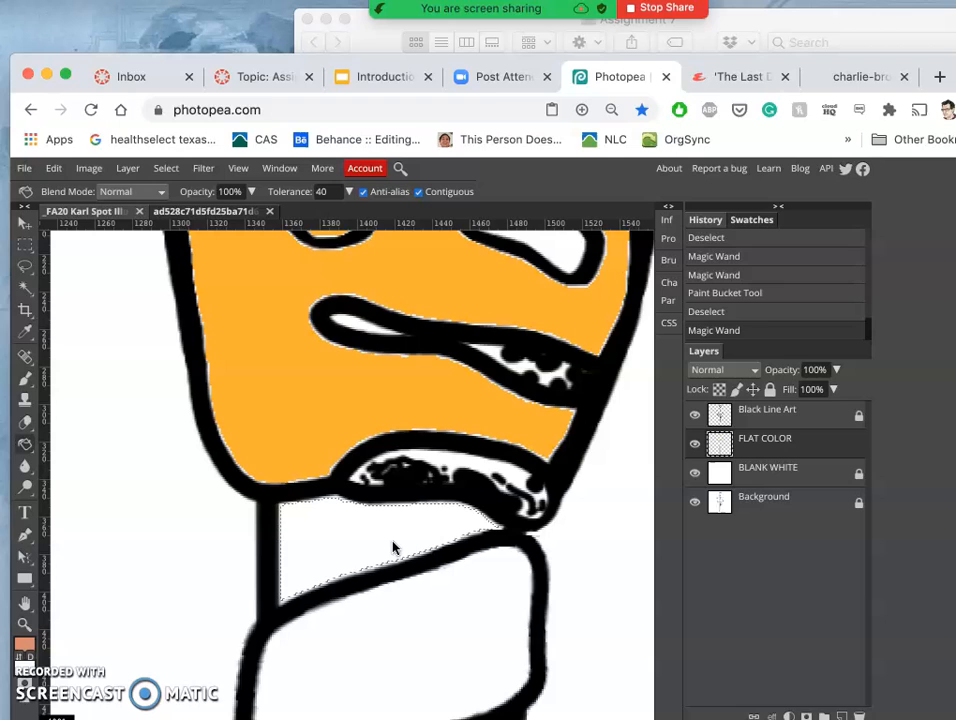
- Fill the band below the gold handle wraps with reddish-brown using the Paint Bucket
left_click(390, 548)
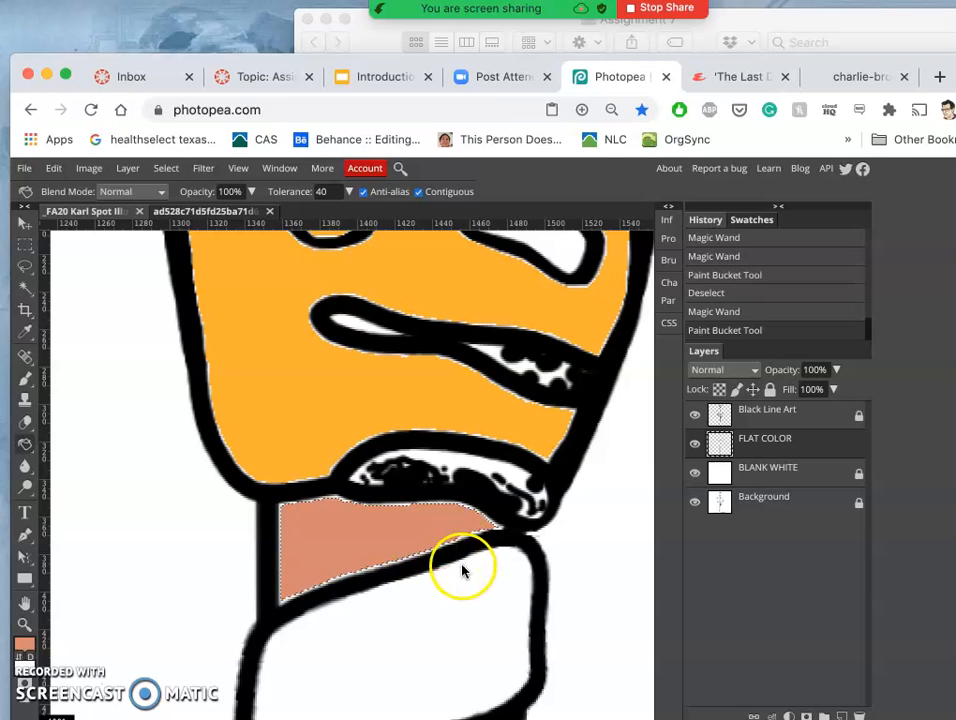